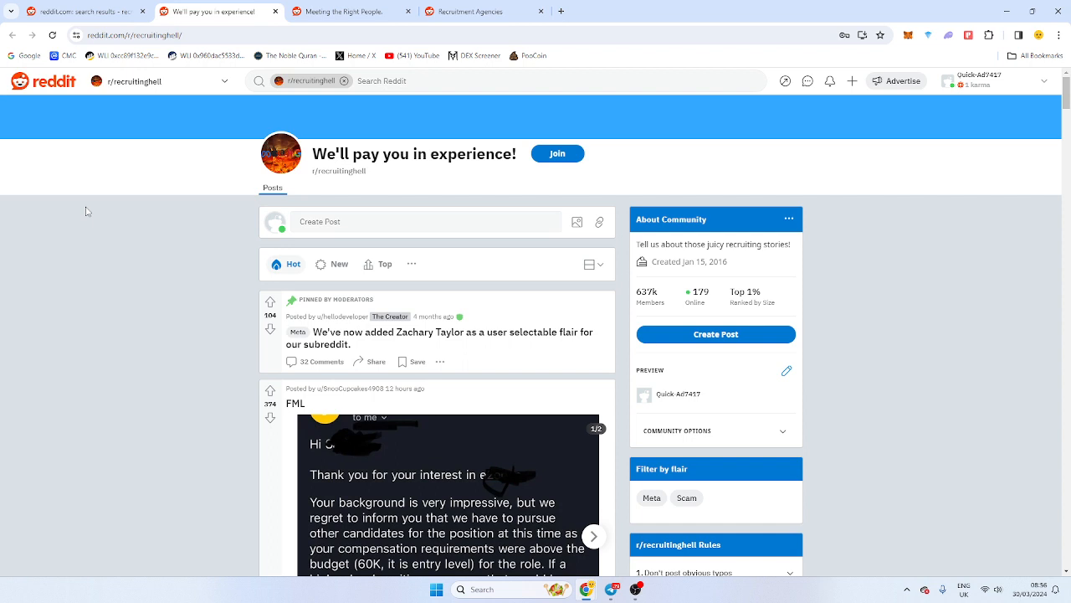
mouse_move(86, 212)
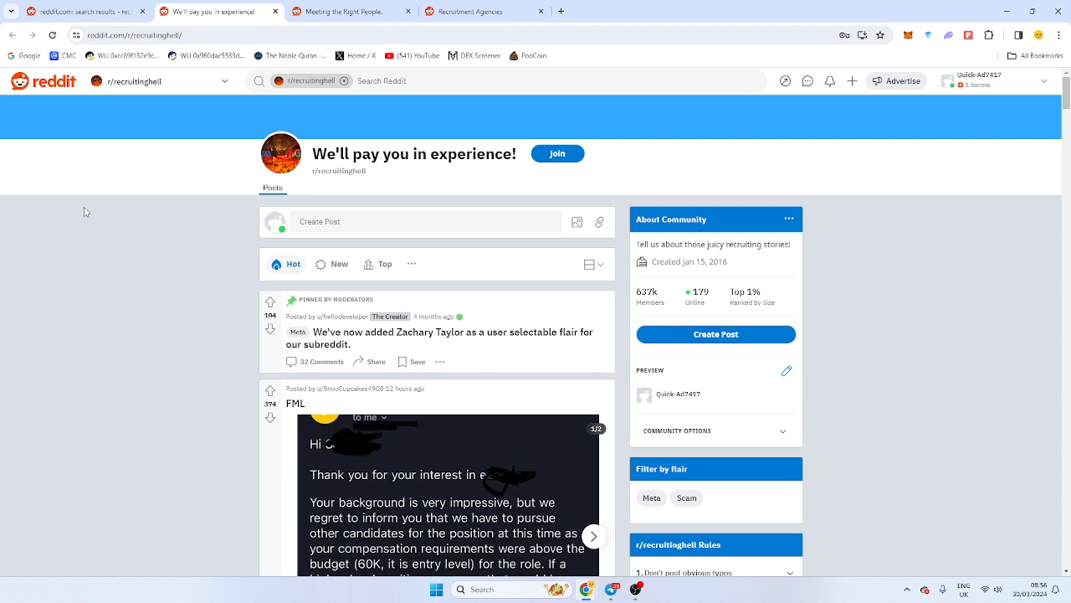
mouse_move(85, 212)
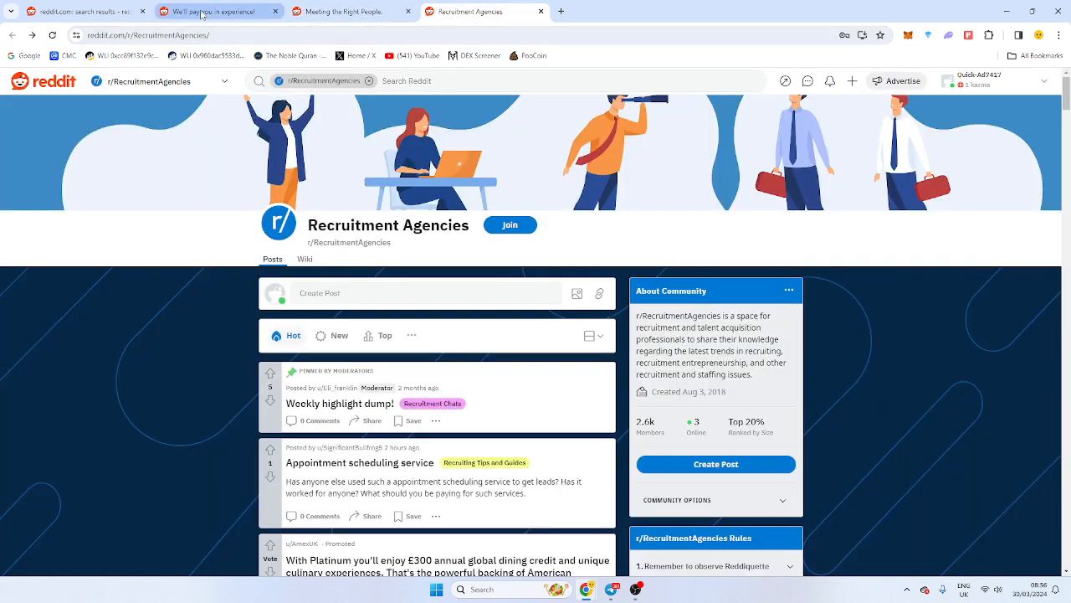
Return to the r/recruitinghell community page and scroll down through its feed
click(217, 11)
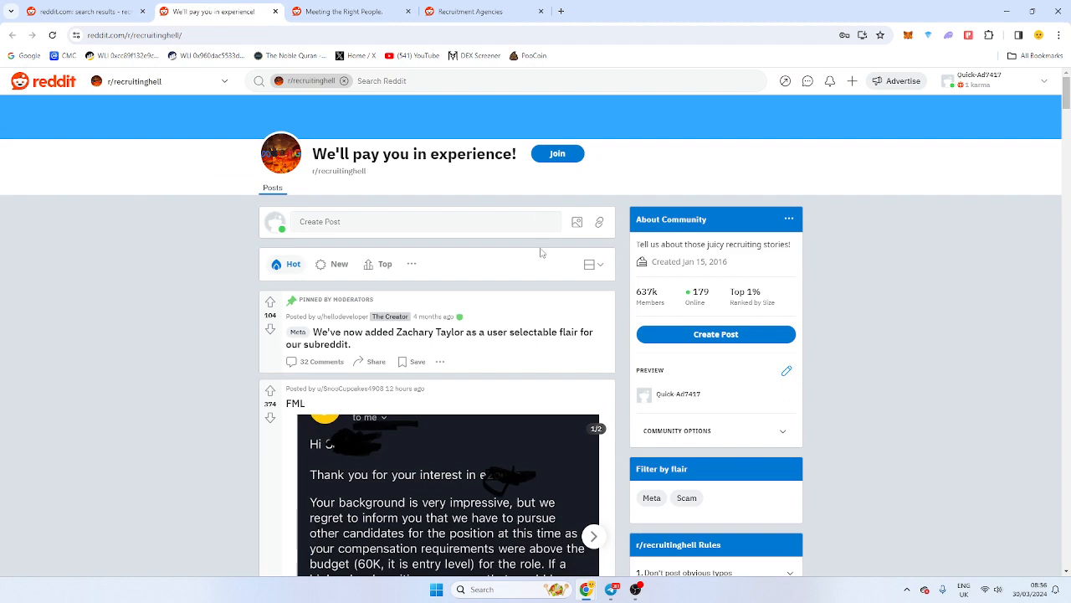
scroll(down, 3)
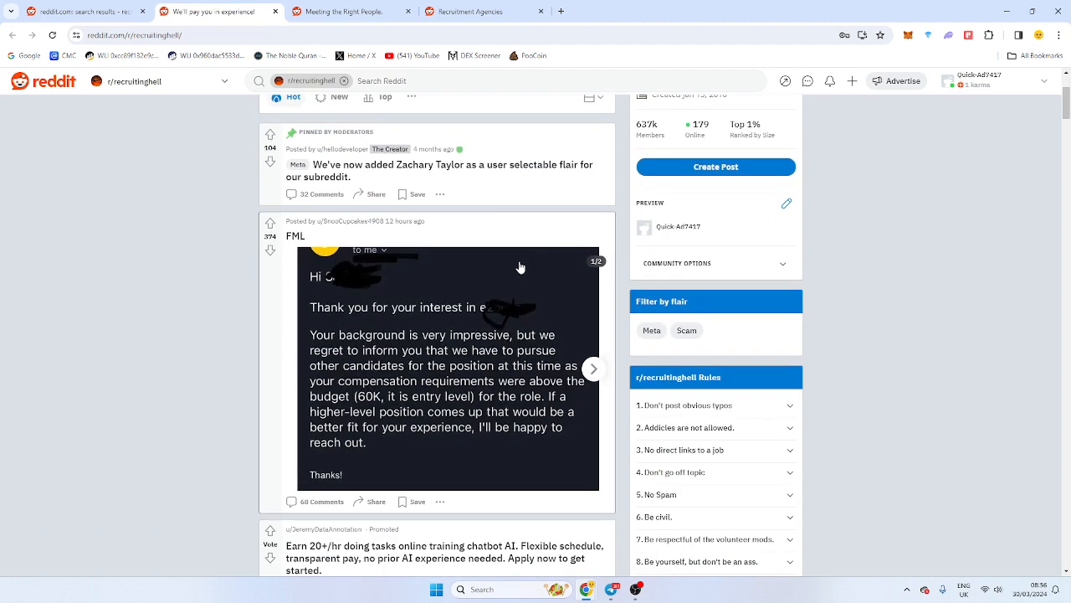
scroll(down, 3)
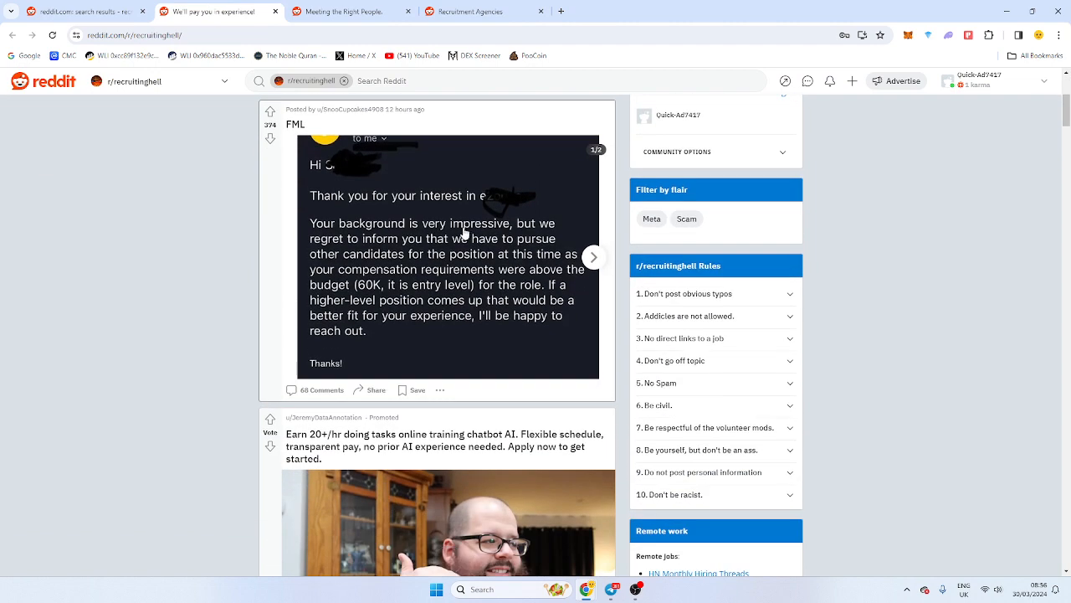
mouse_move(517, 247)
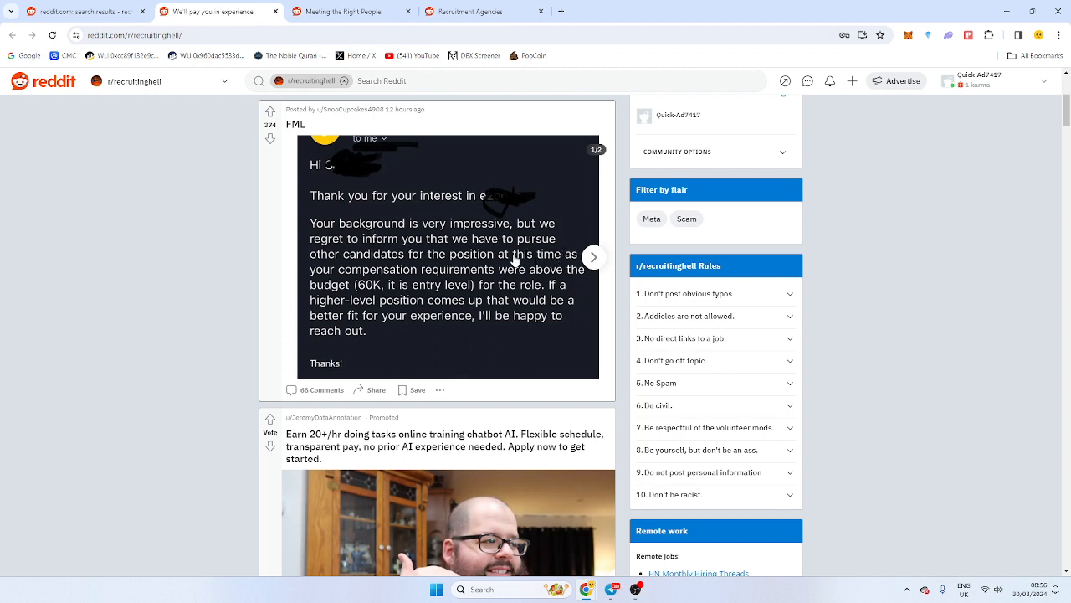
mouse_move(422, 293)
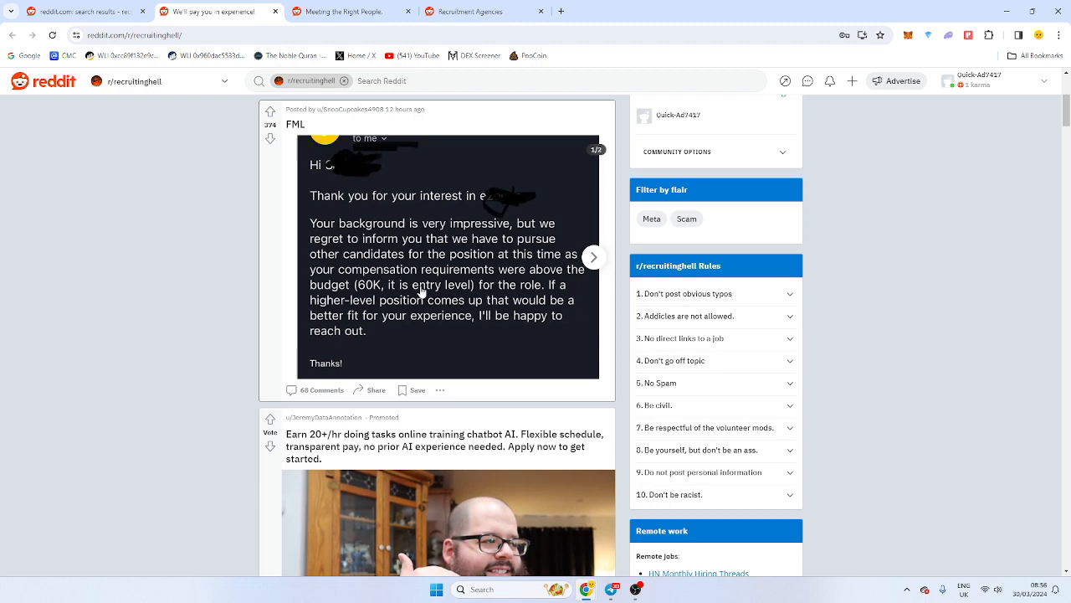
scroll(down, 3)
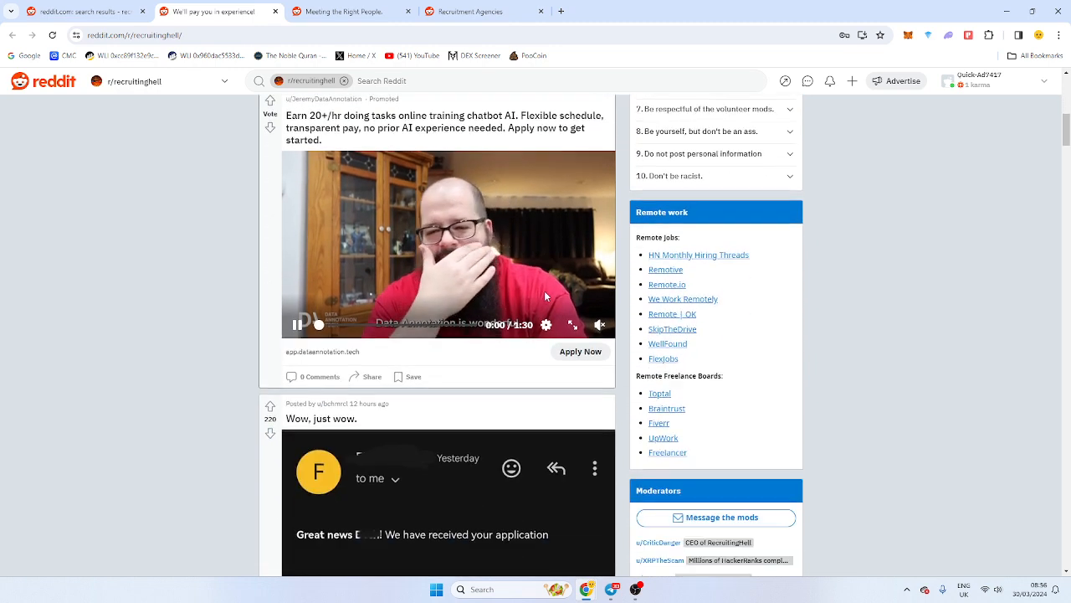
scroll(down, 3)
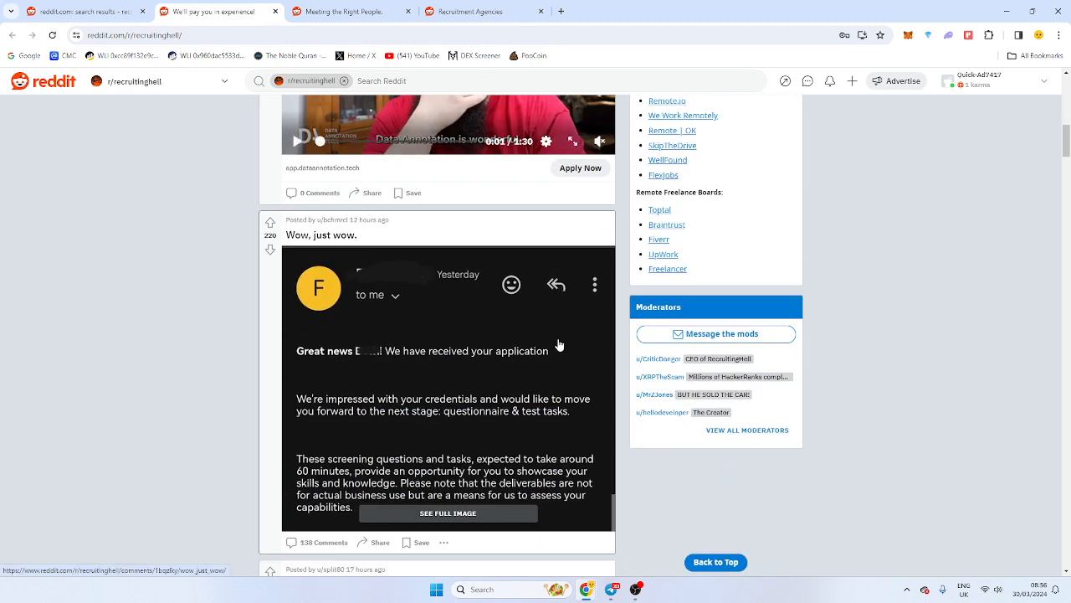
scroll(down, 3)
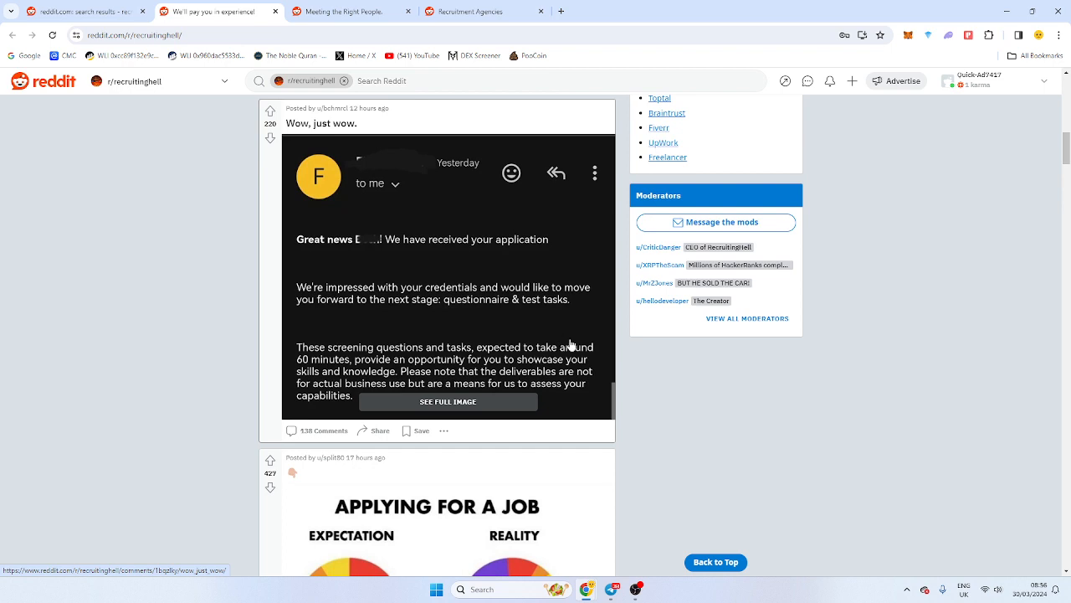
mouse_move(583, 358)
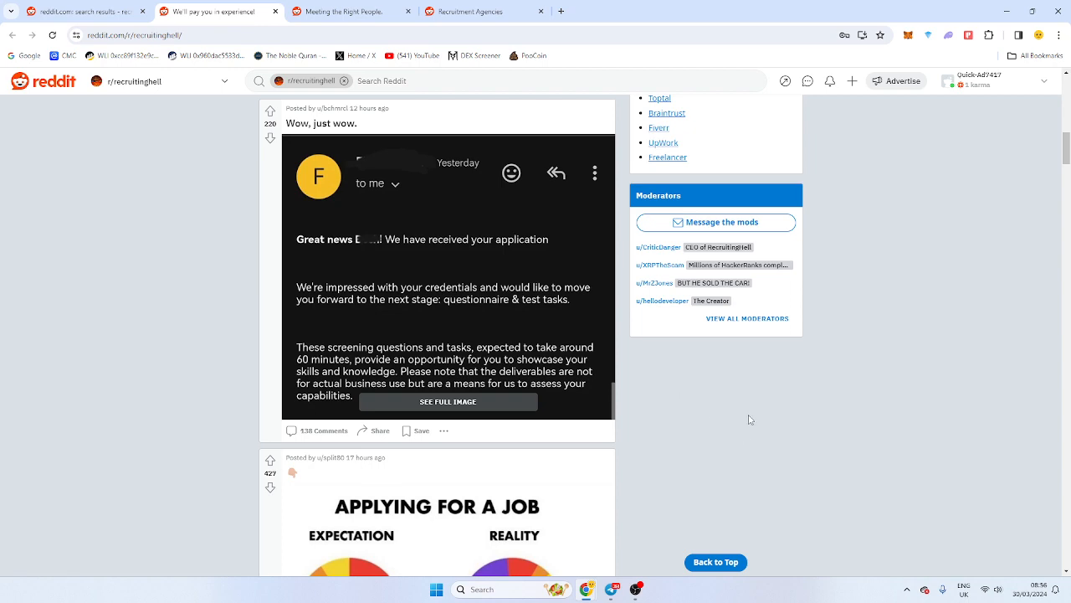
scroll(down, 3)
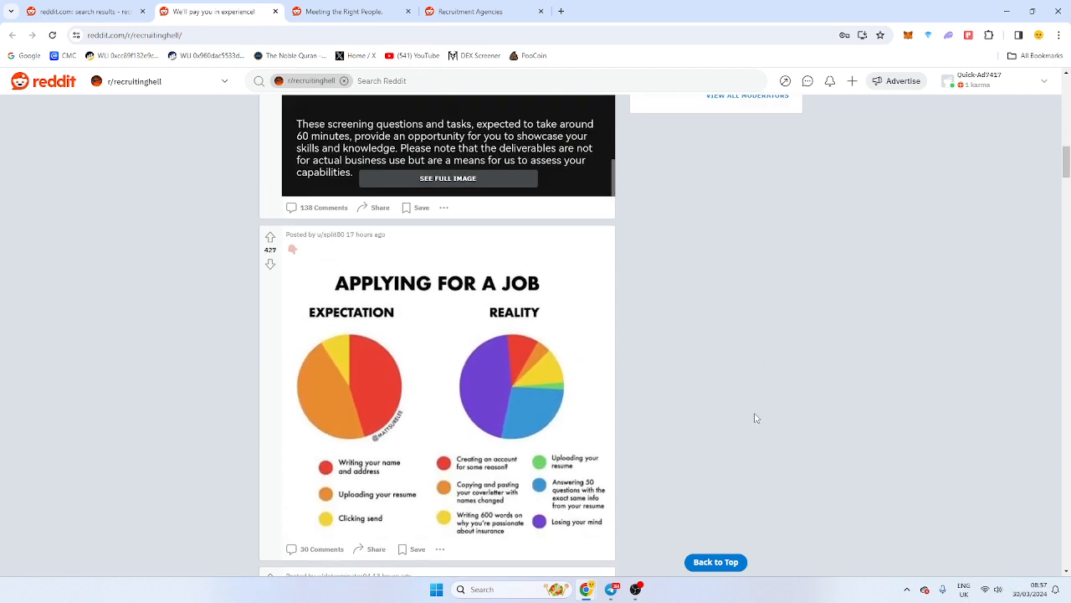
scroll(down, 3)
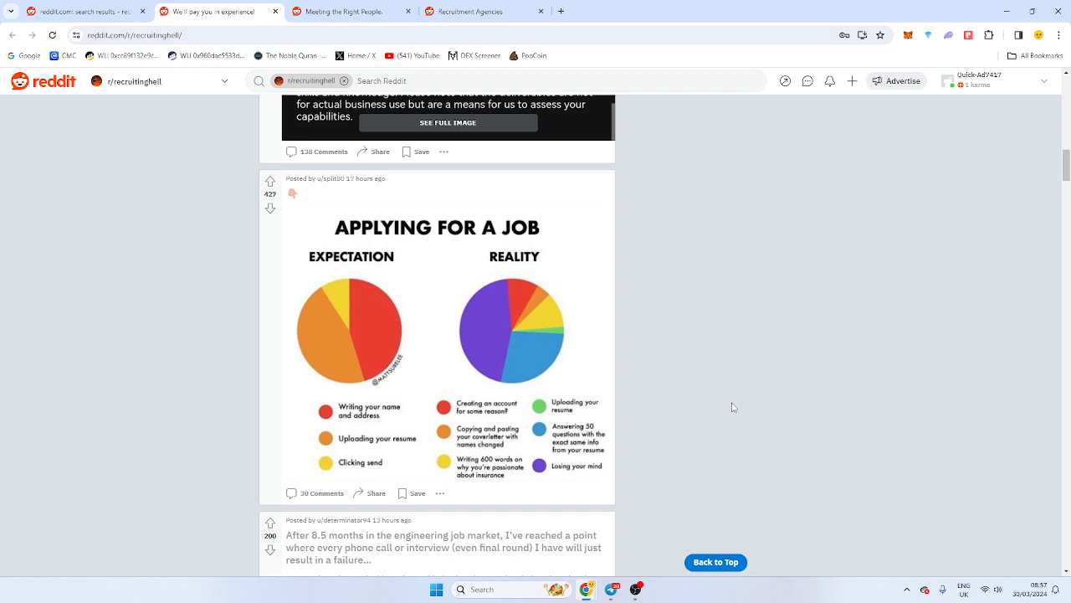
scroll(down, 3)
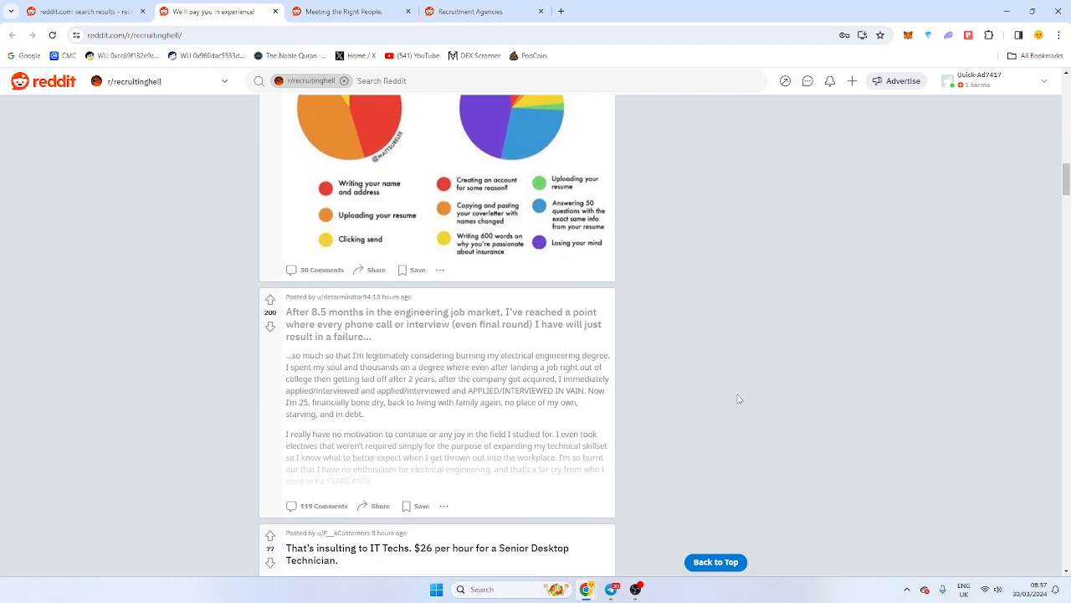
scroll(down, 3)
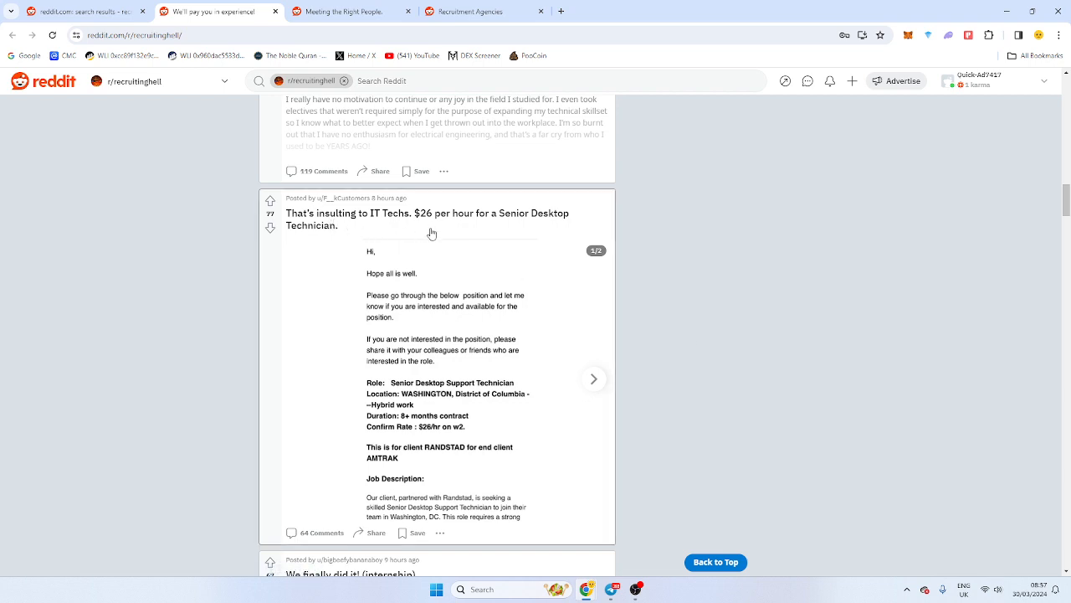
mouse_move(654, 234)
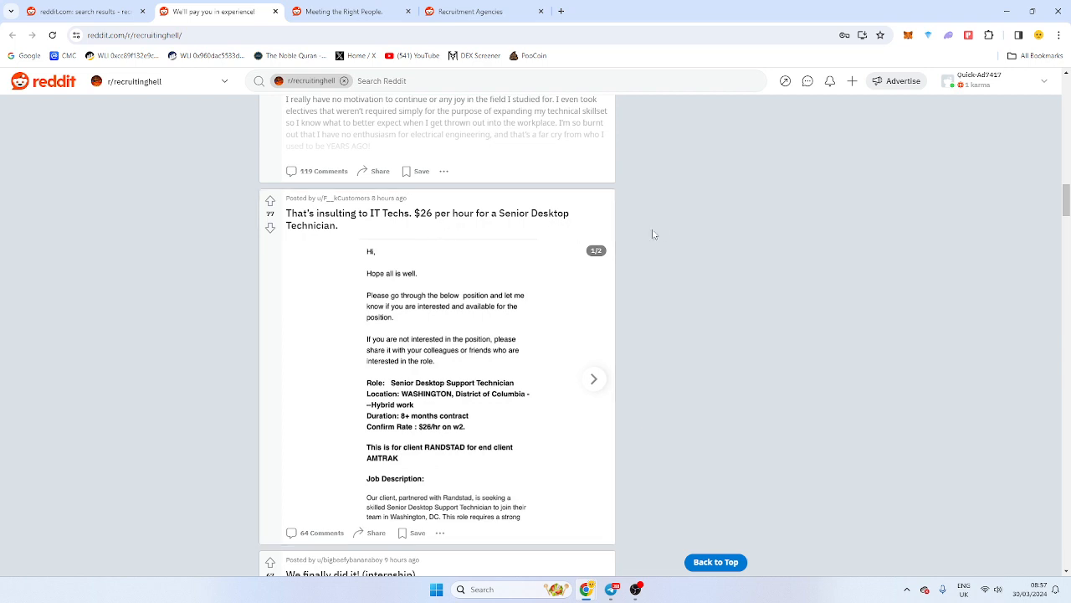
scroll(down, 3)
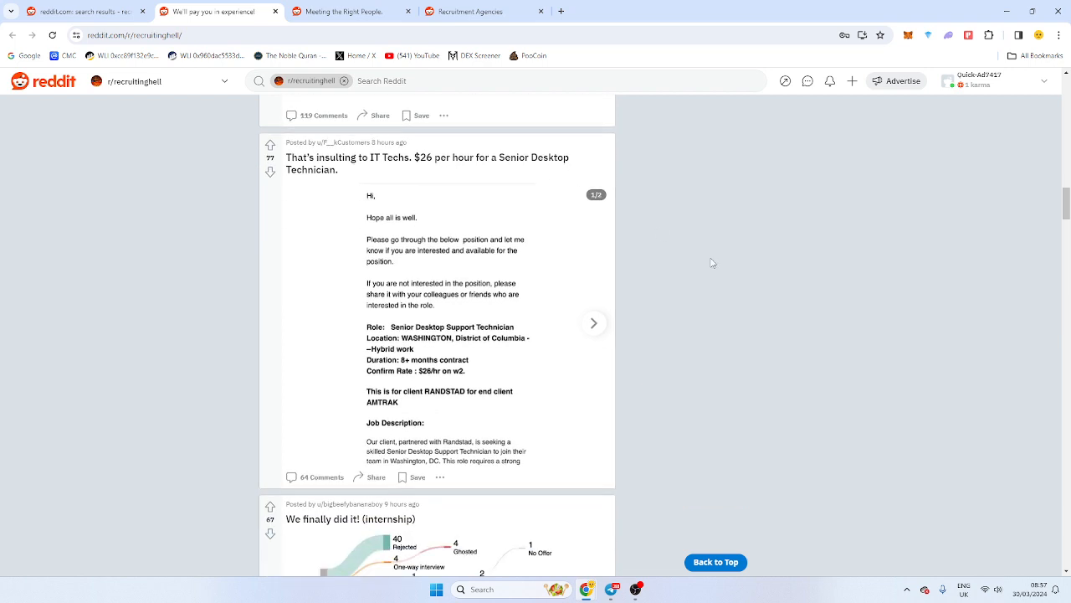
mouse_move(492, 341)
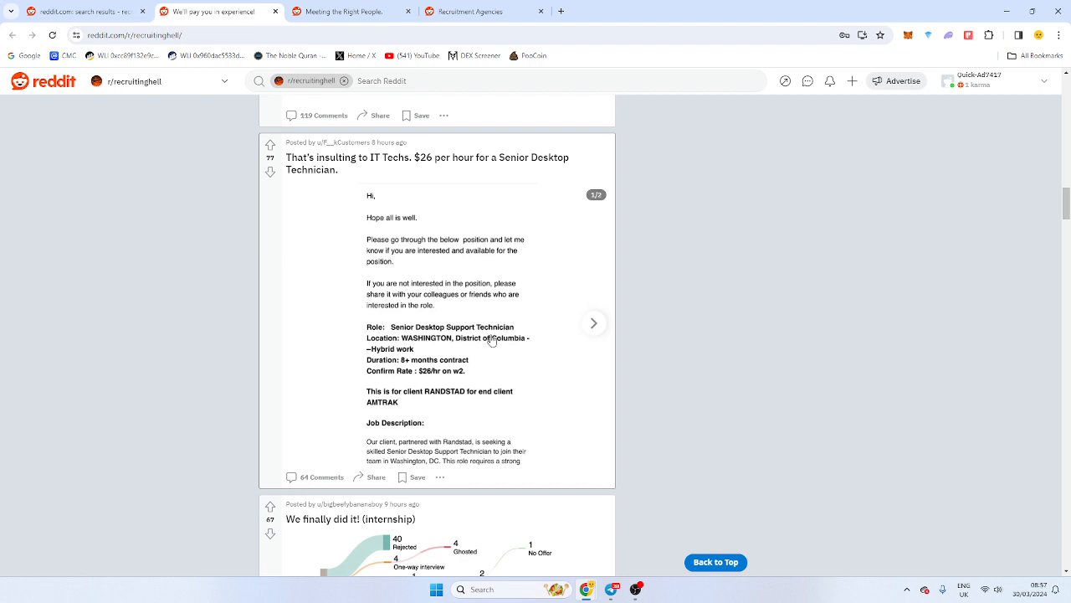
mouse_move(386, 206)
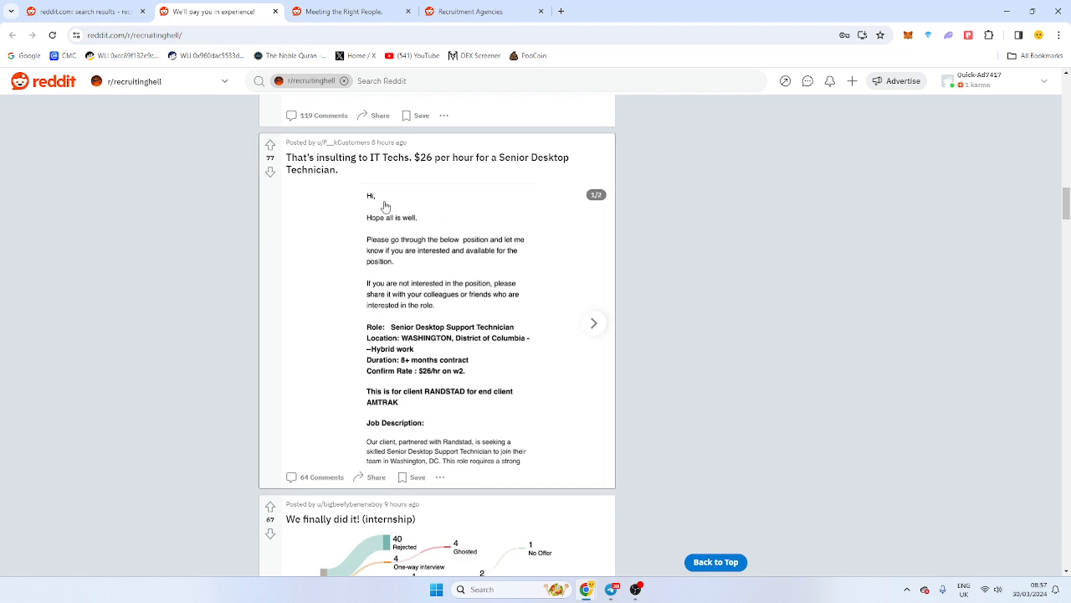
mouse_move(385, 205)
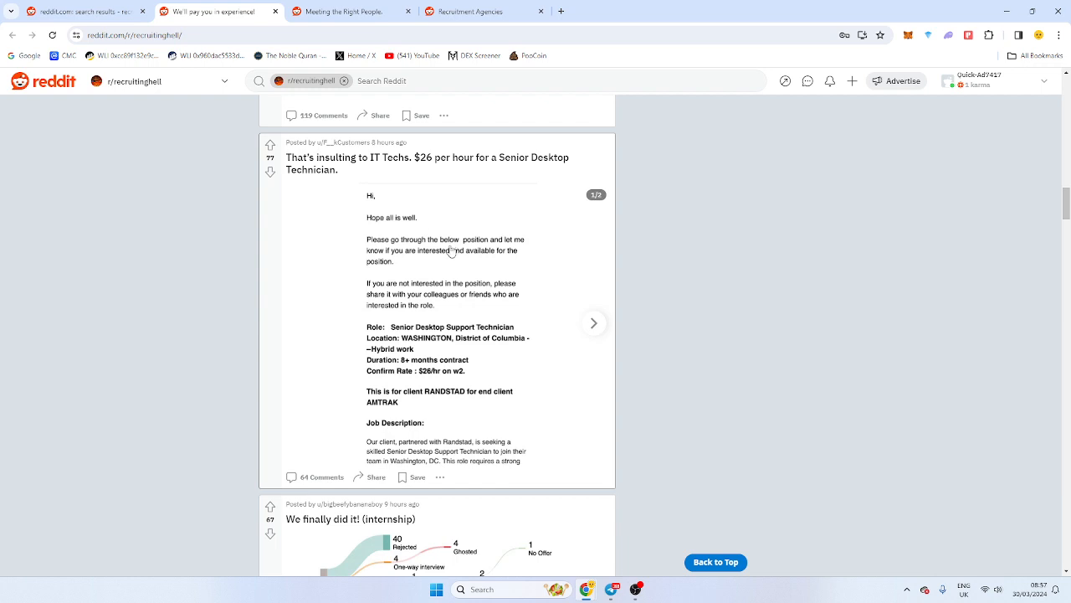
mouse_move(460, 250)
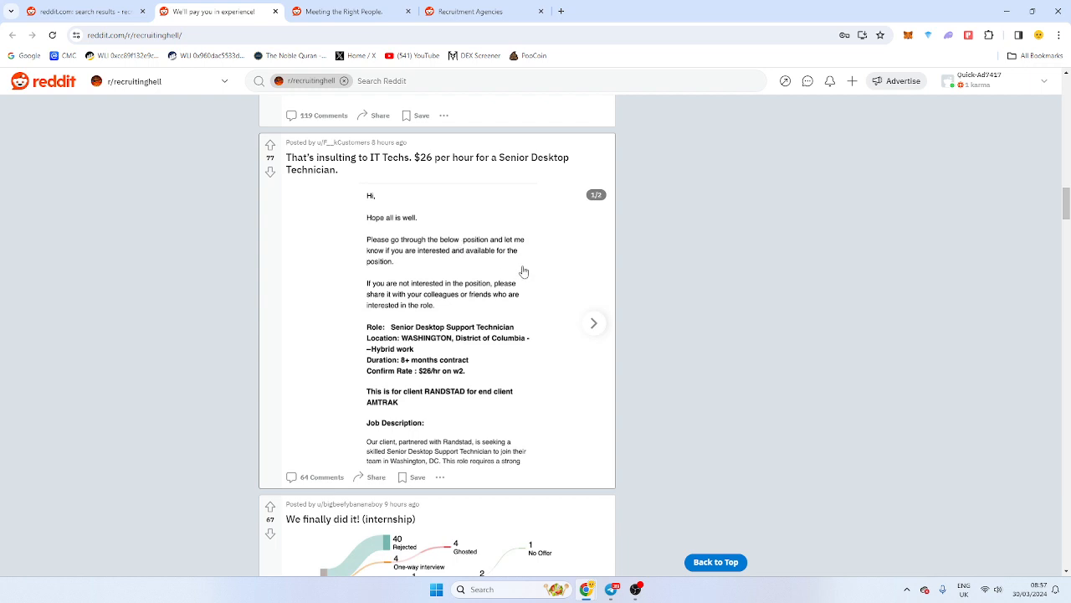
Flip through the job-offer post's images, then scroll further down the feed
click(595, 323)
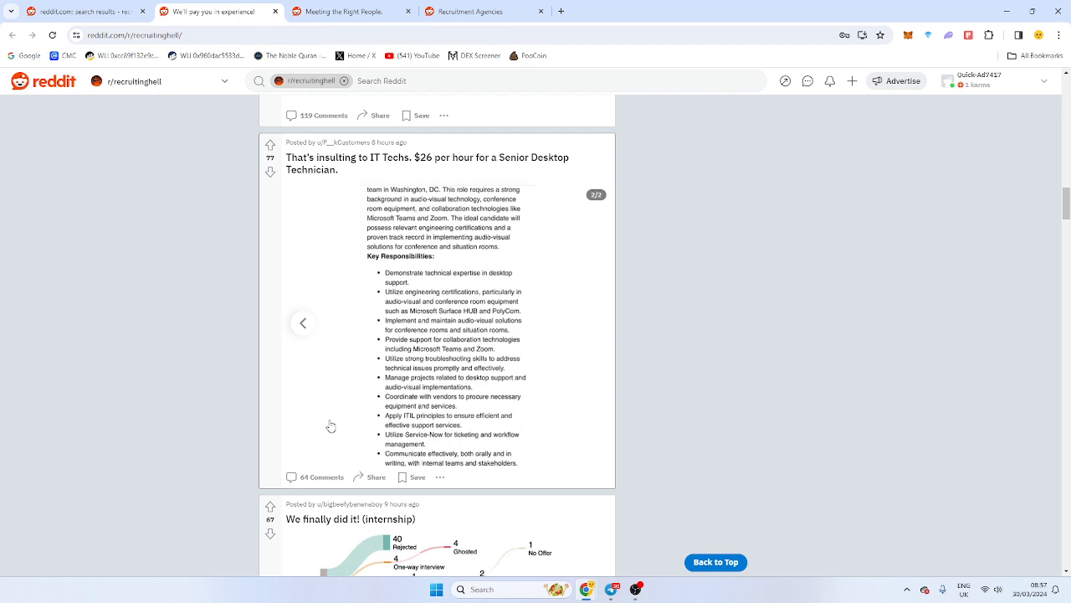
click(303, 323)
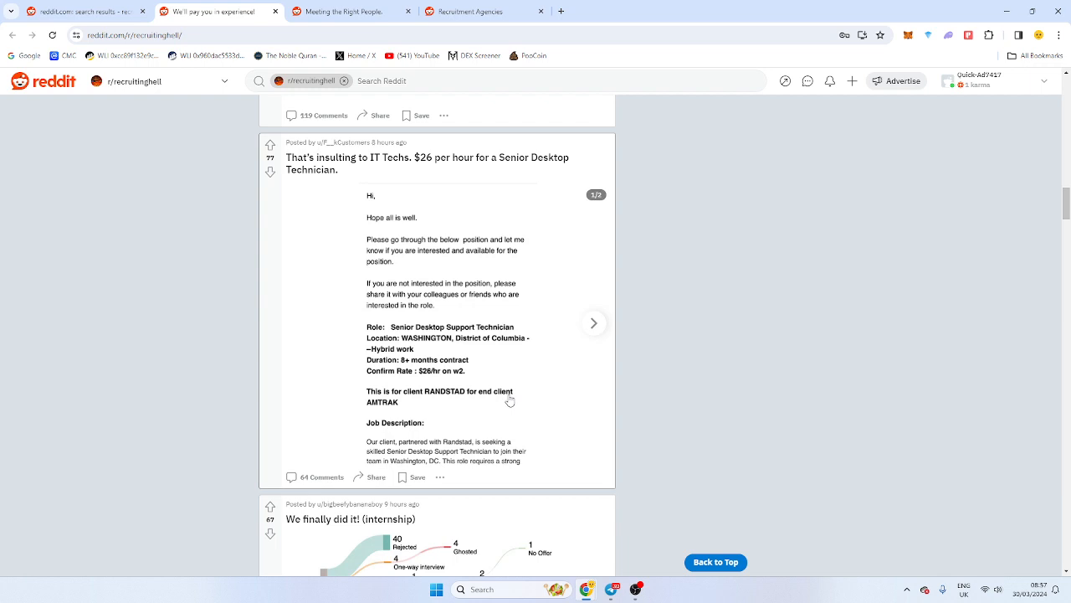
mouse_move(509, 397)
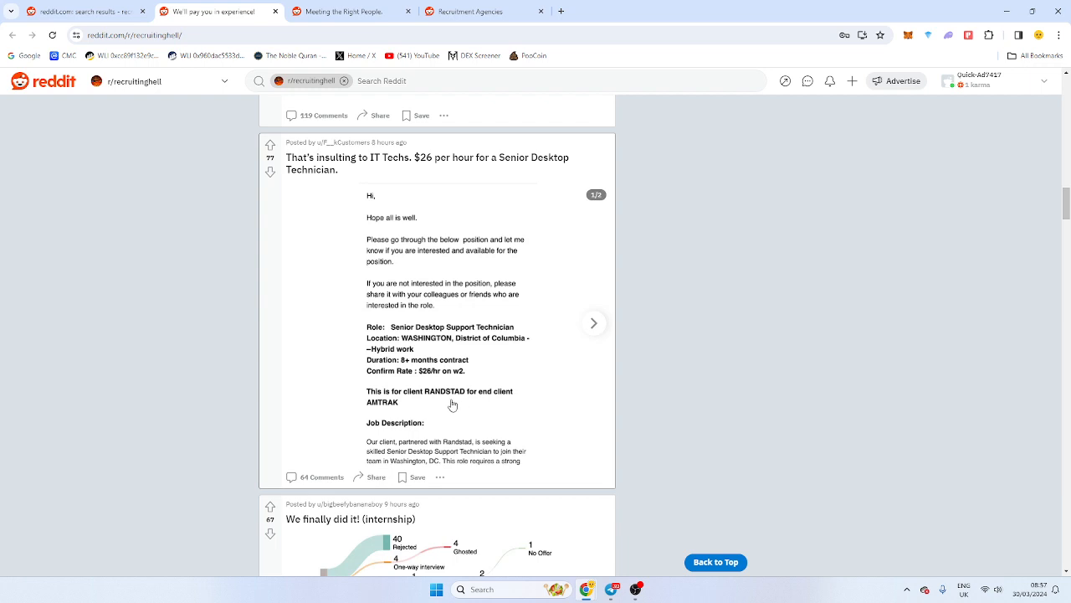
mouse_move(431, 402)
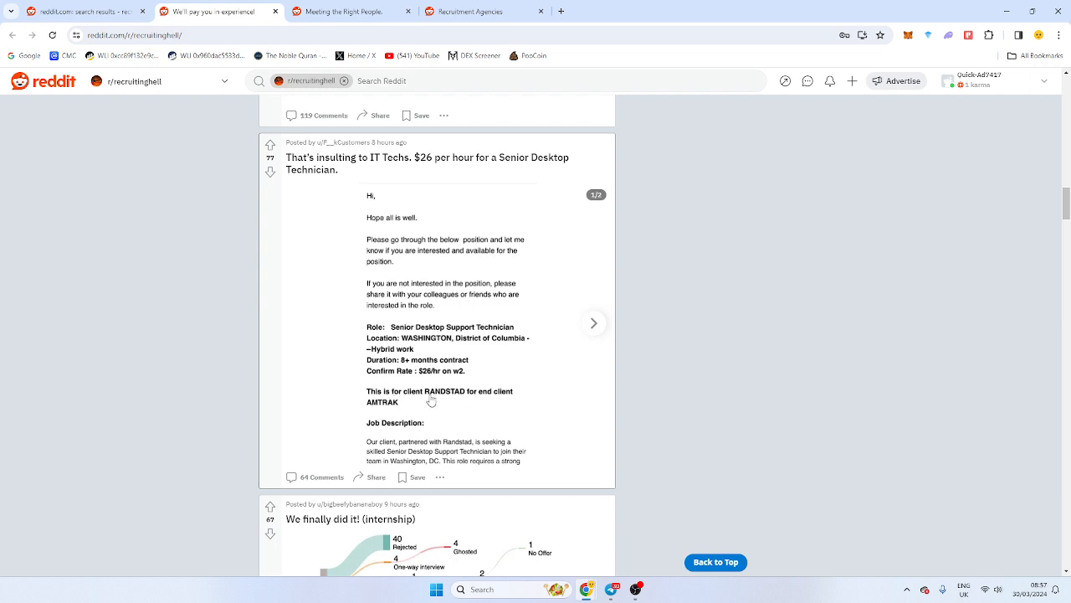
mouse_move(442, 402)
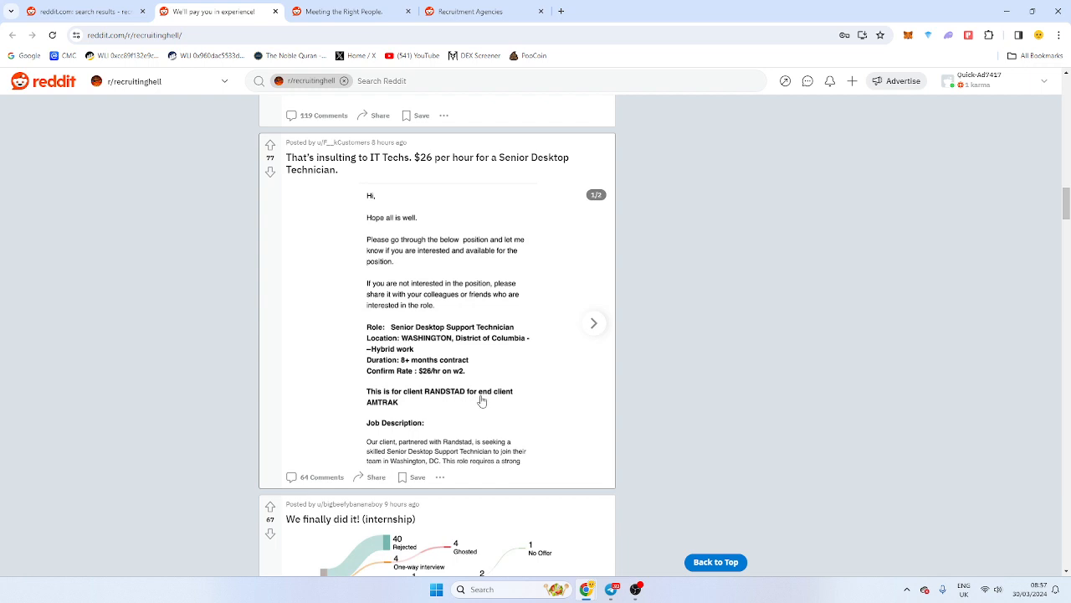
mouse_move(403, 409)
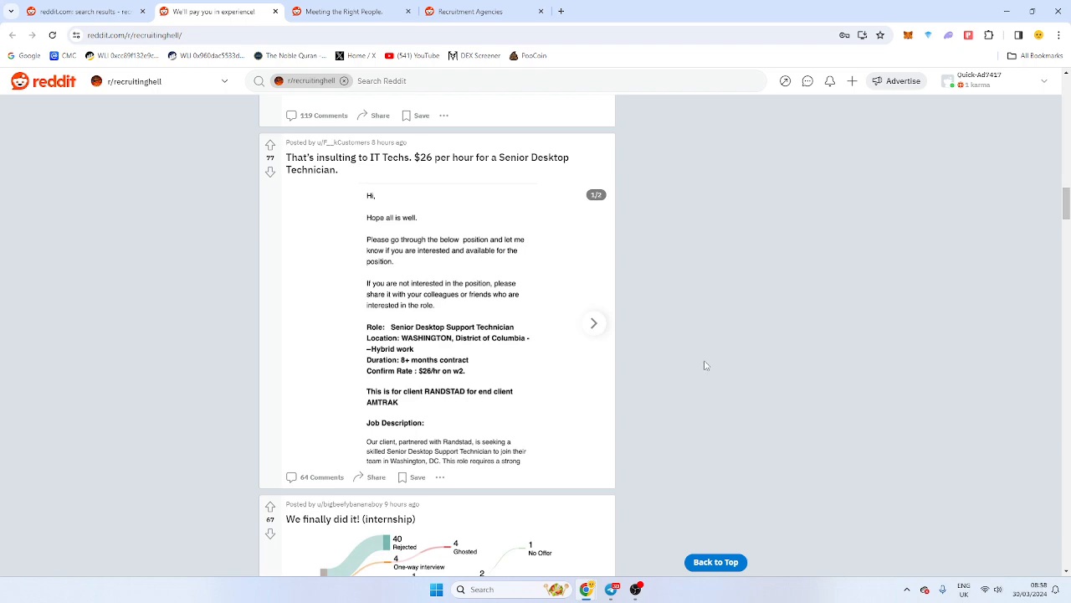
scroll(down, 3)
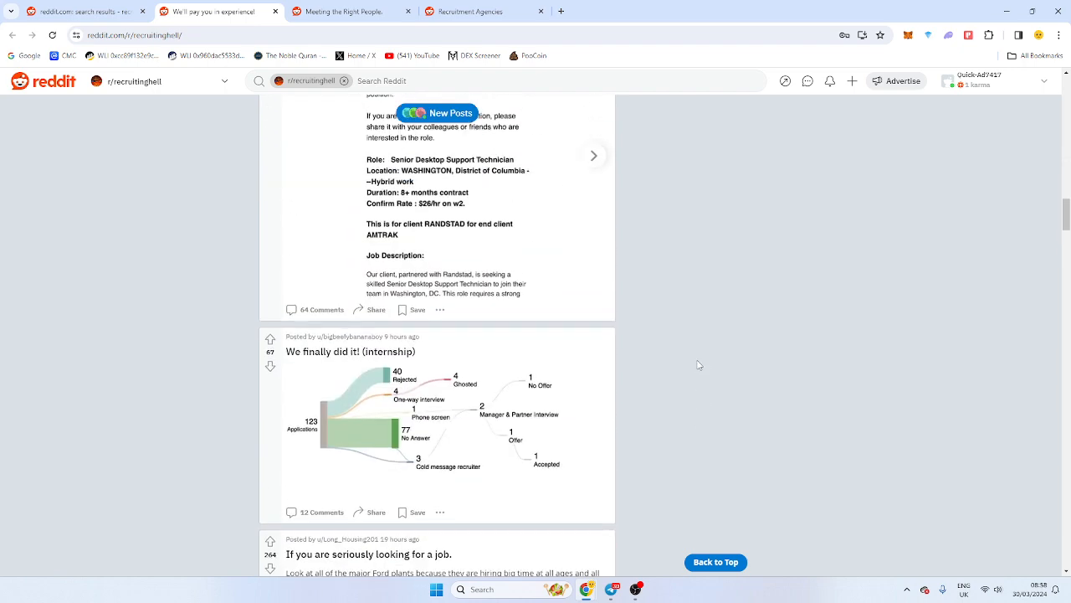
scroll(down, 3)
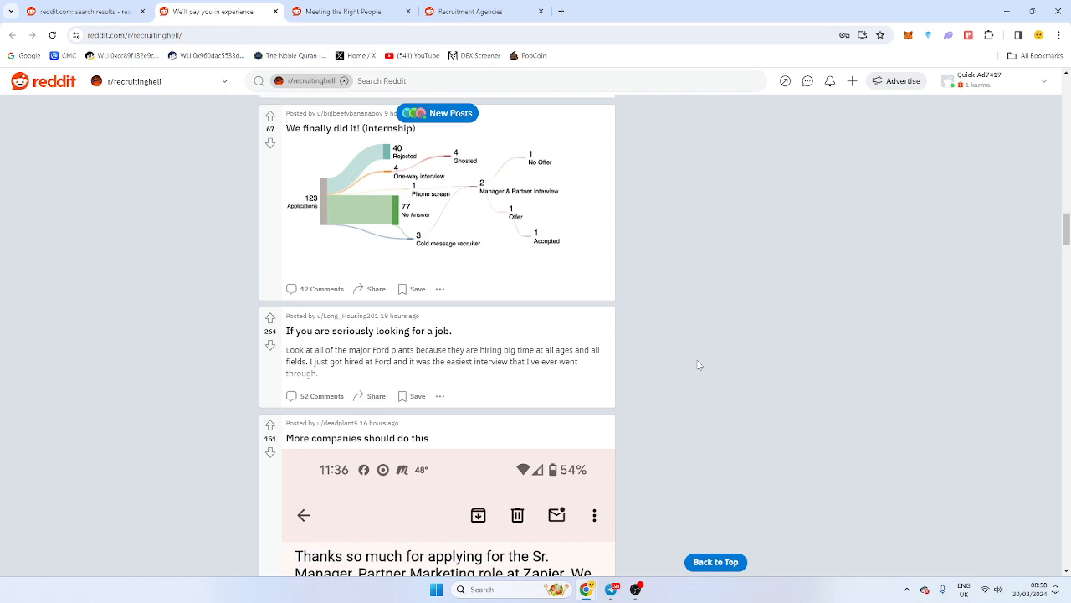
scroll(down, 3)
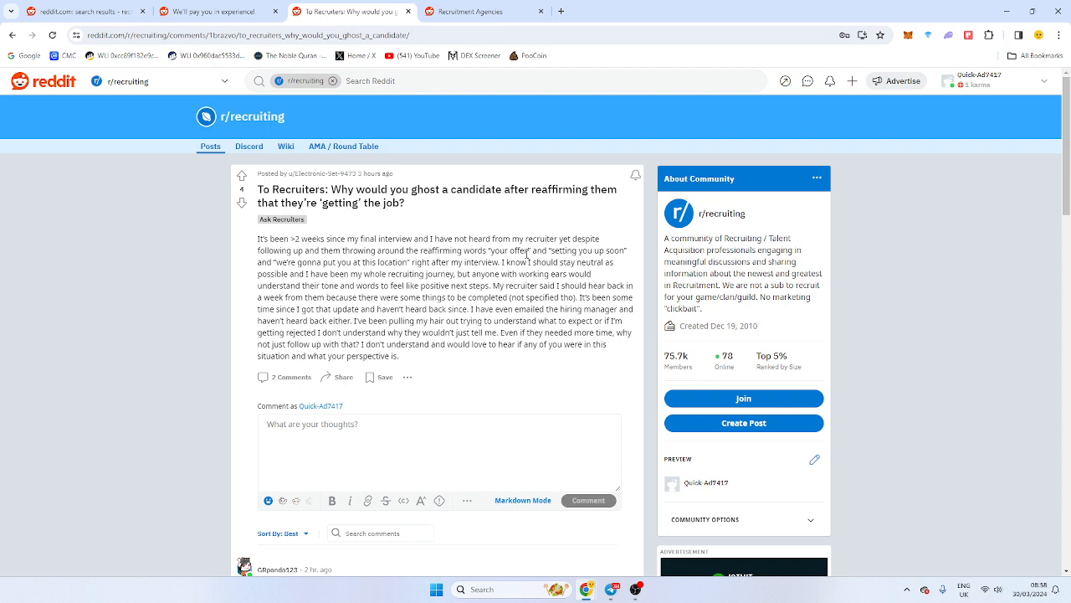
mouse_move(504, 306)
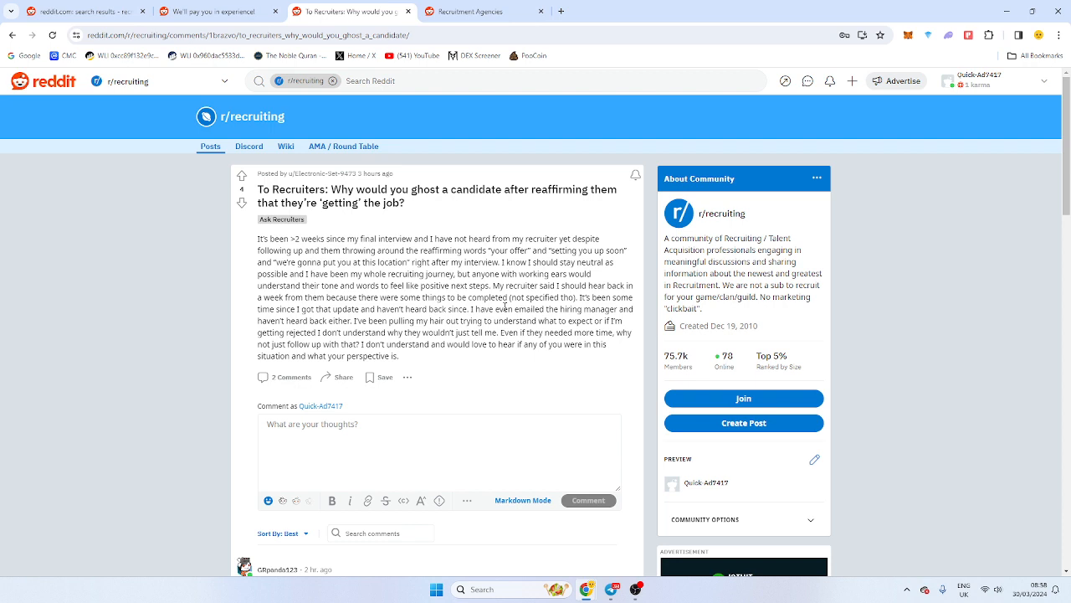
Comment 'It is likely to be the hiring manager... NOT the recruiter.' on the ghosting post
click(439, 452)
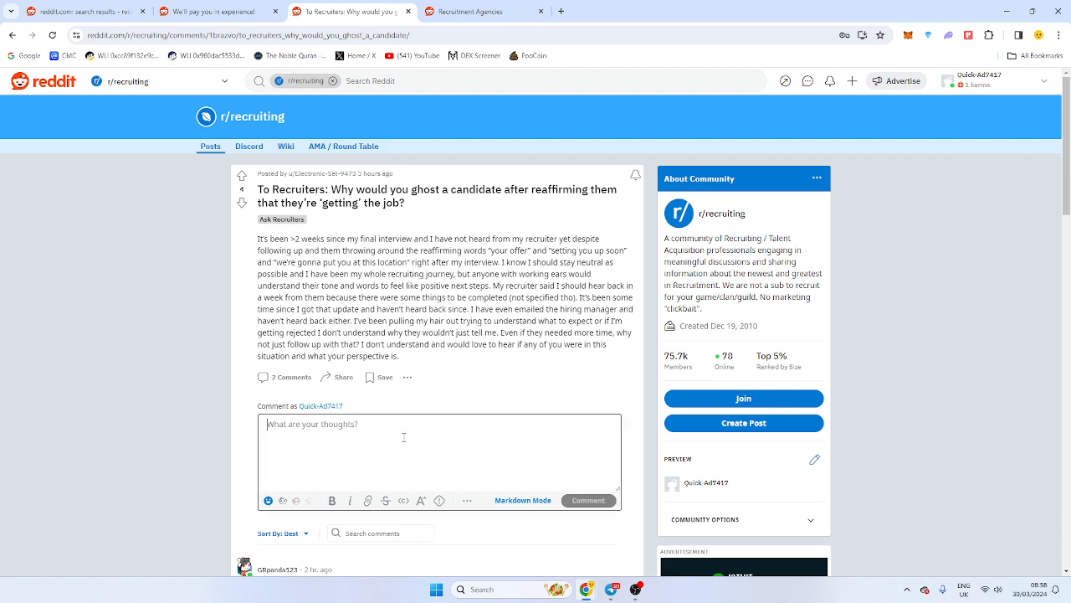
text(IL is likely to be the hiring manage)
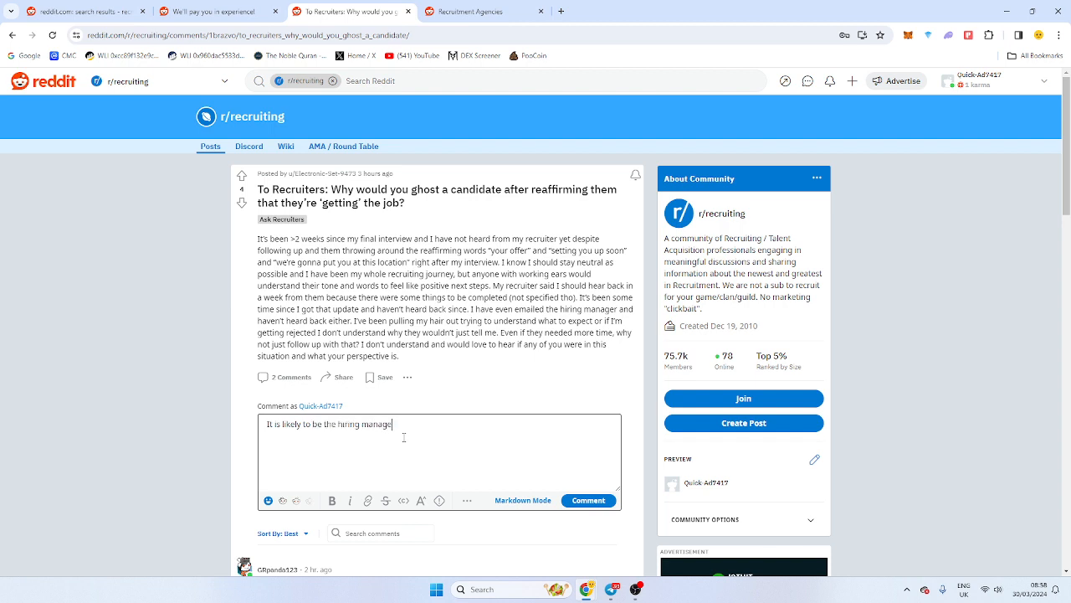
text(... NOT the recru)
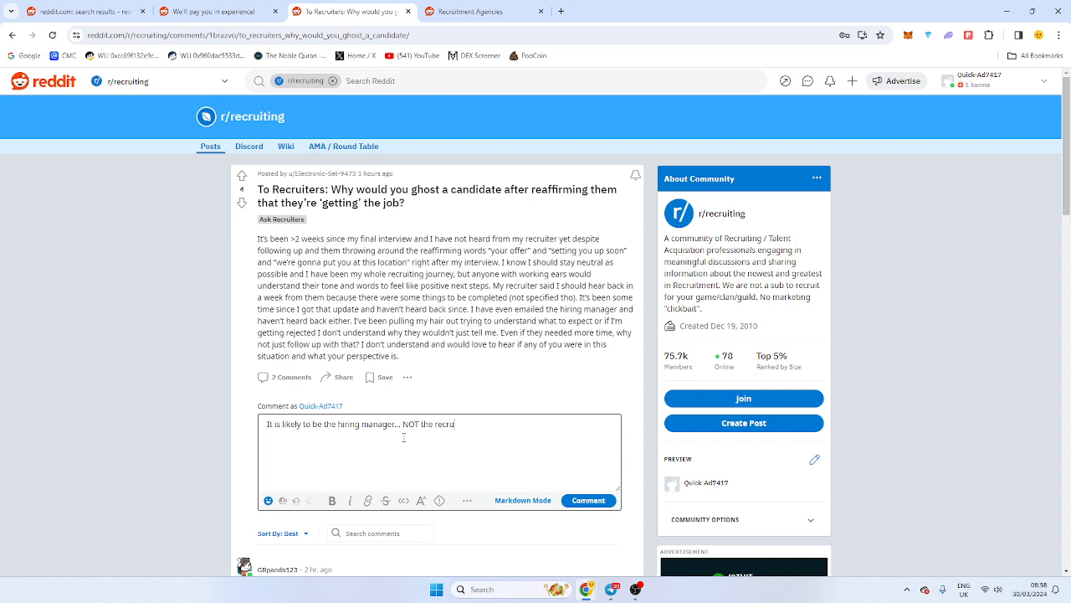
text(iter.)
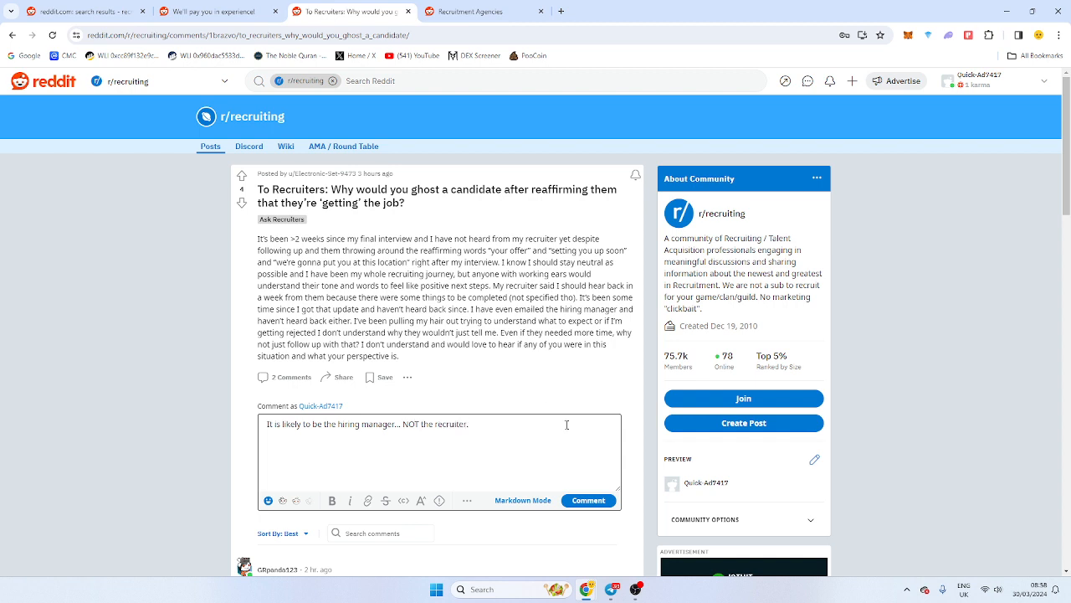
click(589, 499)
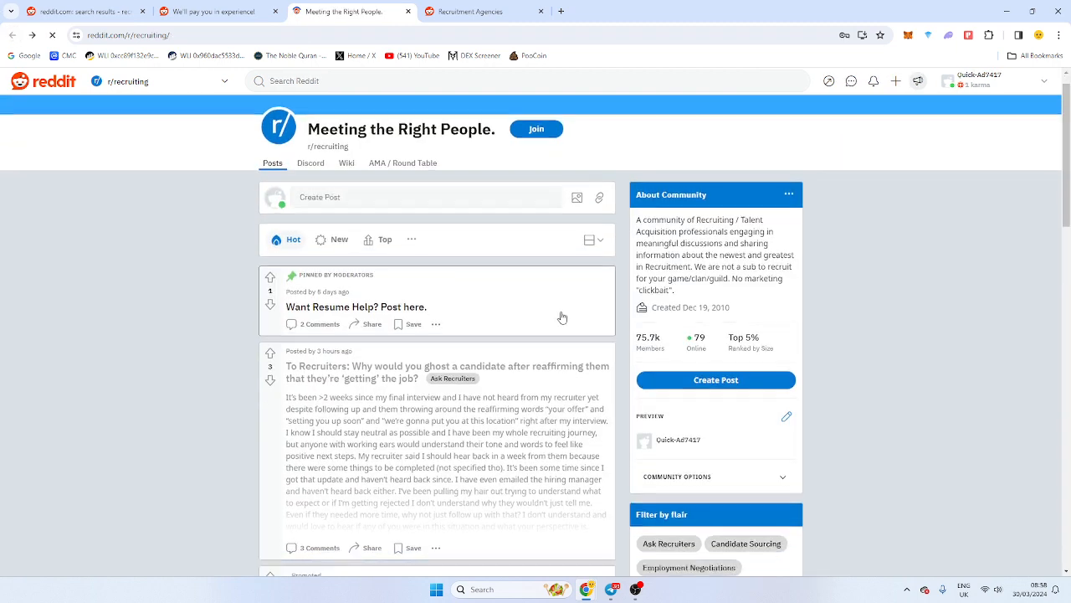
Scroll the r/recruiting feed past the Indeed resume search post to the Advice post
scroll(down, 3)
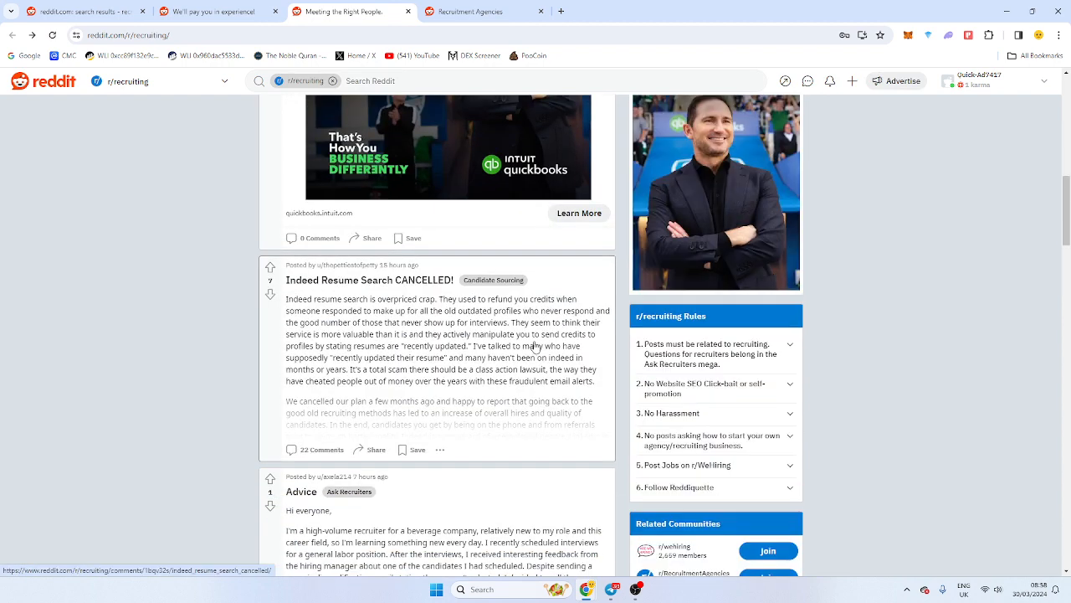
scroll(down, 3)
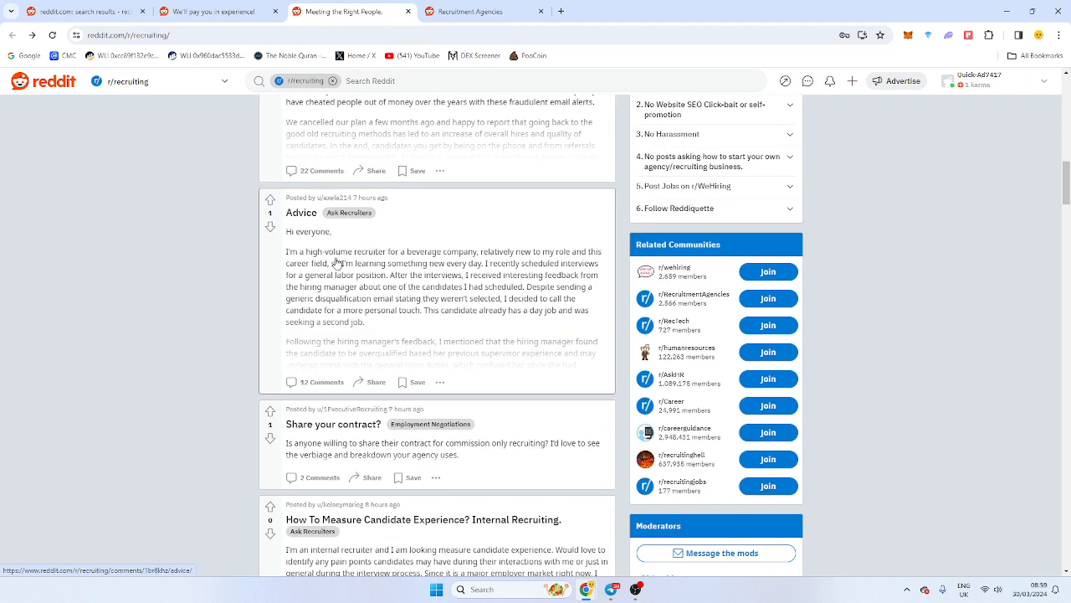
mouse_move(569, 305)
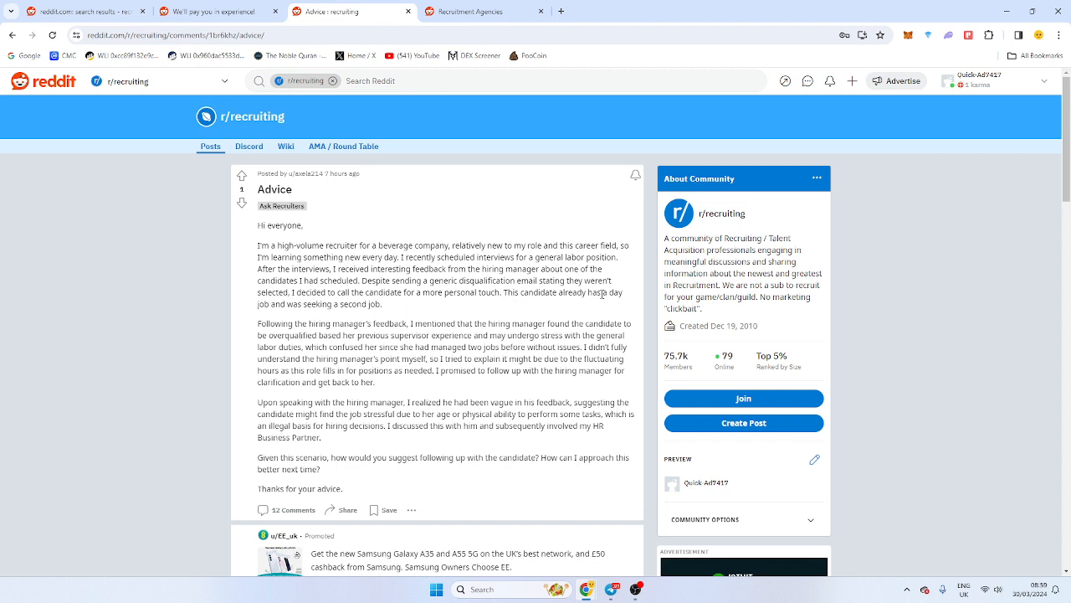
mouse_move(496, 304)
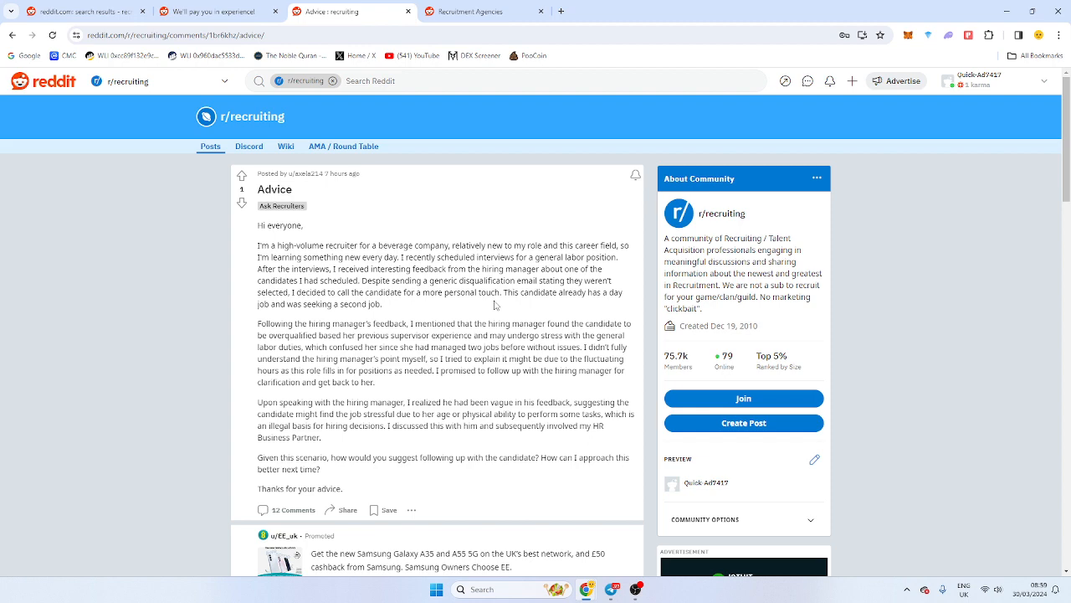
Read the overqualified-candidate Advice post, highlighting the hiring manager sentences, then clear the highlight
scroll(down, 3)
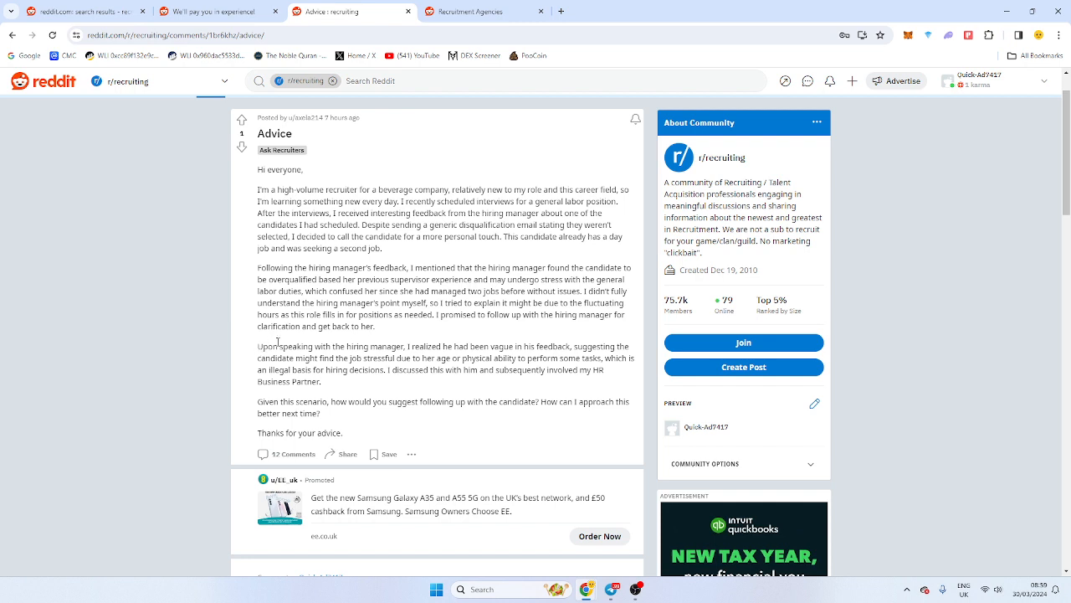
drag(308, 346, 519, 346)
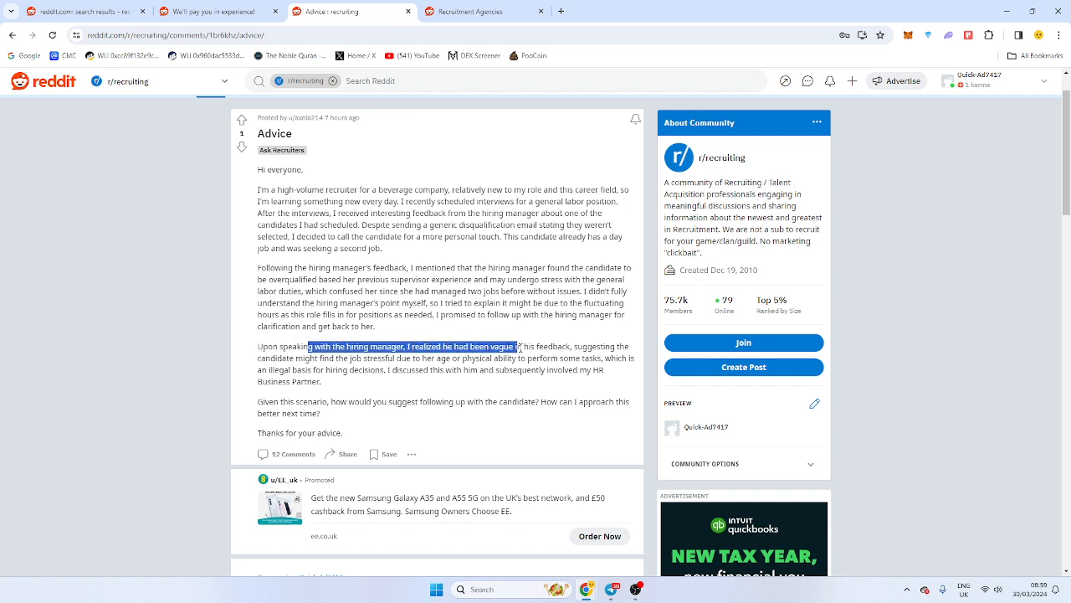
drag(518, 345, 566, 345)
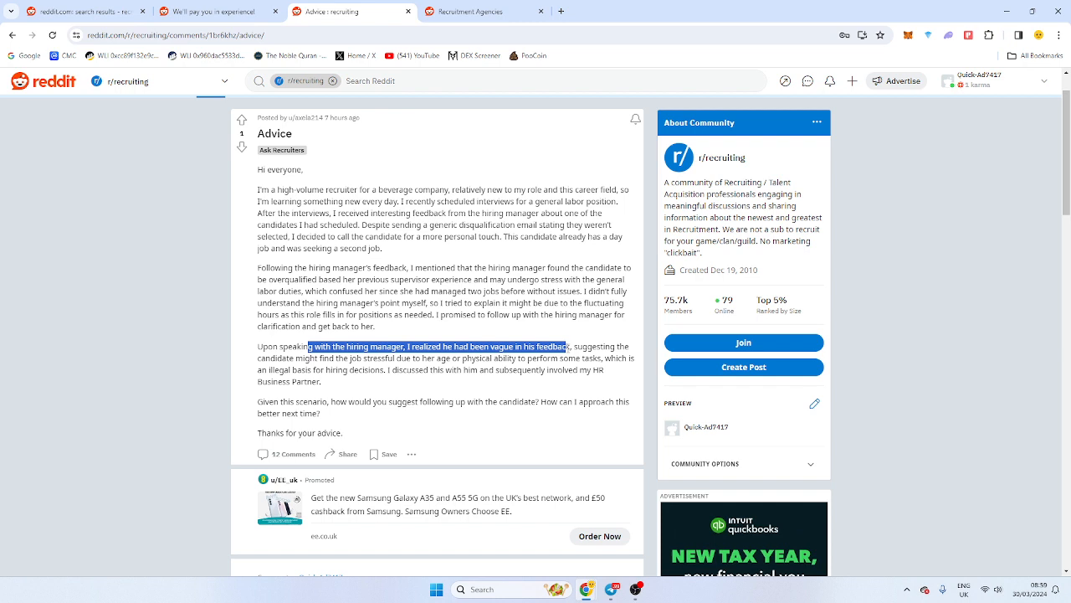
click(343, 400)
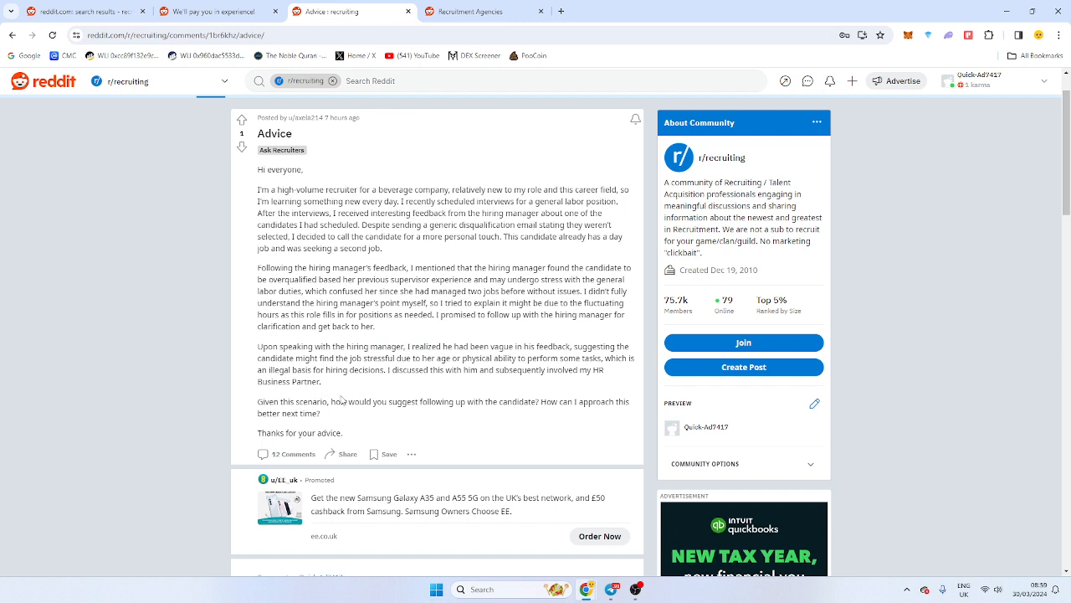
mouse_move(373, 402)
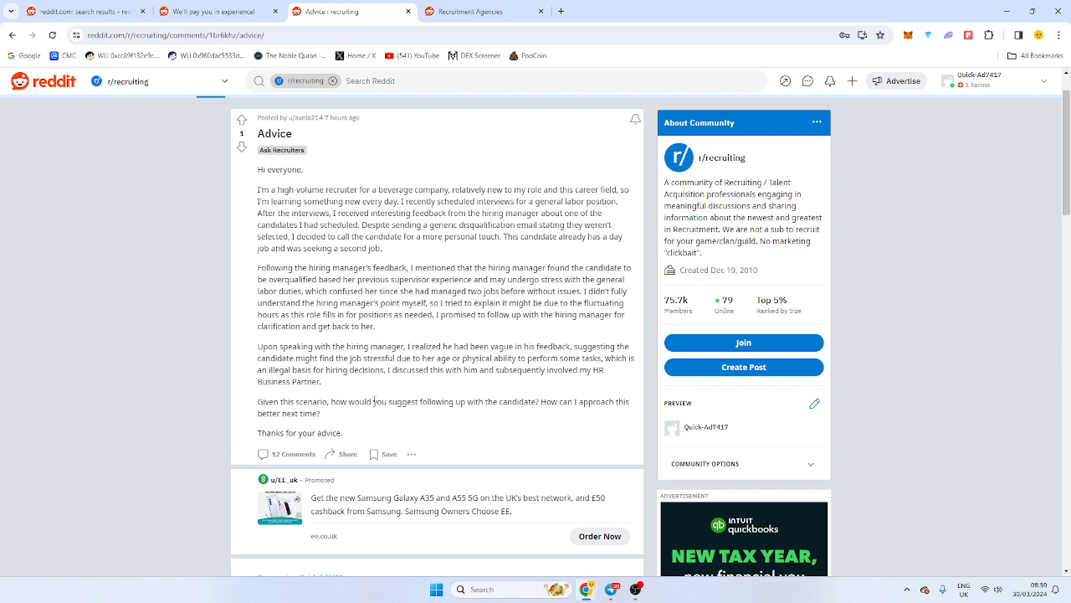
mouse_move(427, 397)
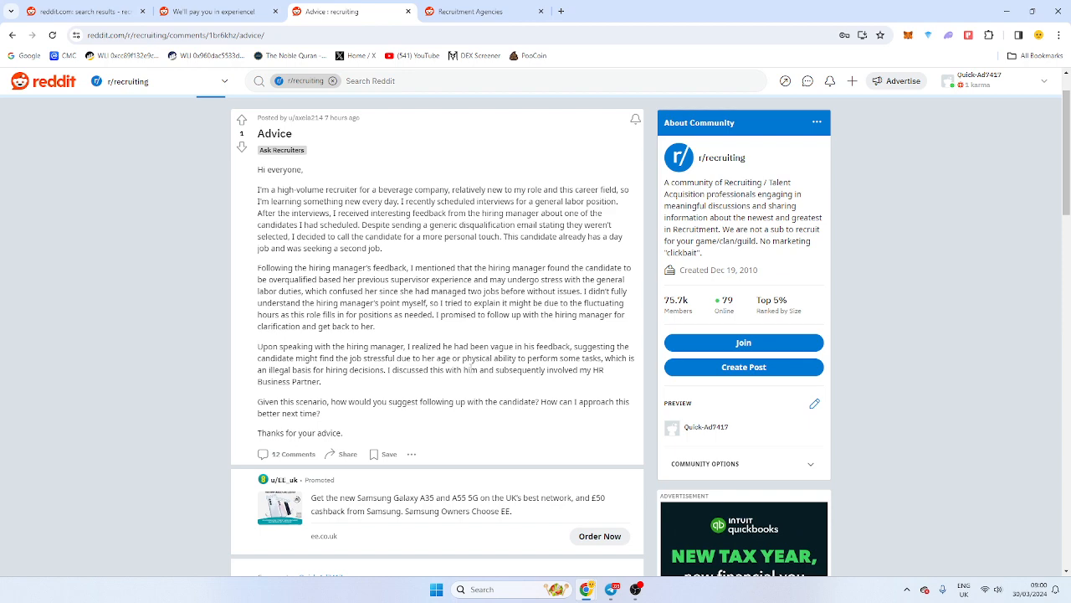
Post the comment 'As long as you don't lie you will be fine.' on the Advice post
scroll(down, 3)
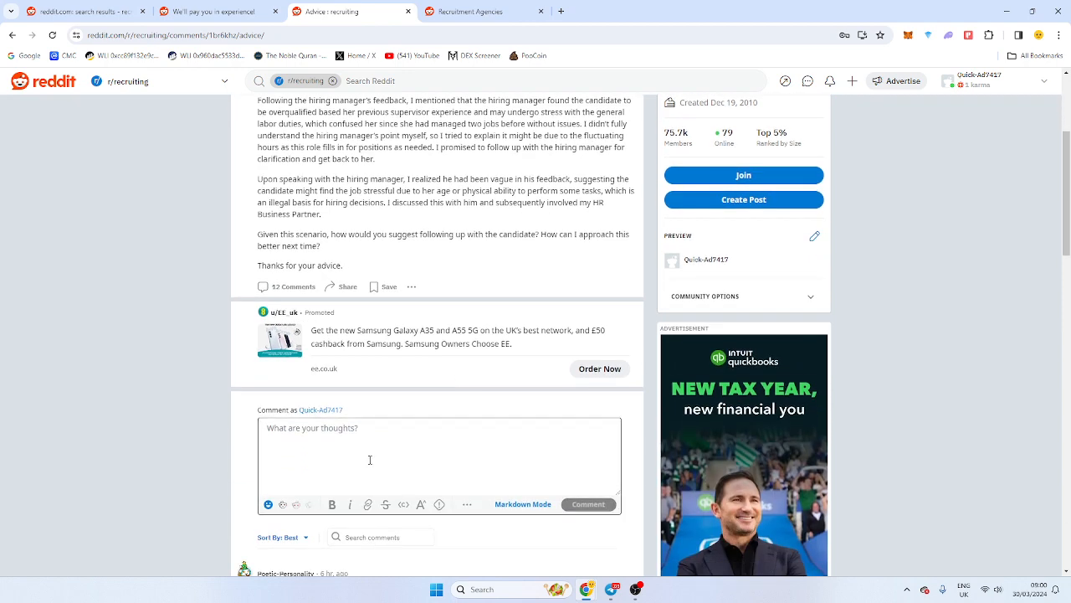
text(As long as you don't lie you will be)
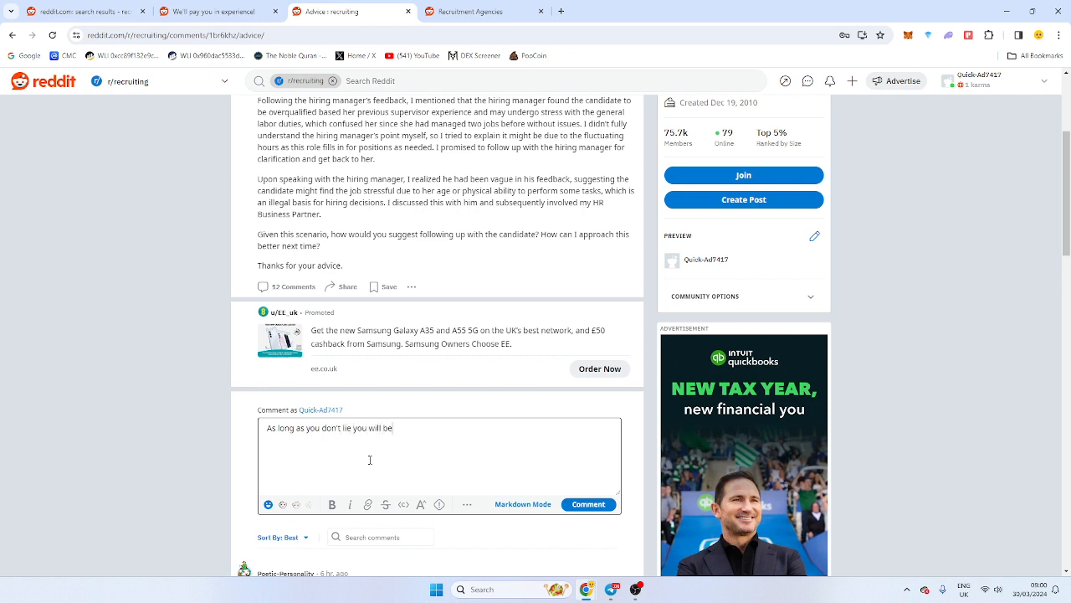
text(fine.)
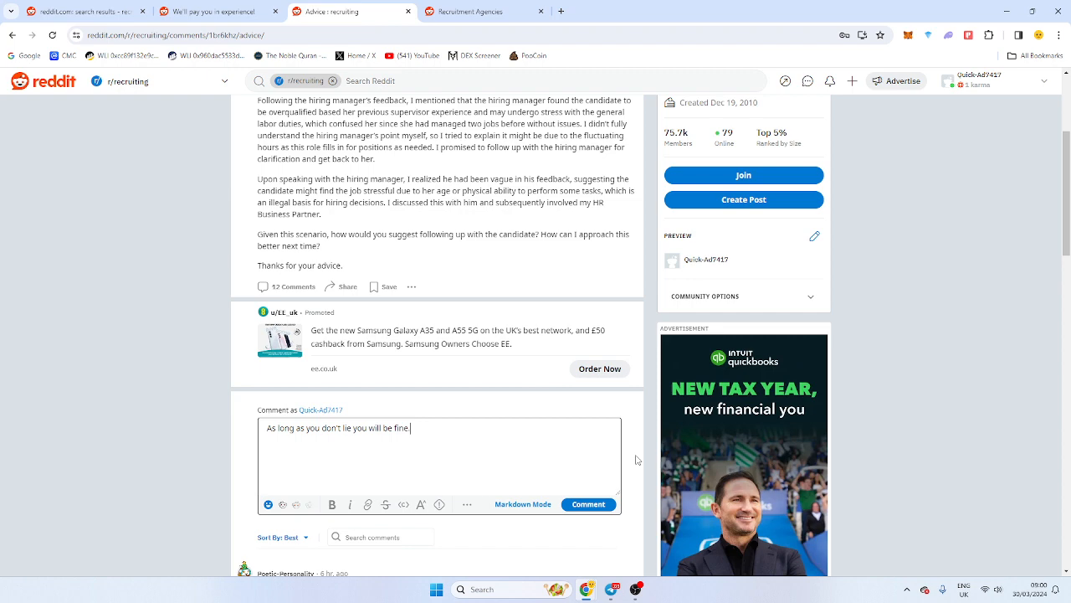
click(589, 504)
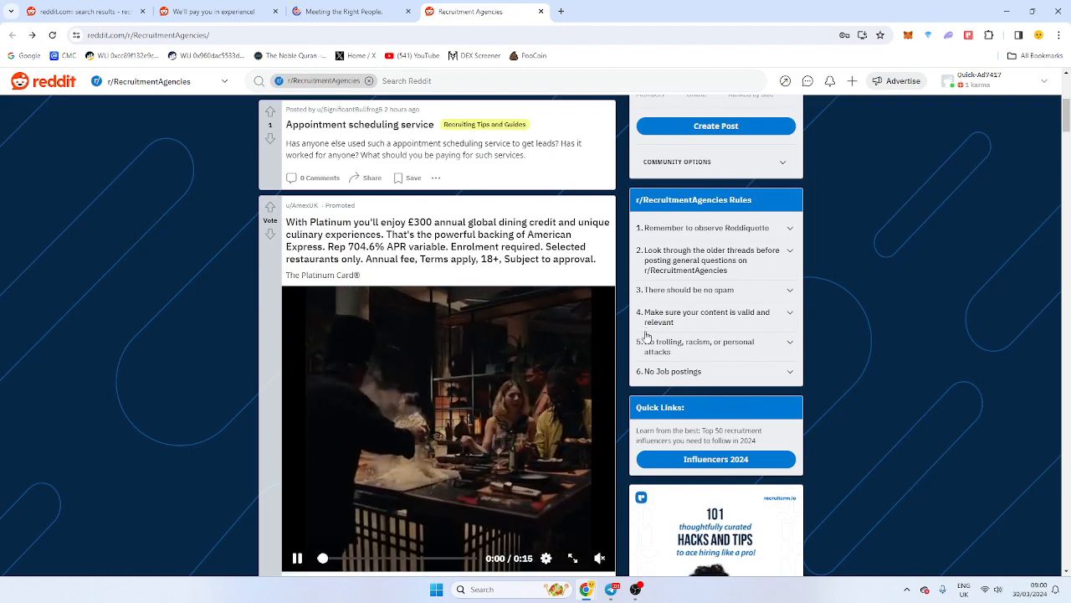
Scroll r/RecruitmentAgencies, open the Business development post and highlight part of it while reading
scroll(down, 3)
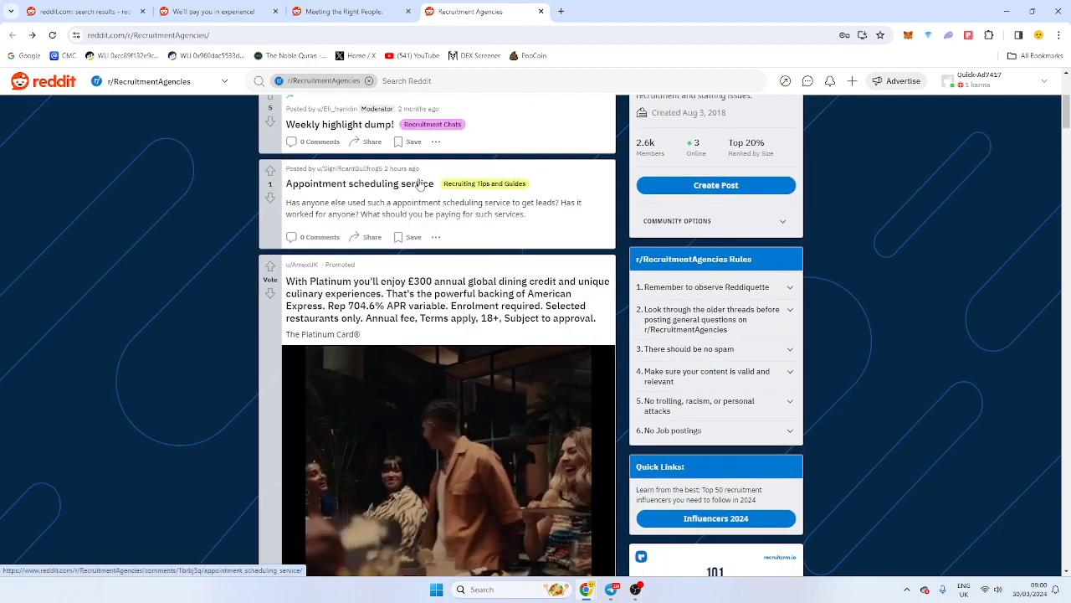
scroll(down, 3)
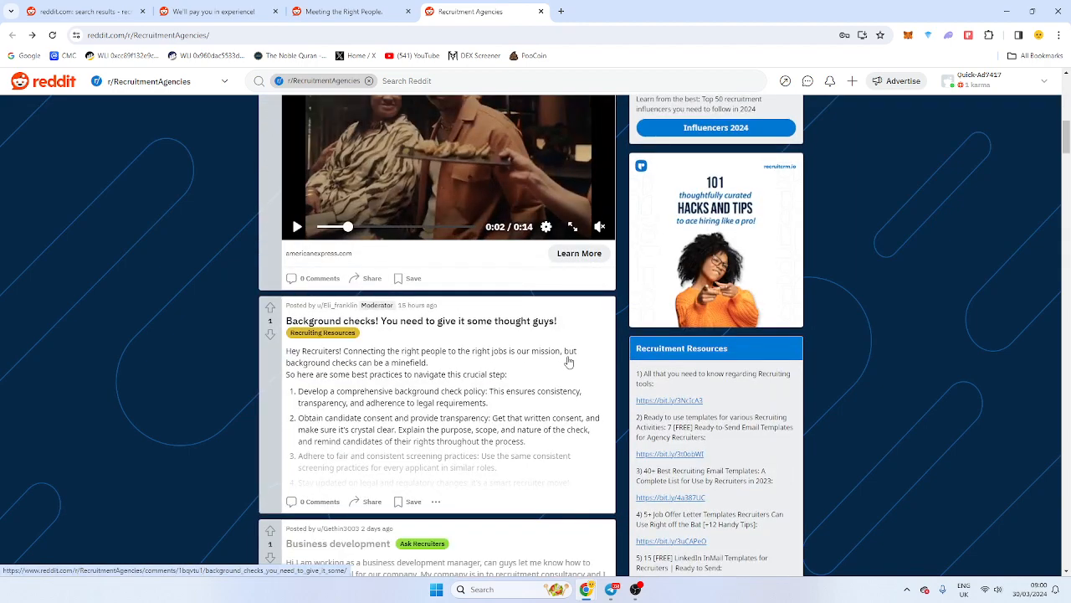
scroll(down, 3)
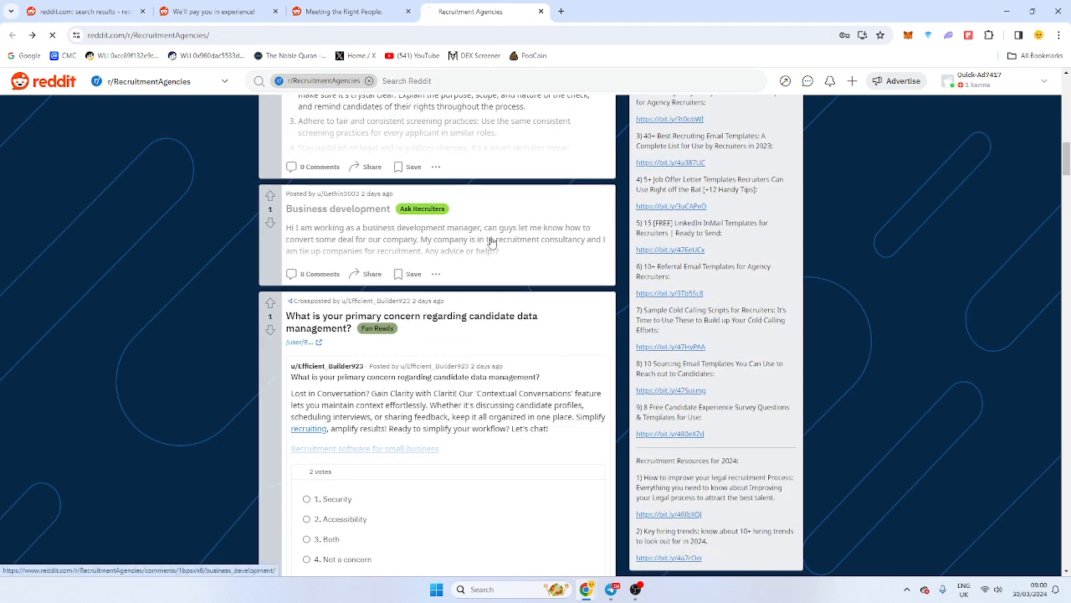
click(339, 208)
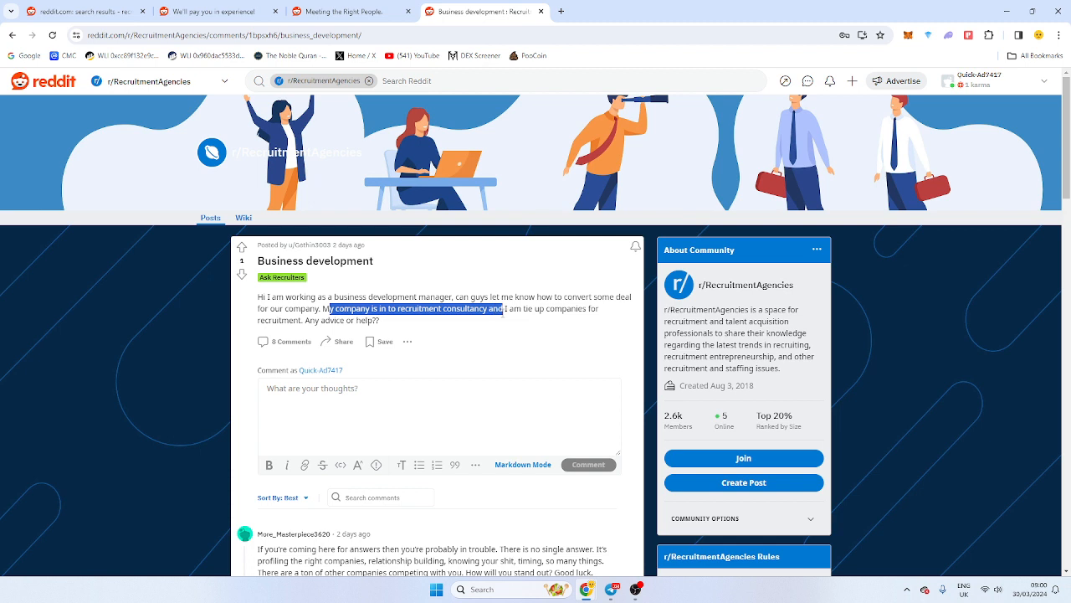
drag(502, 308, 598, 309)
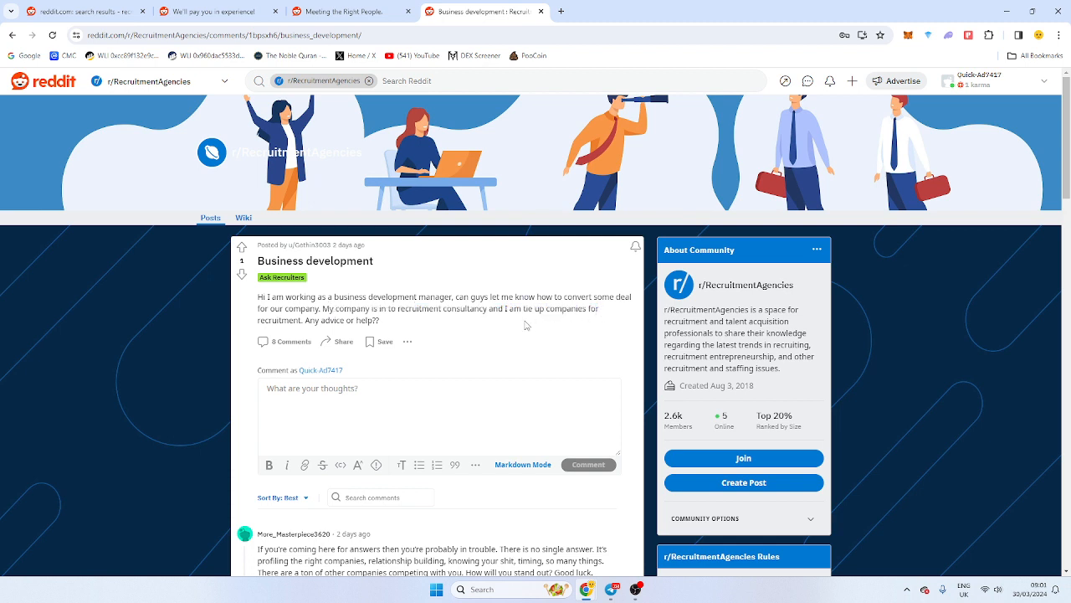
mouse_move(524, 327)
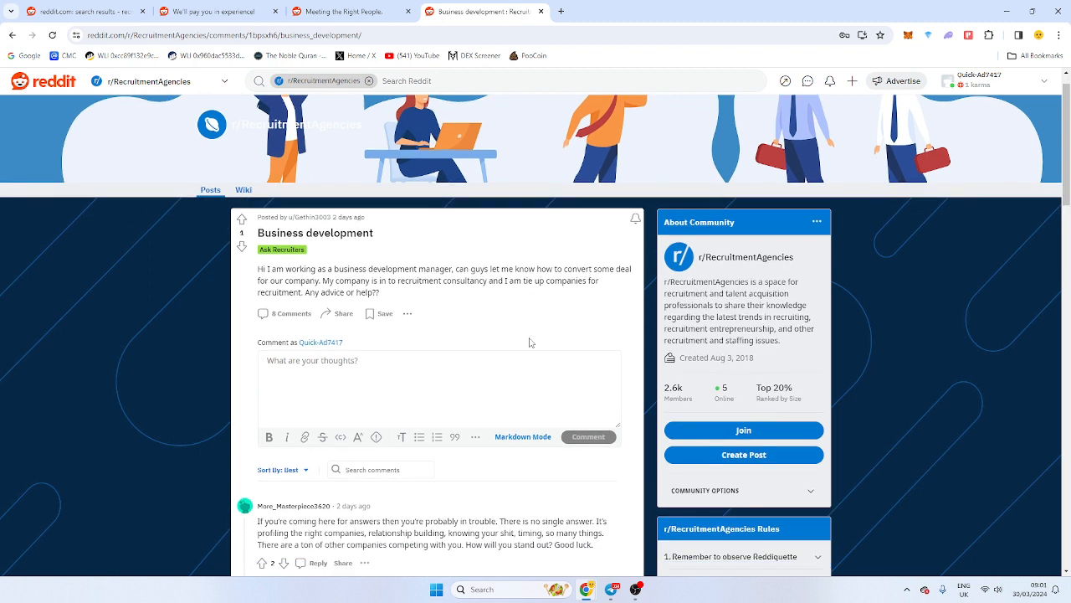
Submit the comment 'cold email' on the Business development post
text(cold)
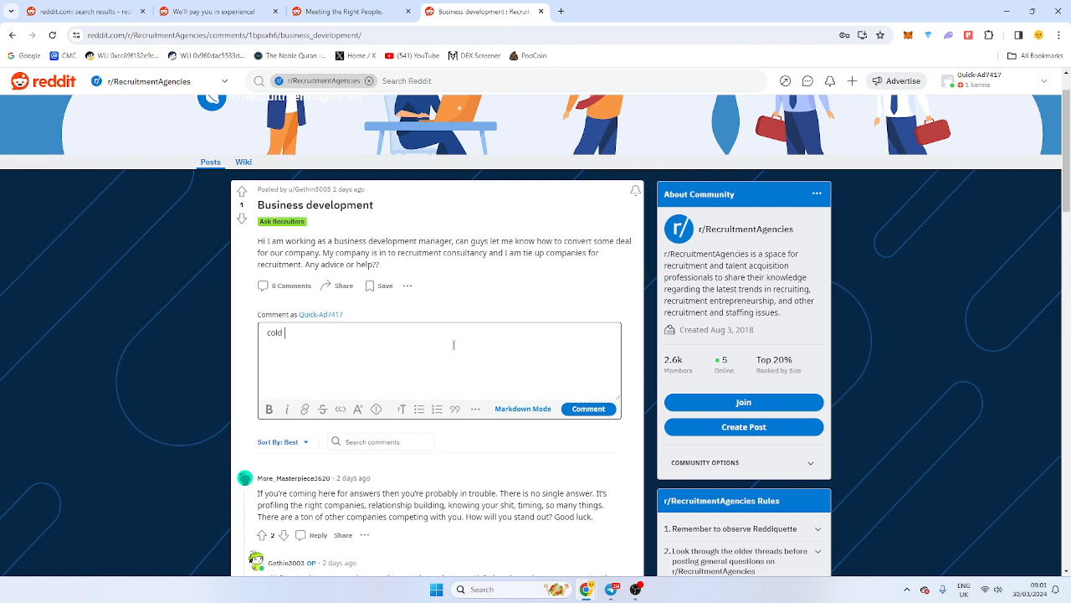
text(email)
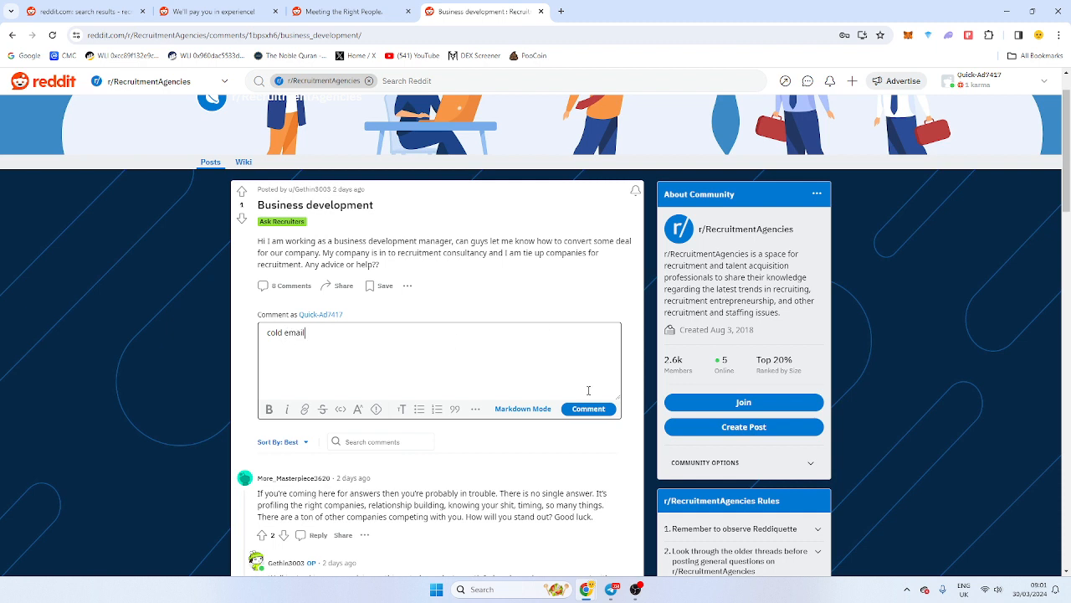
click(588, 408)
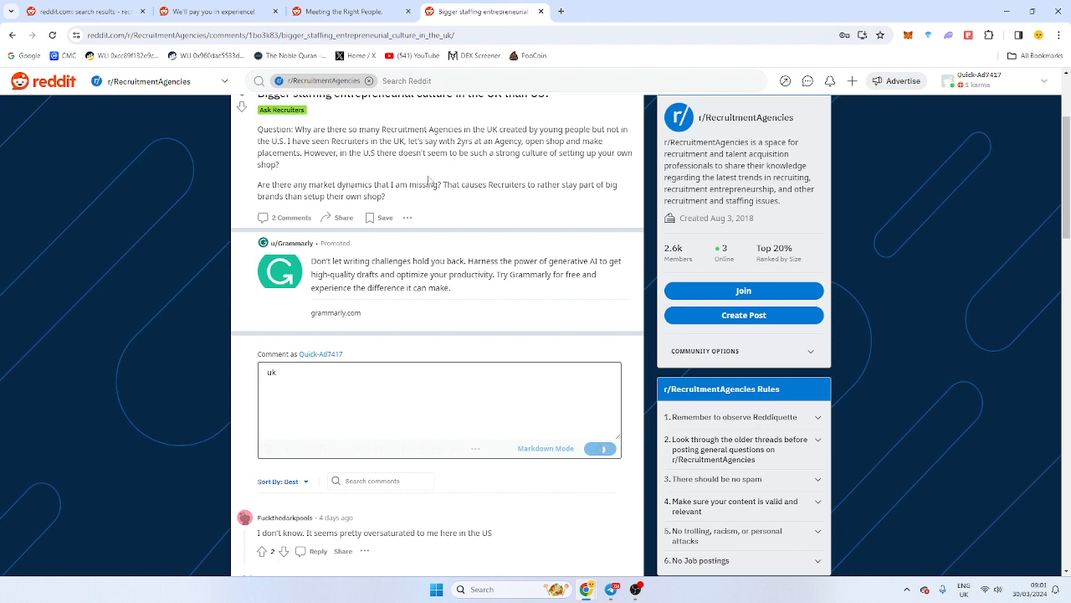
Submit the 'uk' reply on the UK-versus-US staffing culture thread
click(590, 449)
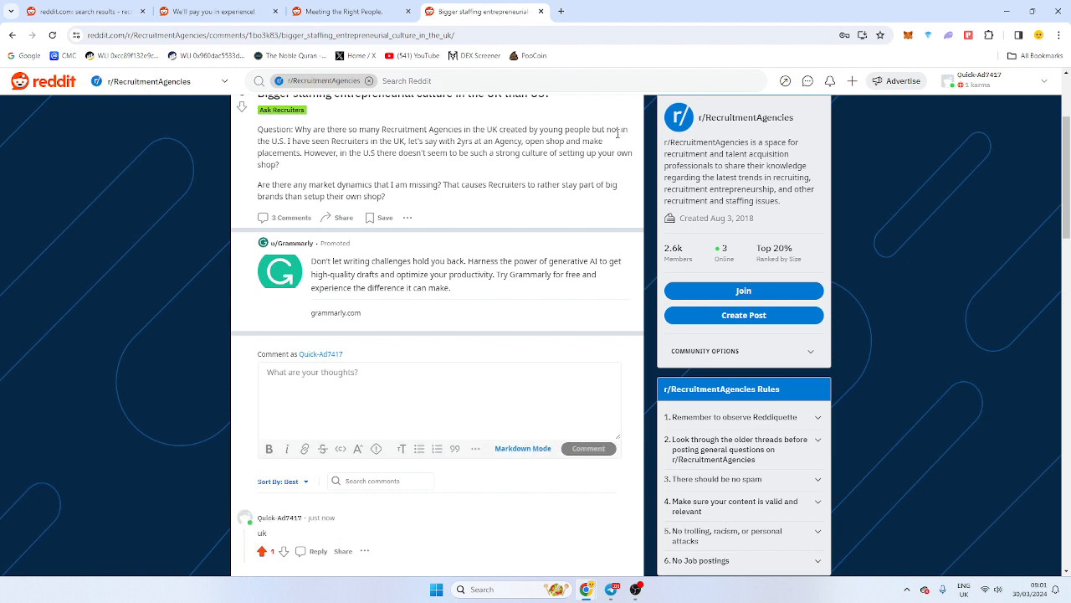
drag(287, 140, 439, 141)
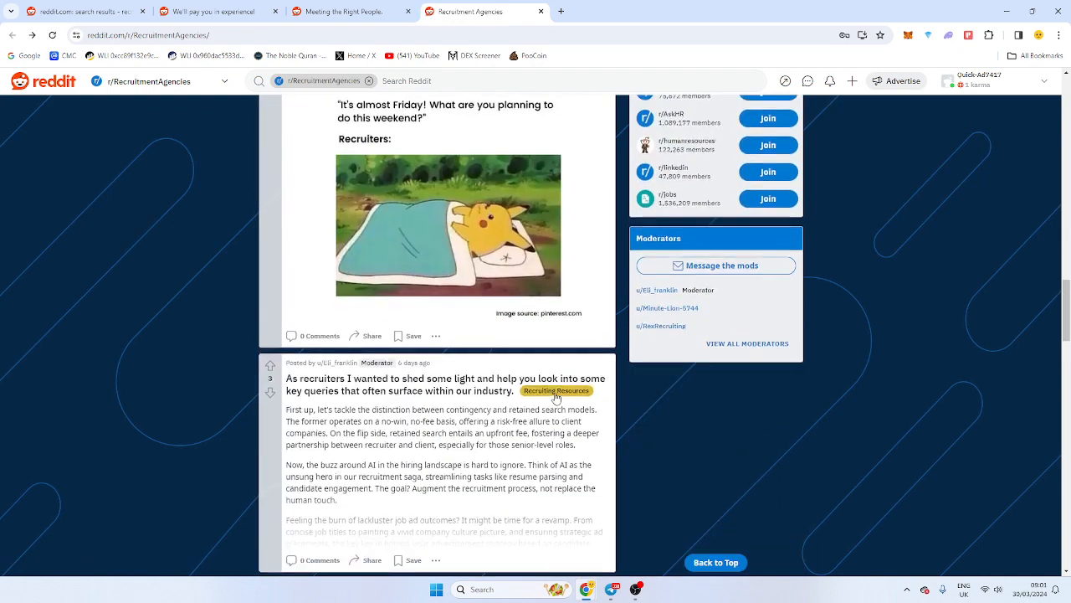
Scroll the r/RecruitmentAgencies feed past the moderator's recruiting-resources post
scroll(down, 3)
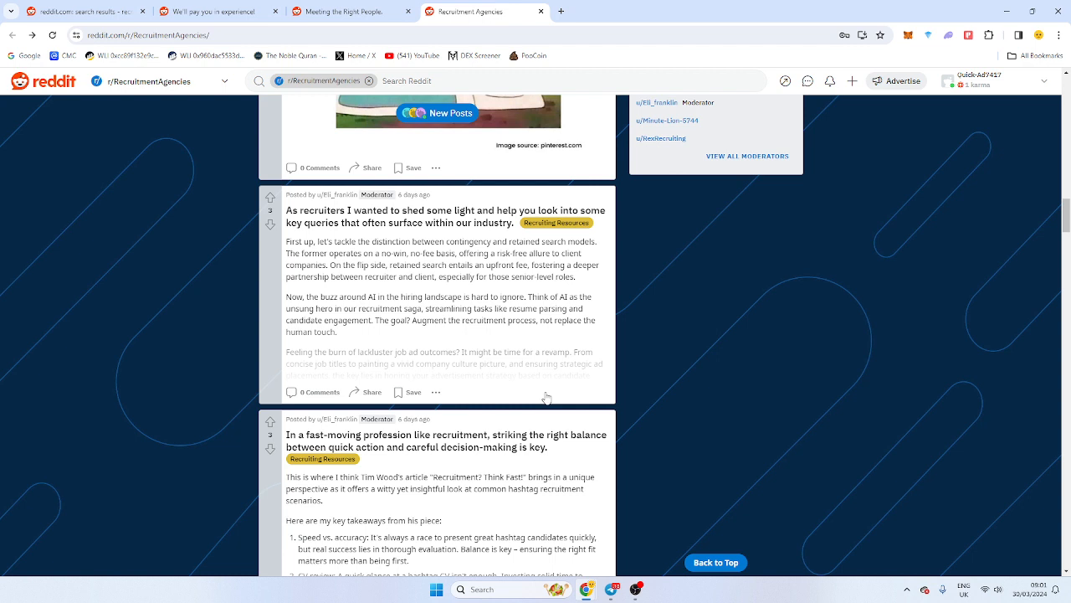
mouse_move(551, 358)
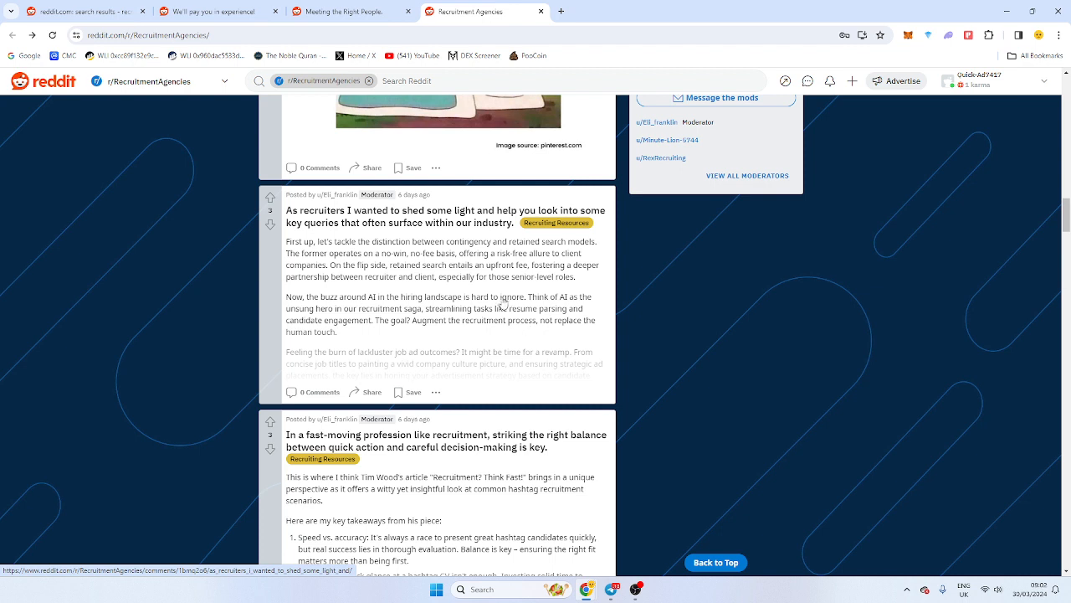
mouse_move(556, 222)
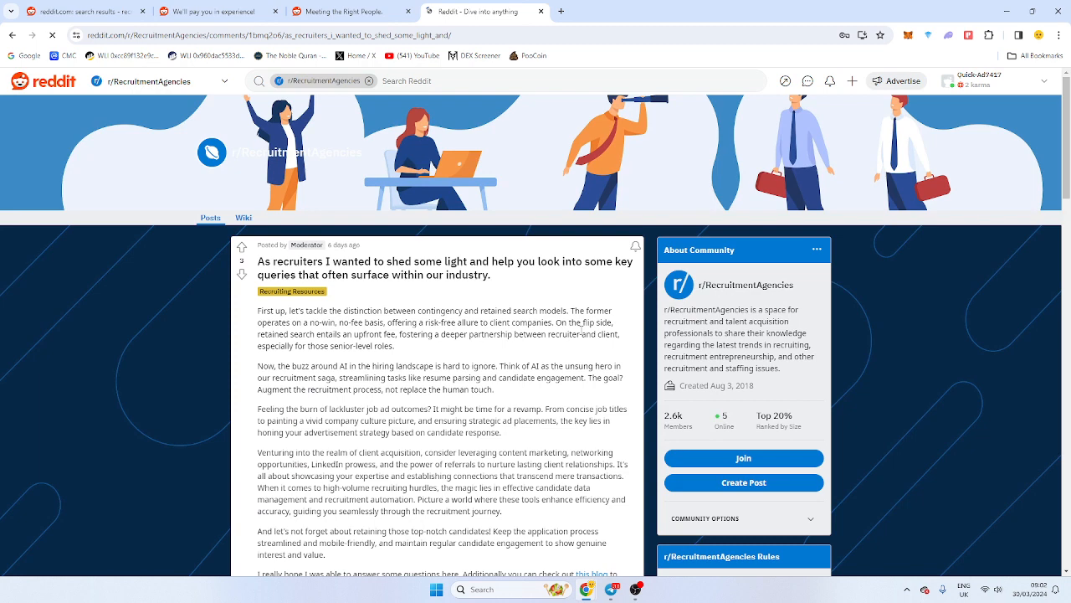
Read the moderator's queries post, highlighting the AI-in-hiring sentence and then clearing it
scroll(down, 3)
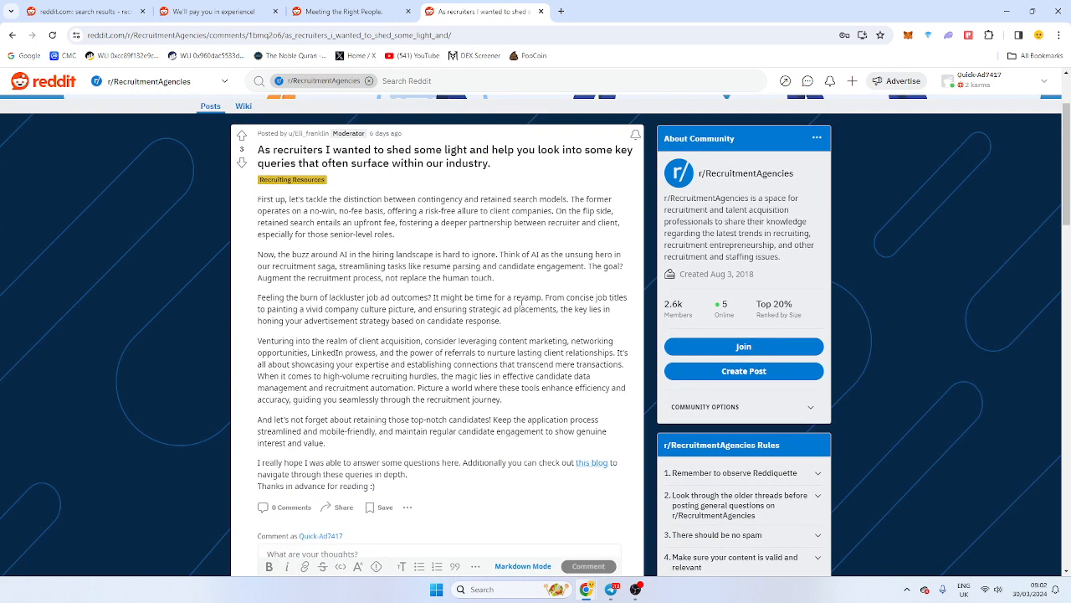
mouse_move(177, 269)
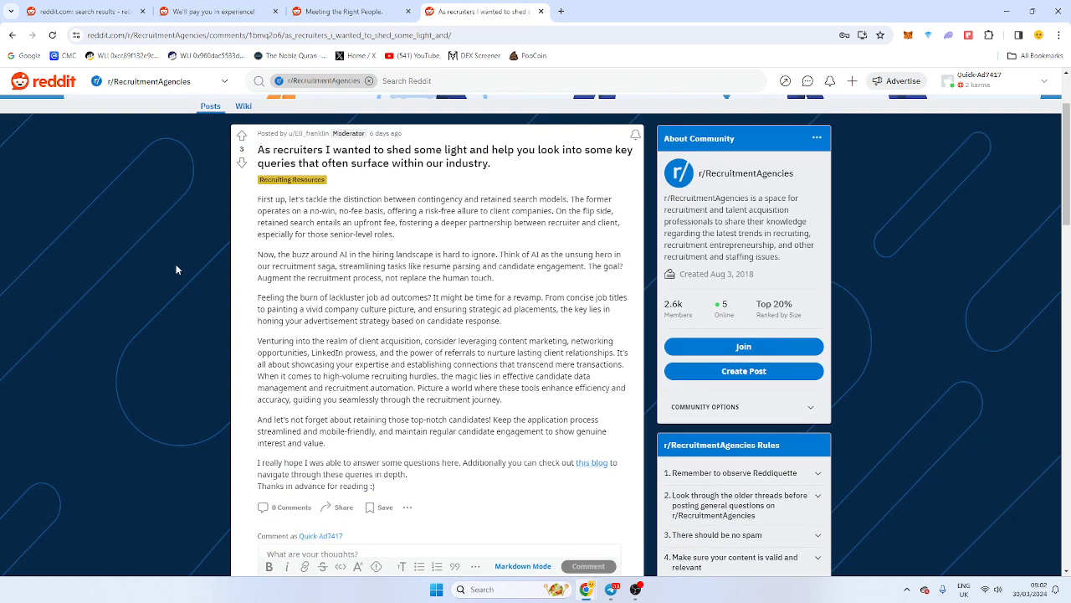
drag(259, 254, 511, 255)
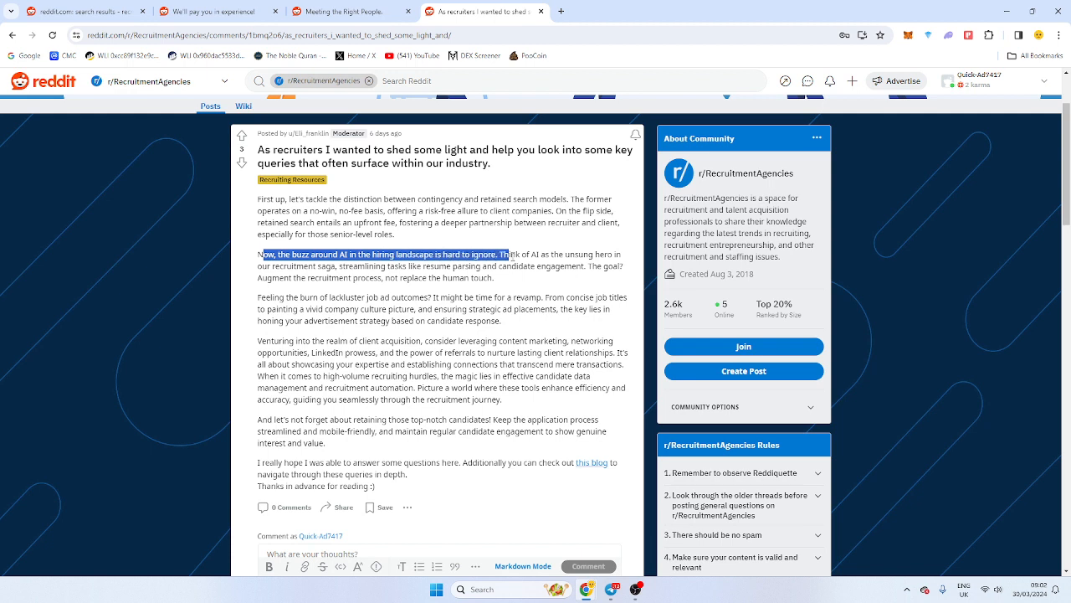
click(283, 430)
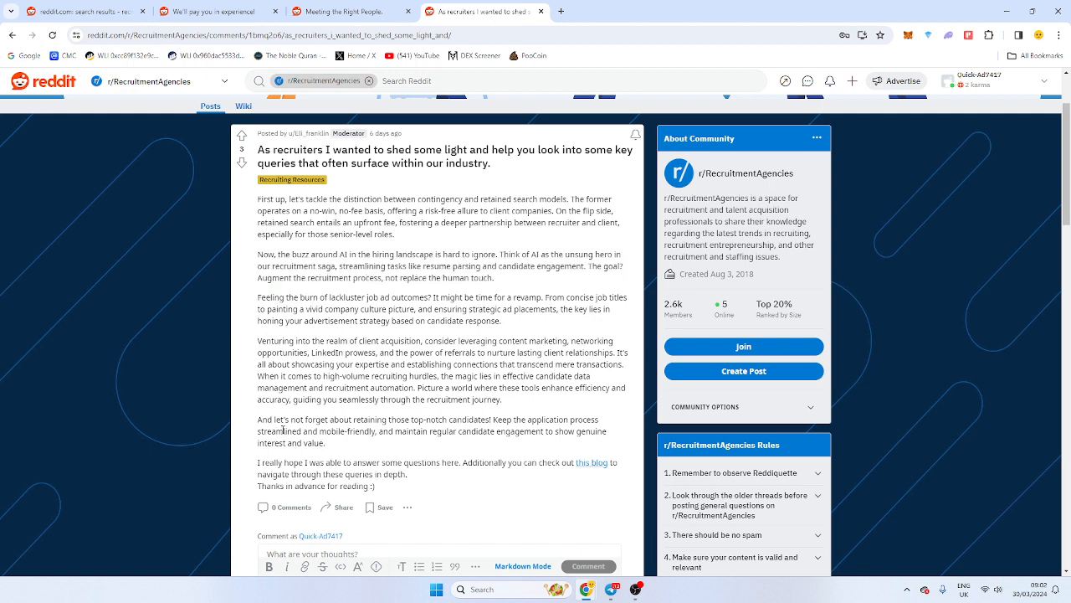
drag(266, 419, 325, 442)
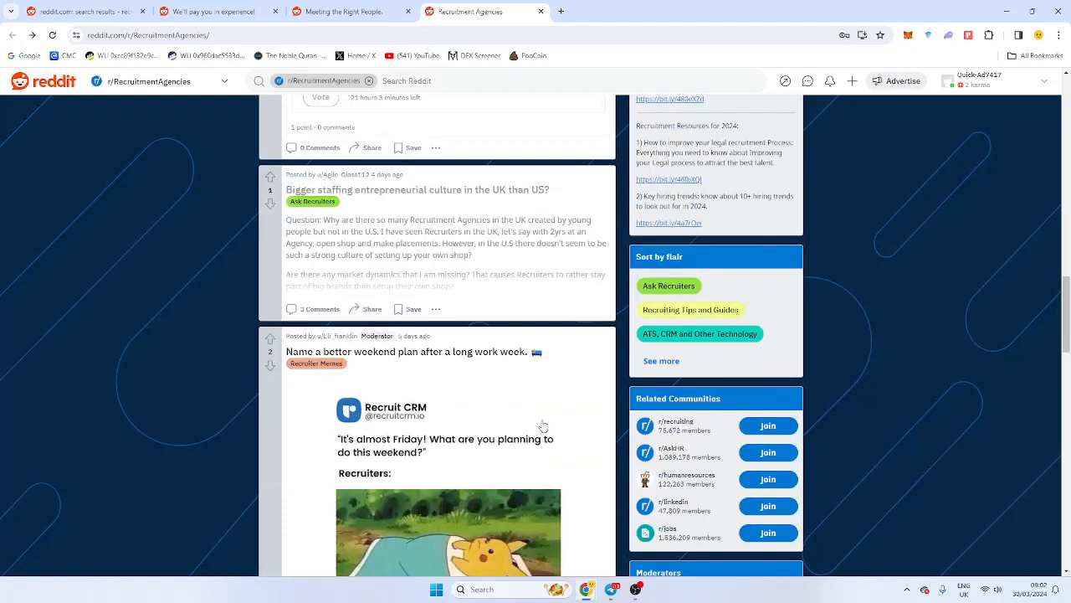
Scroll past the ad and open 'What's the best resume you've ever seen?'
scroll(down, 3)
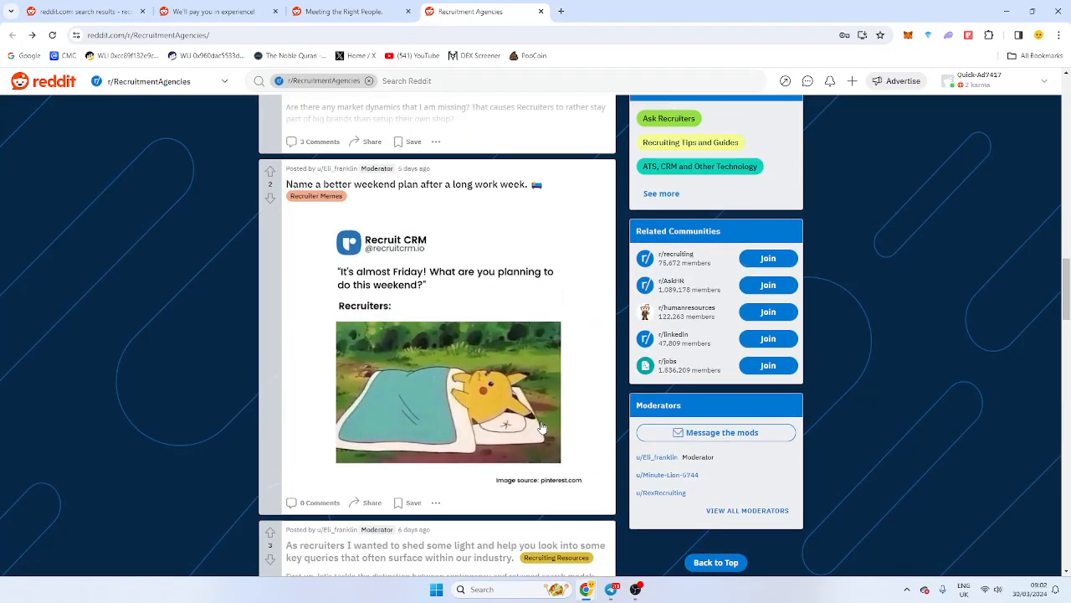
scroll(down, 3)
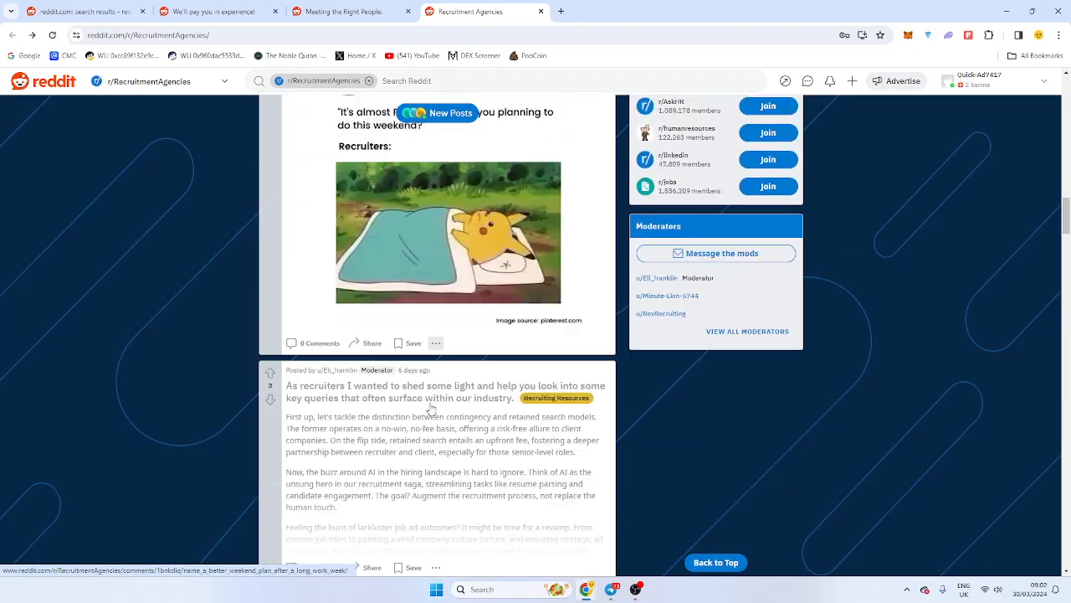
scroll(down, 3)
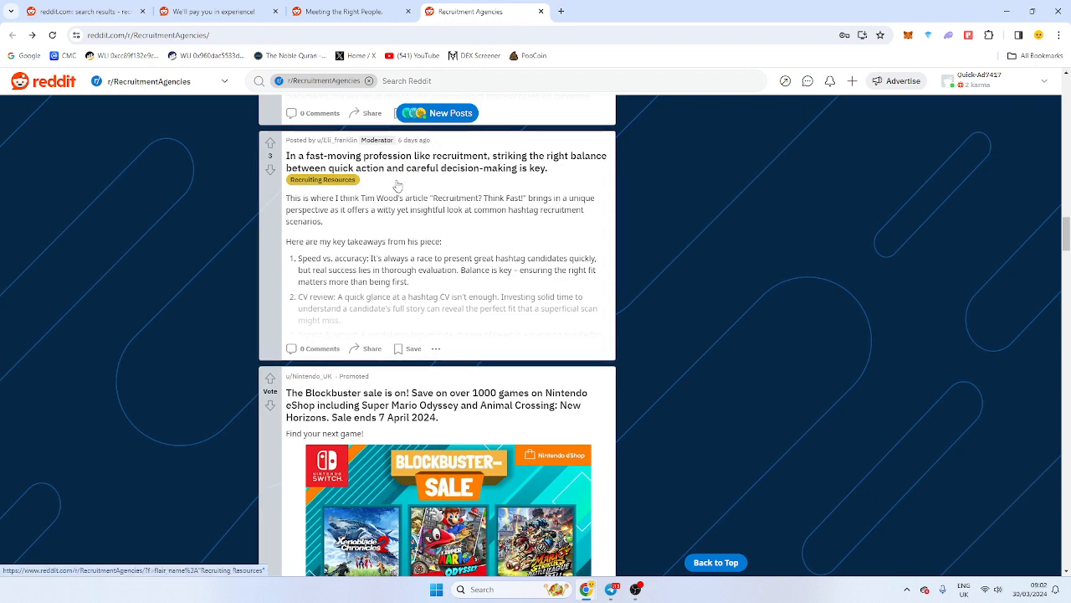
scroll(down, 3)
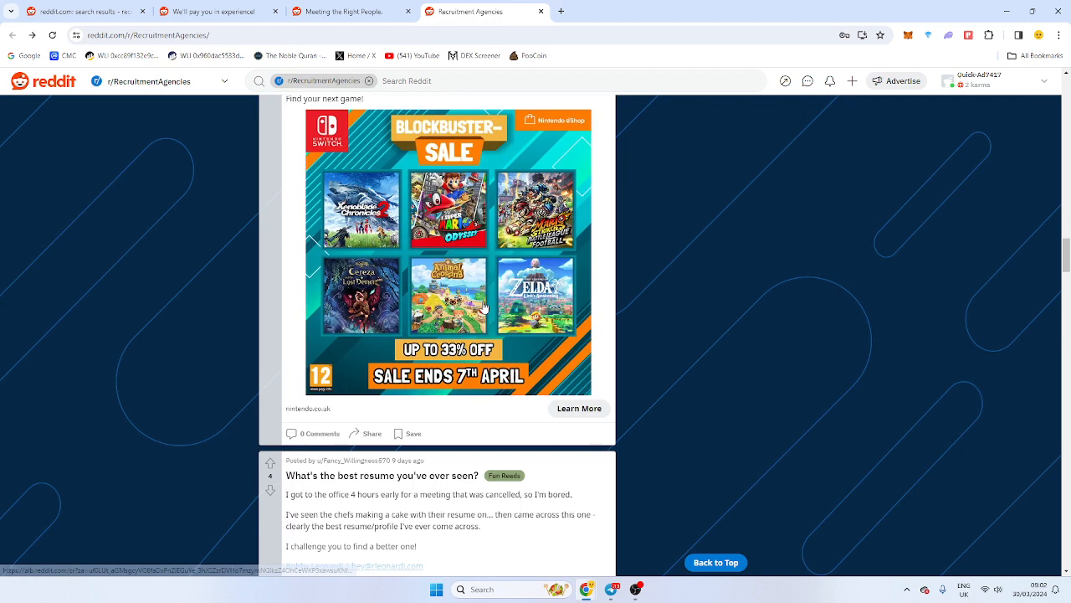
scroll(down, 3)
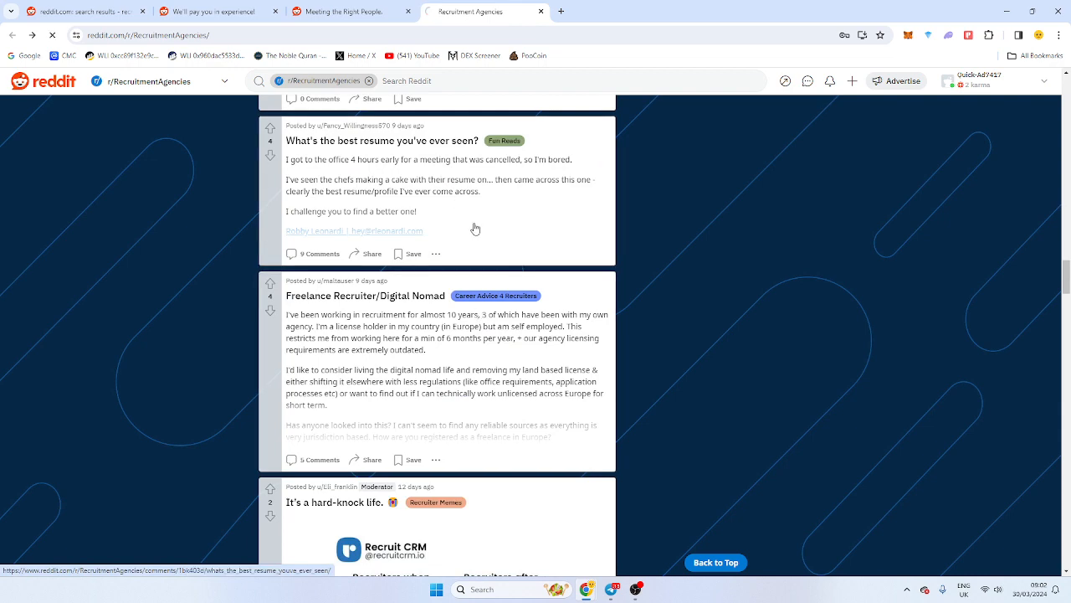
click(382, 141)
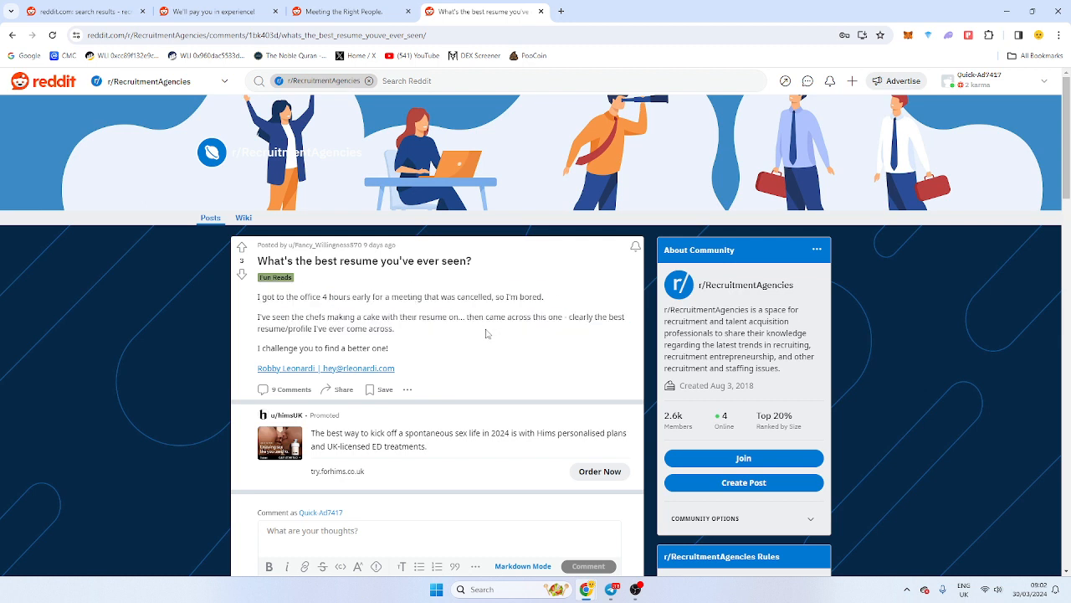
mouse_move(290, 372)
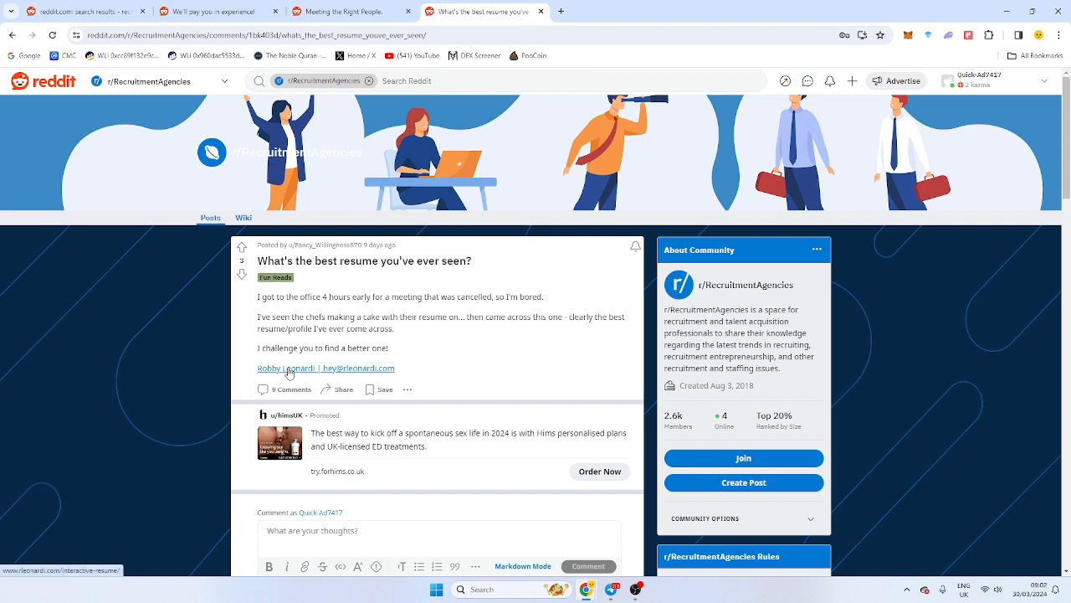
Open Robby Leonardi's rleonardi.com game-style resume and scroll through its About and skills levels
click(325, 368)
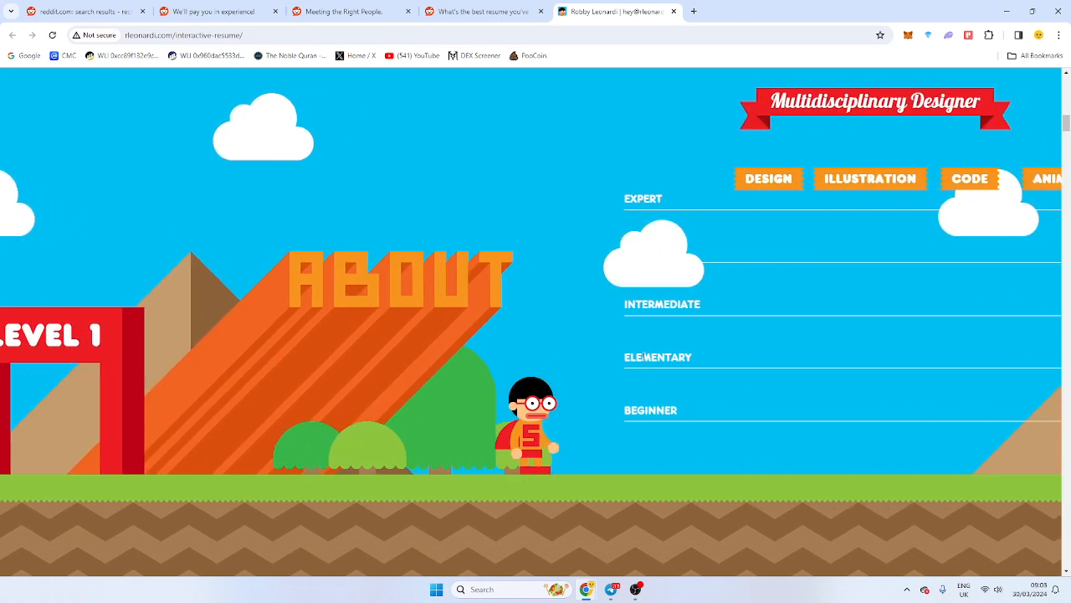
scroll(right, 3)
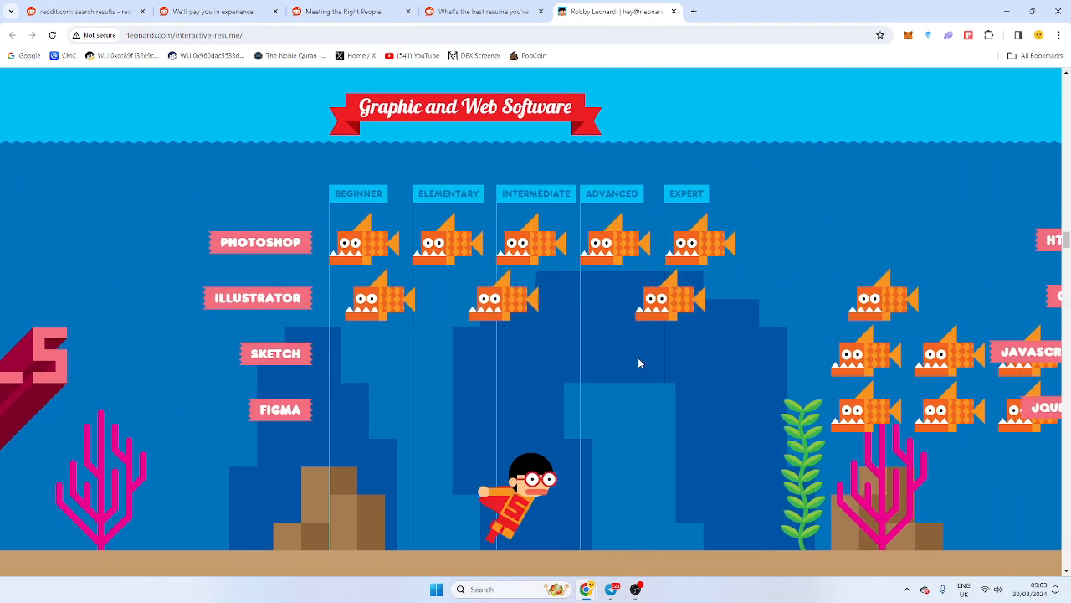
scroll(right, 3)
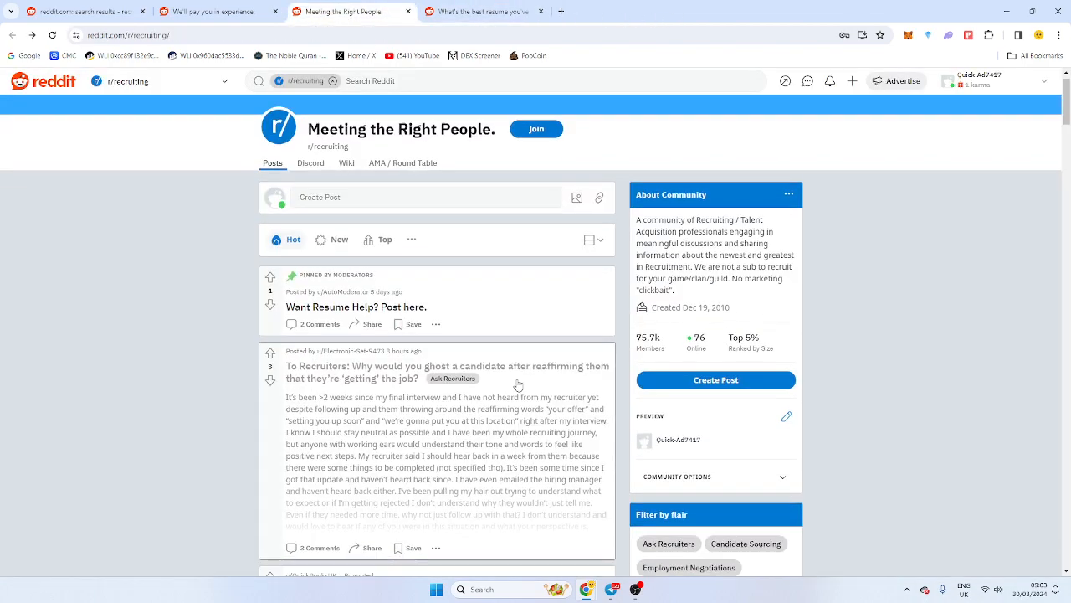
Scroll the r/recruiting feed and open the 'UK Recruiters... how much you earning?' post
scroll(down, 3)
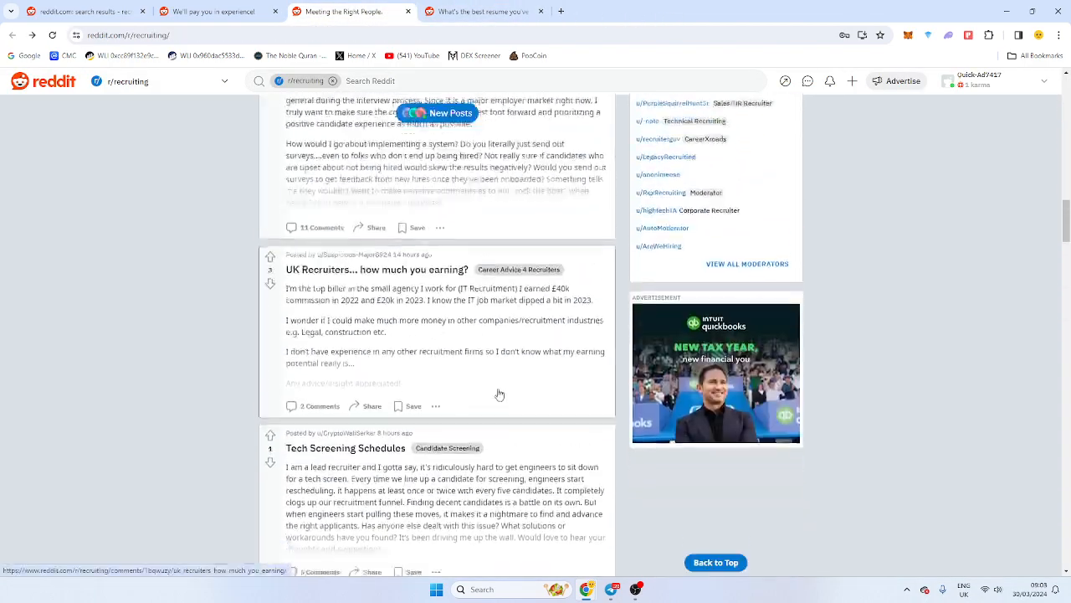
scroll(down, 3)
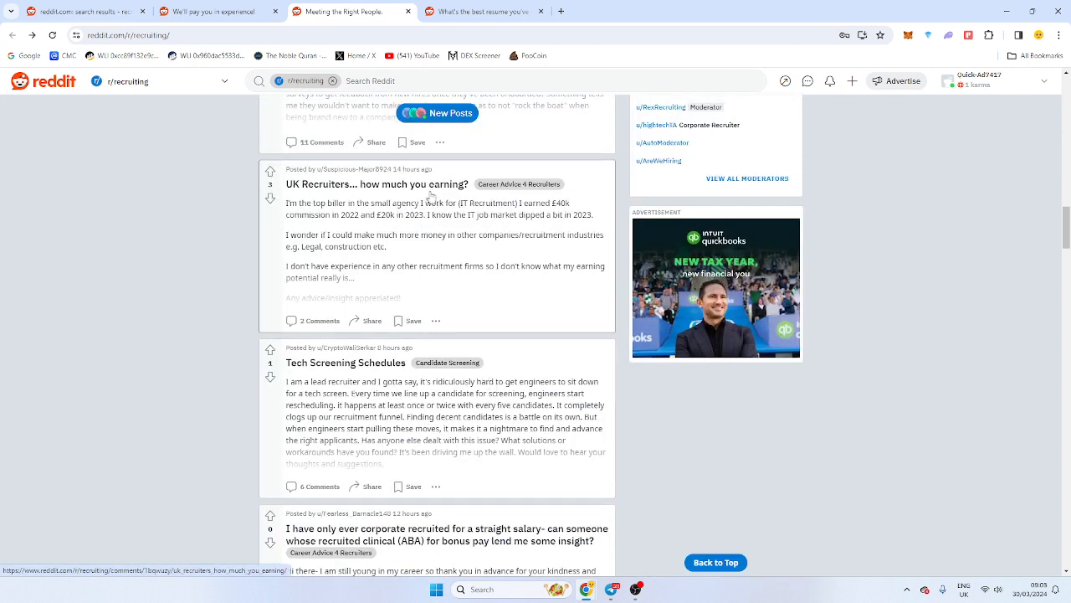
click(376, 184)
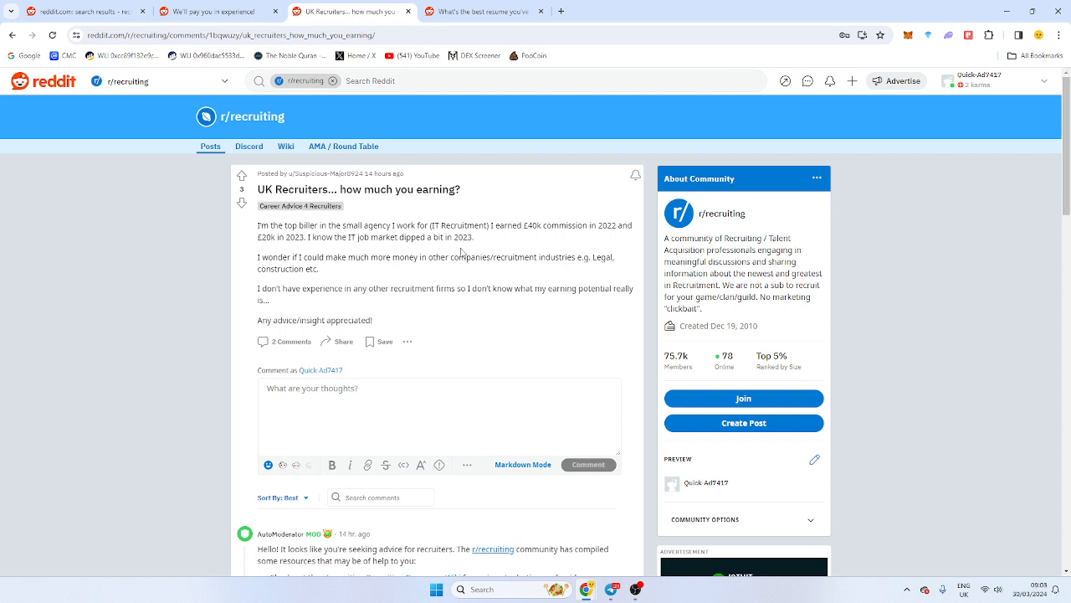
Read both replies, highlighting the billings reply, then focus the empty comment box
double_click(529, 226)
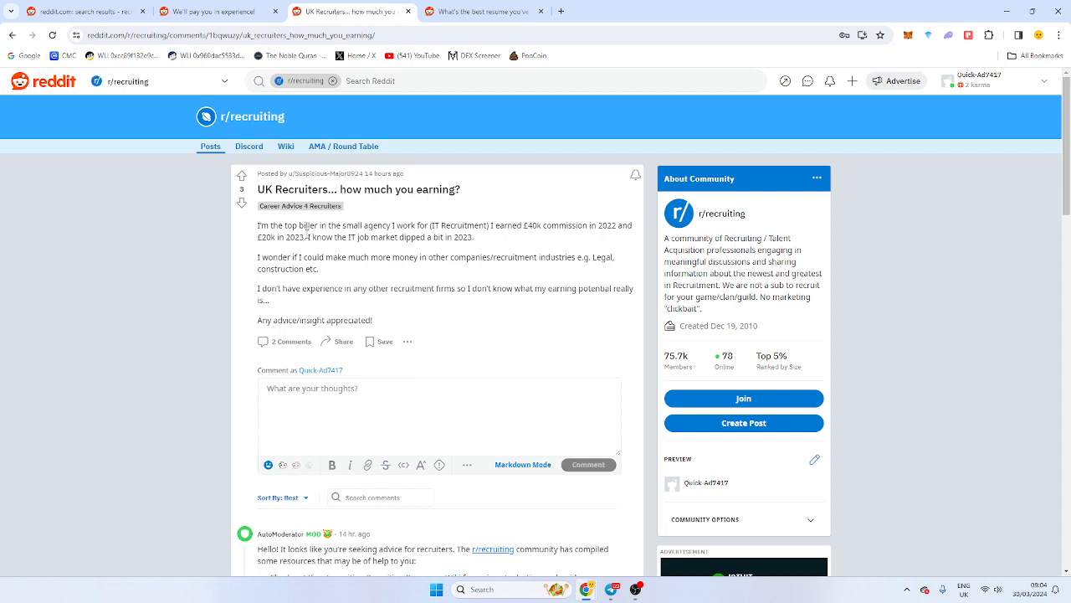
mouse_move(331, 228)
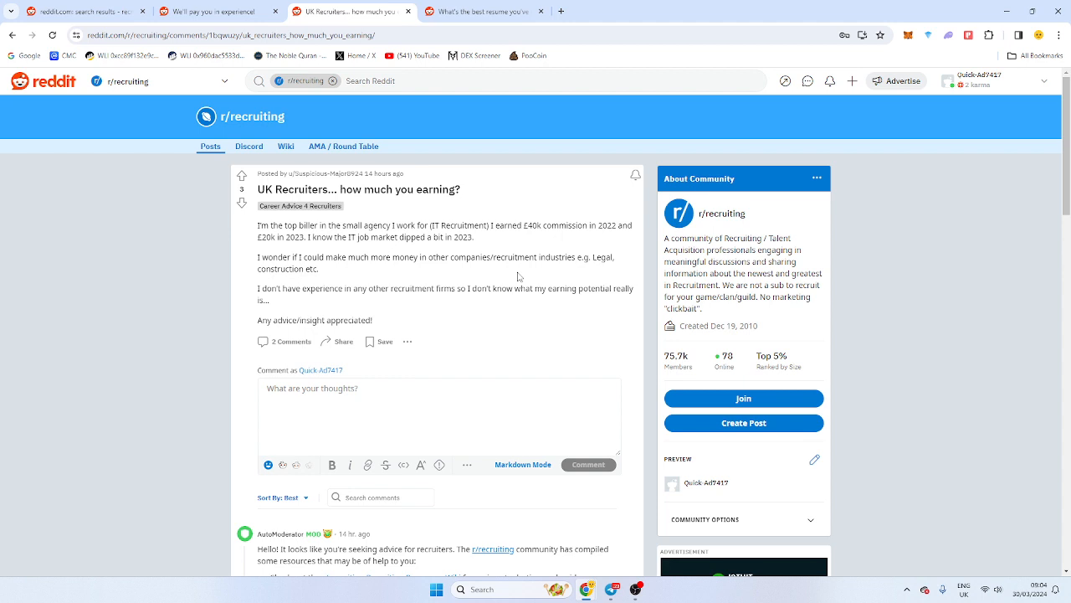
mouse_move(511, 284)
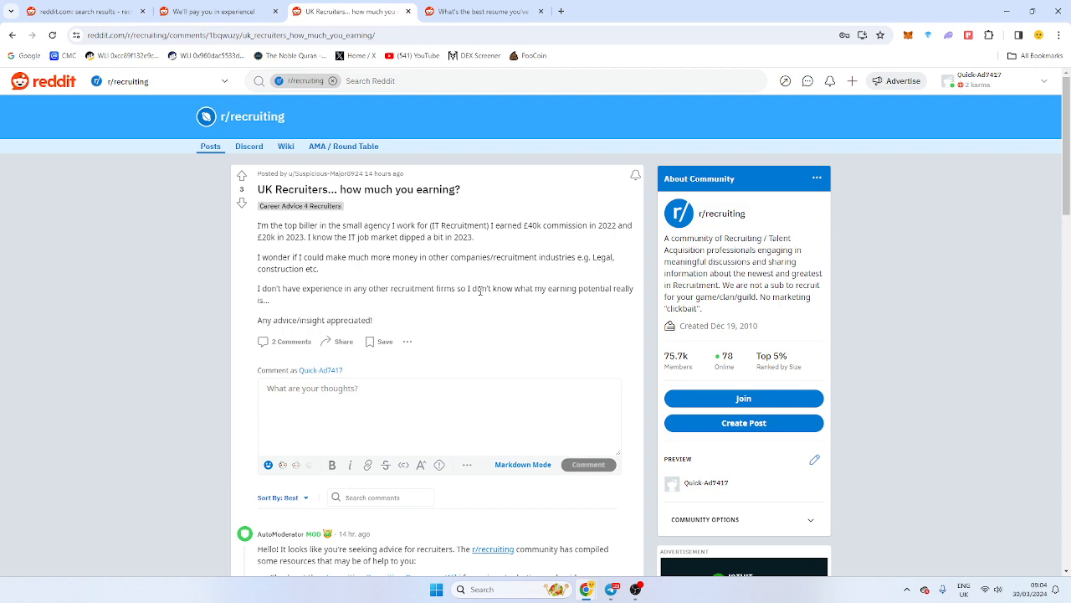
scroll(down, 3)
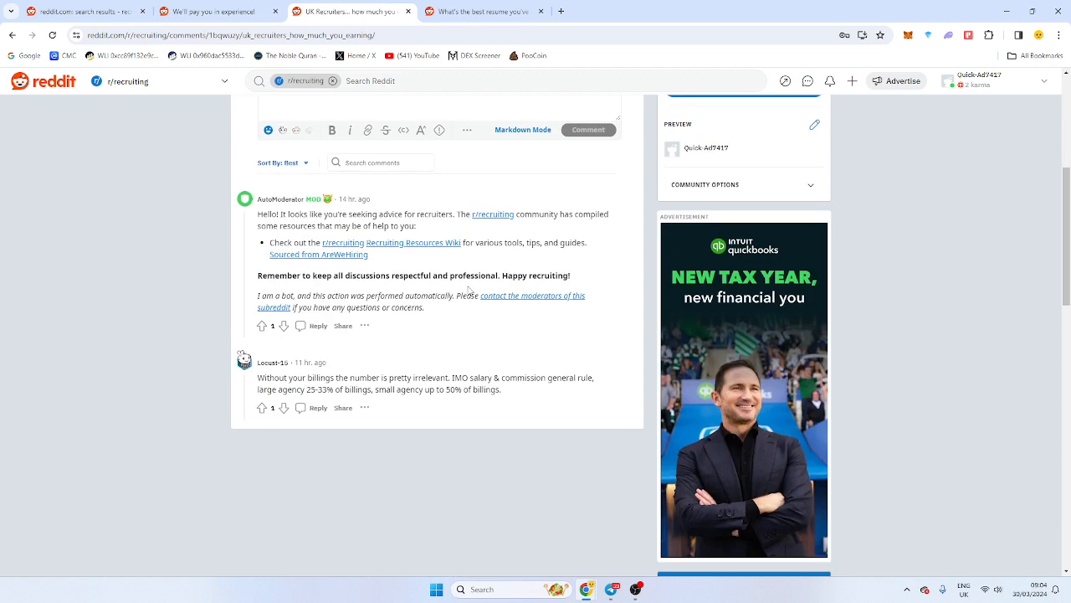
double_click(325, 378)
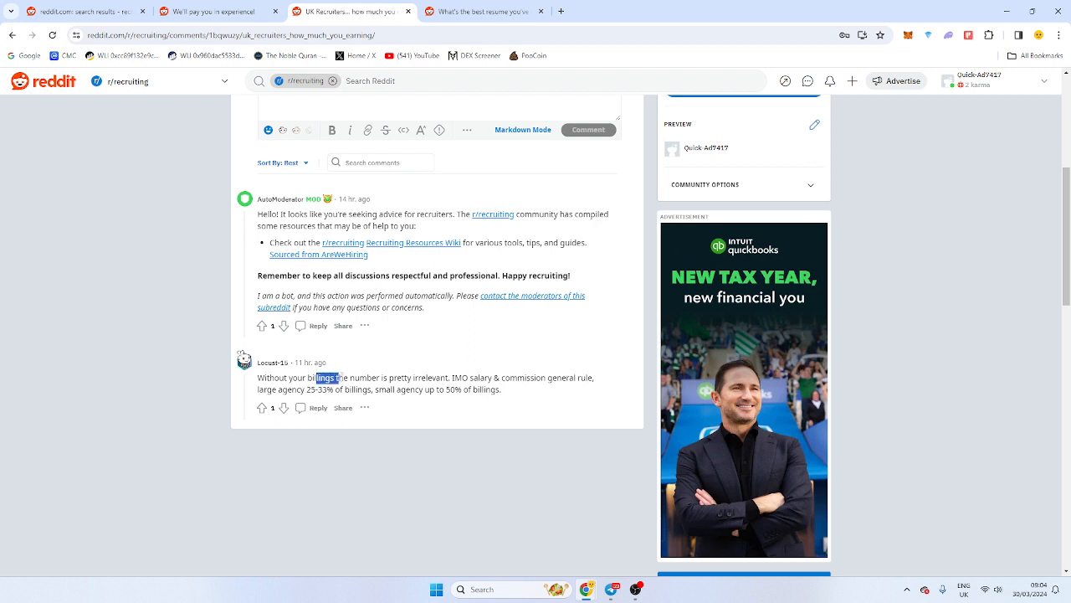
drag(316, 377, 454, 378)
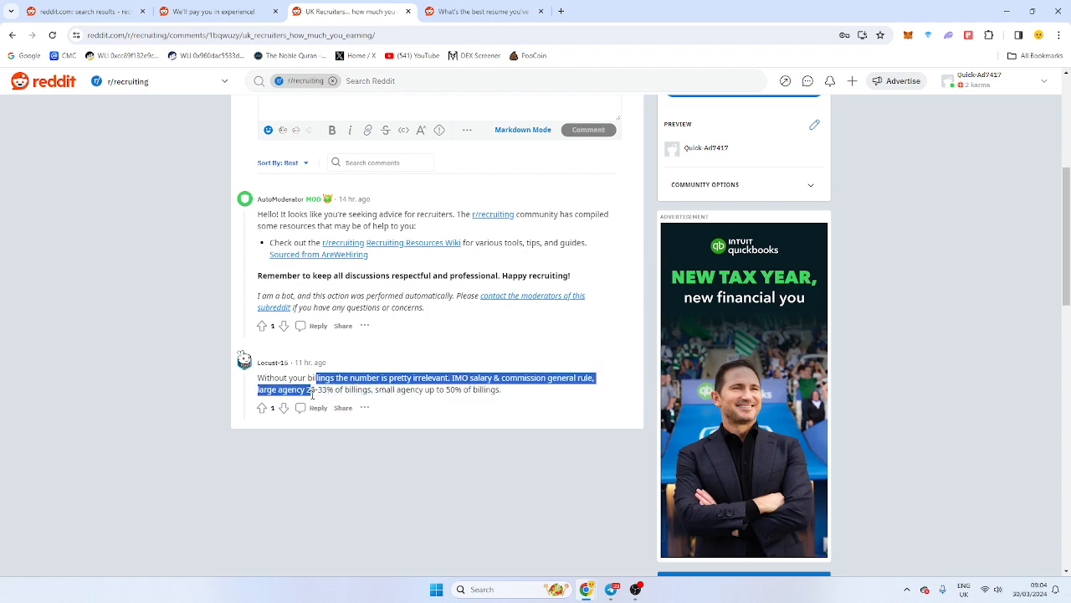
click(460, 393)
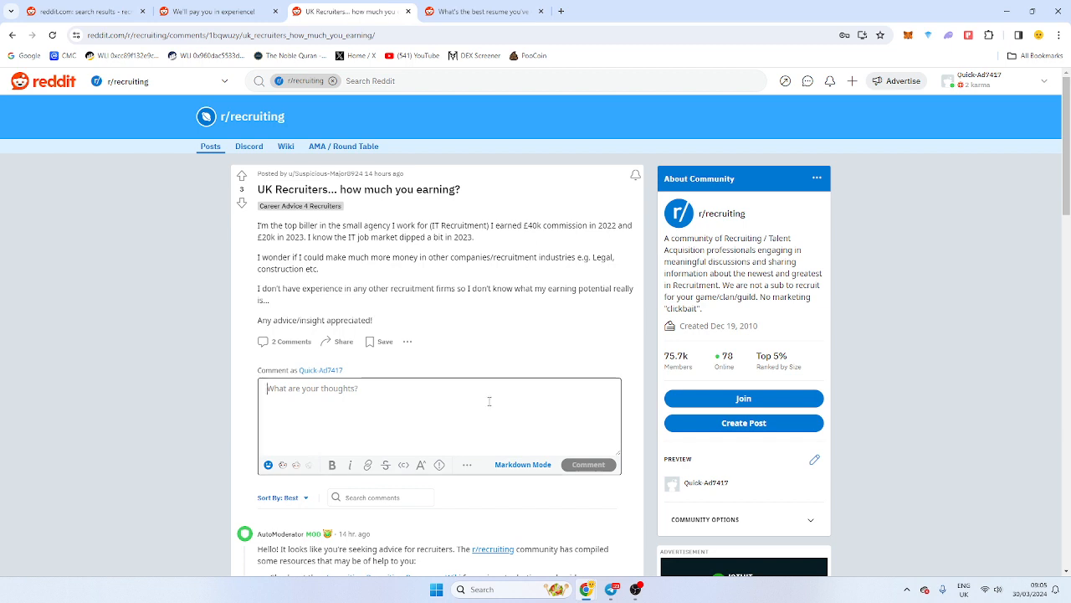
Post the comment 'Get good.' and go back to the r/recruiting feed
text(Get)
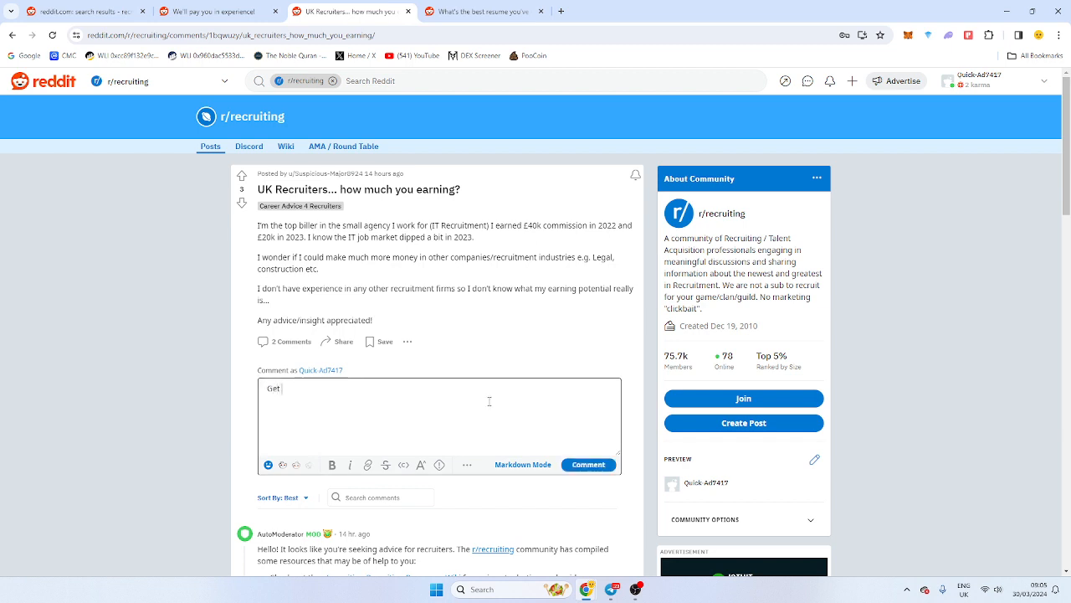
text(good.)
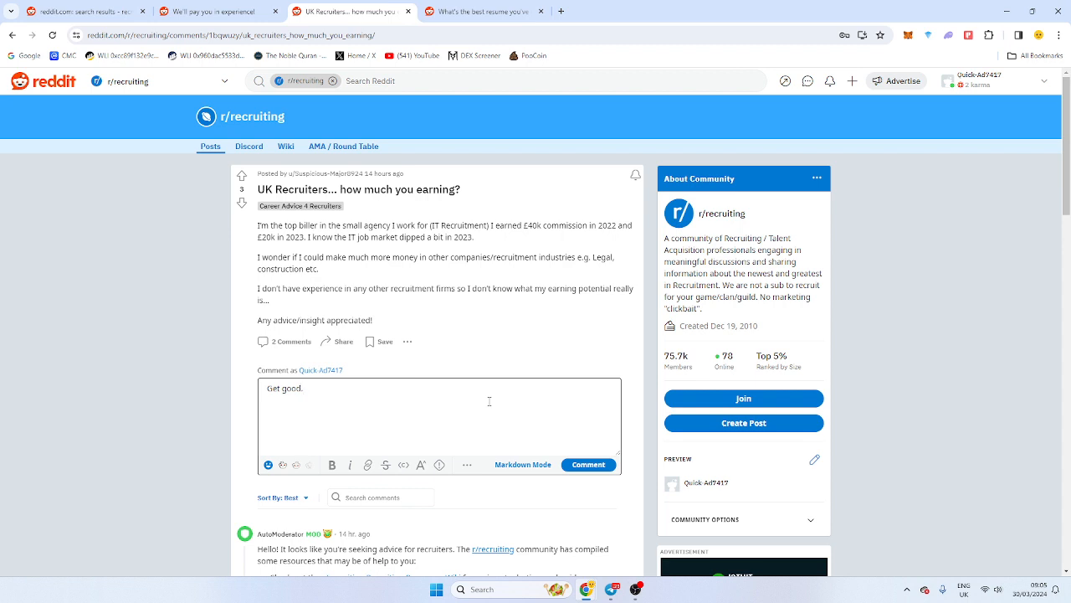
click(588, 465)
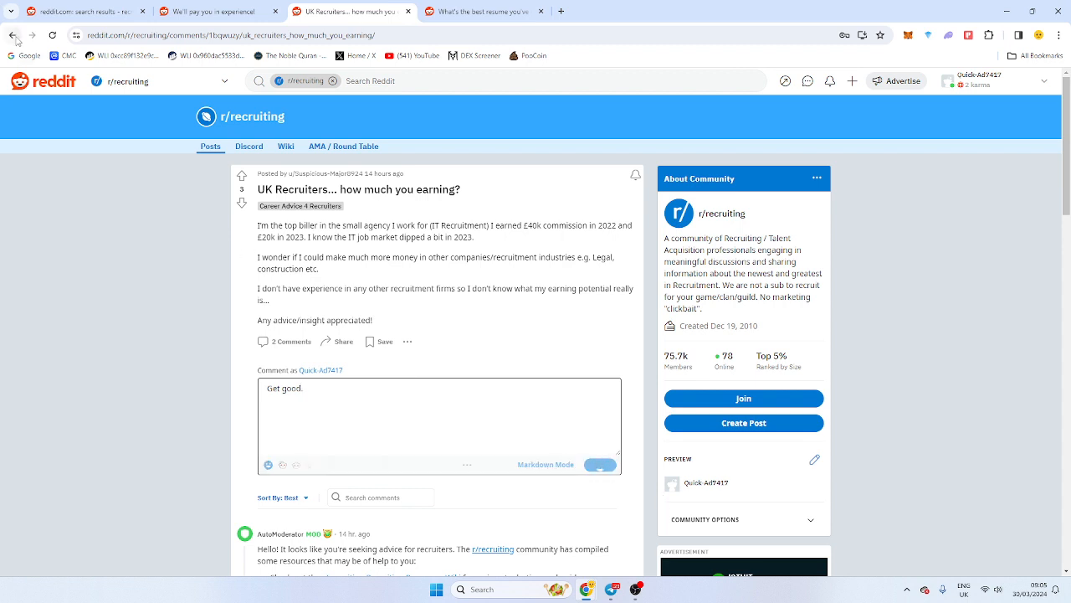
click(589, 465)
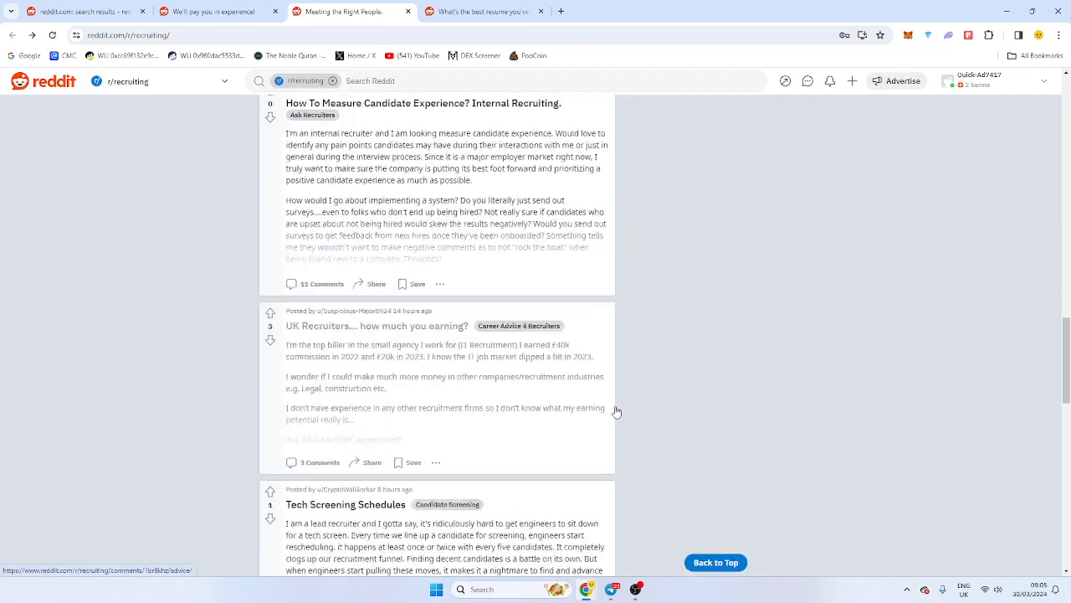
Scroll r/recruiting and open the 'Agency Recruiters who went internal...' post
scroll(down, 3)
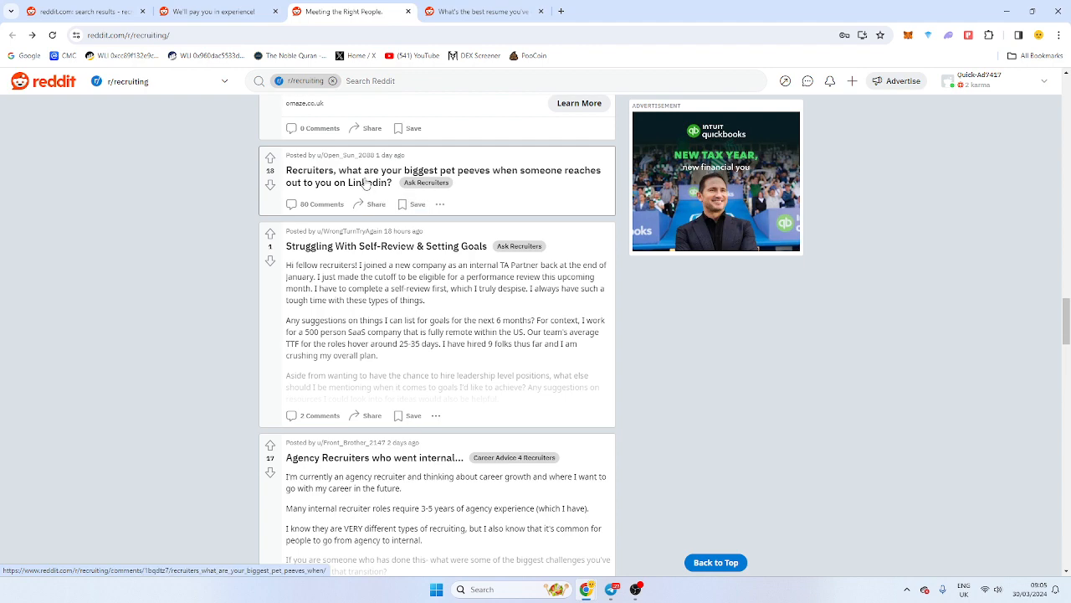
scroll(down, 3)
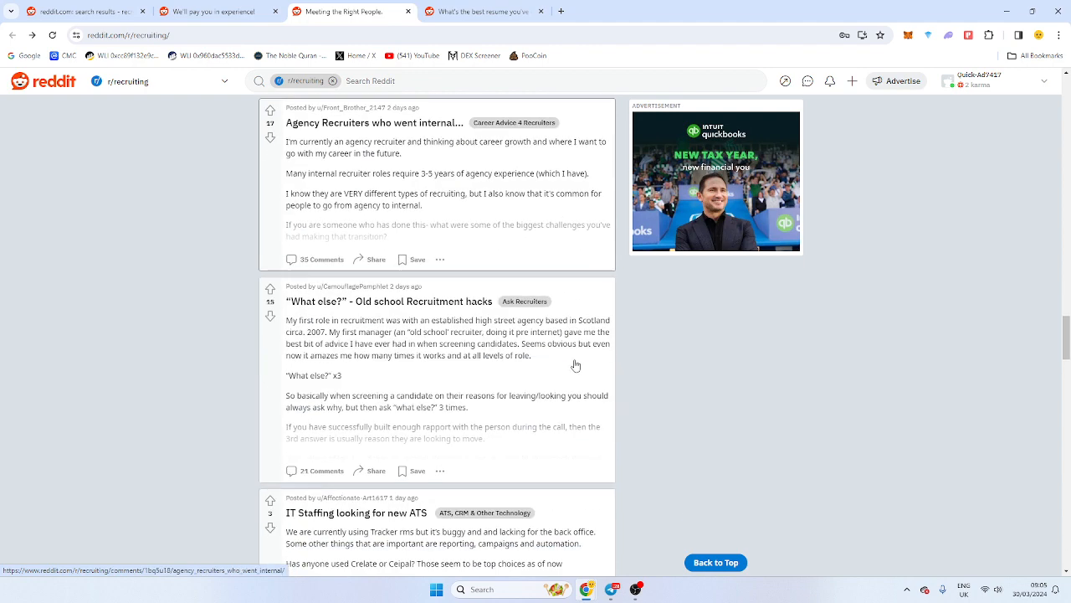
mouse_move(355, 136)
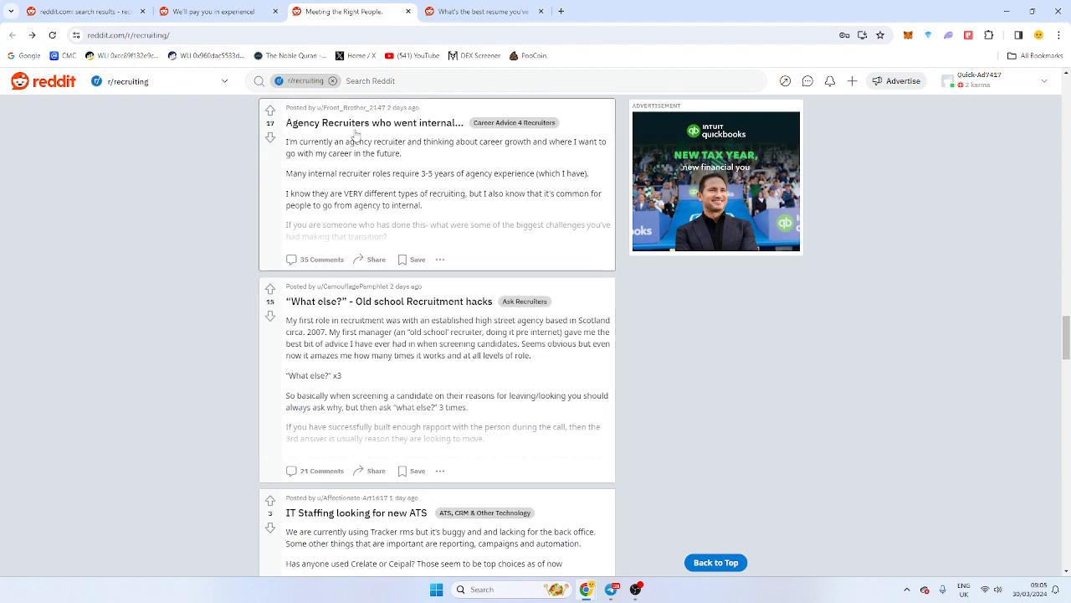
mouse_move(381, 130)
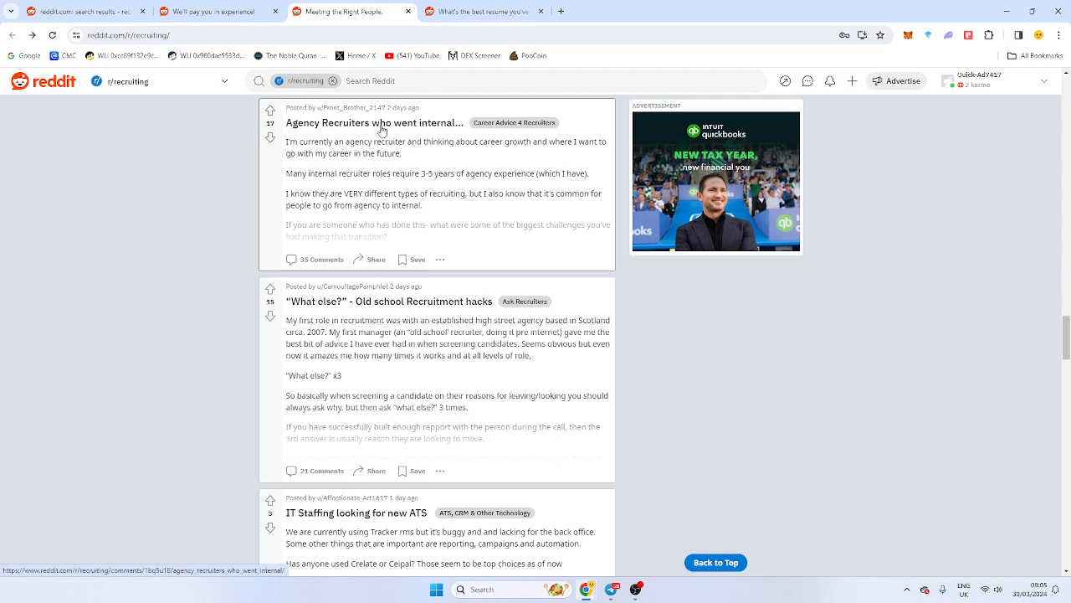
click(374, 122)
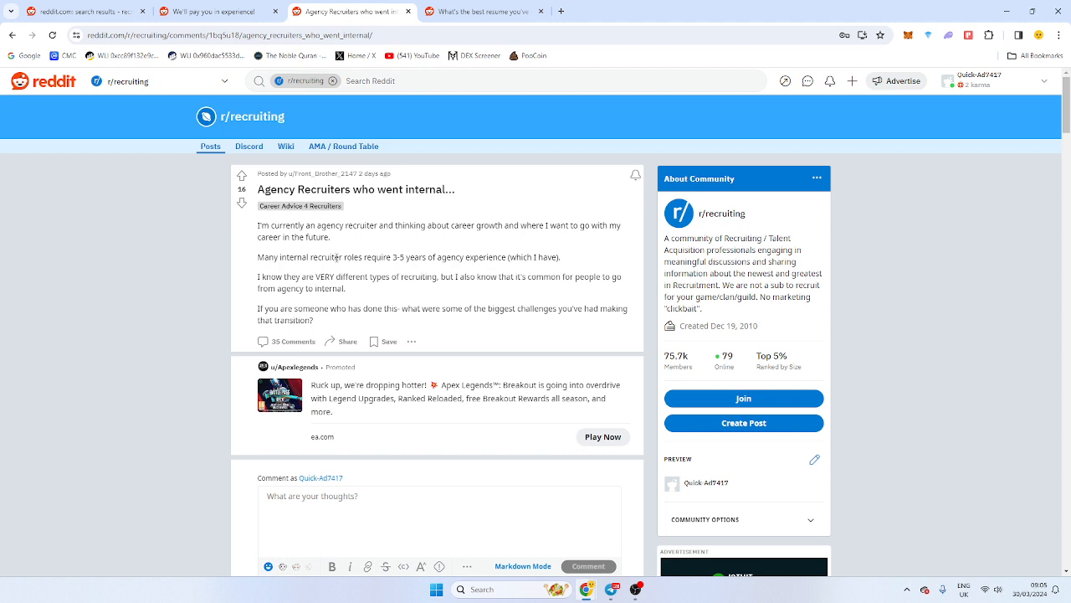
mouse_move(331, 274)
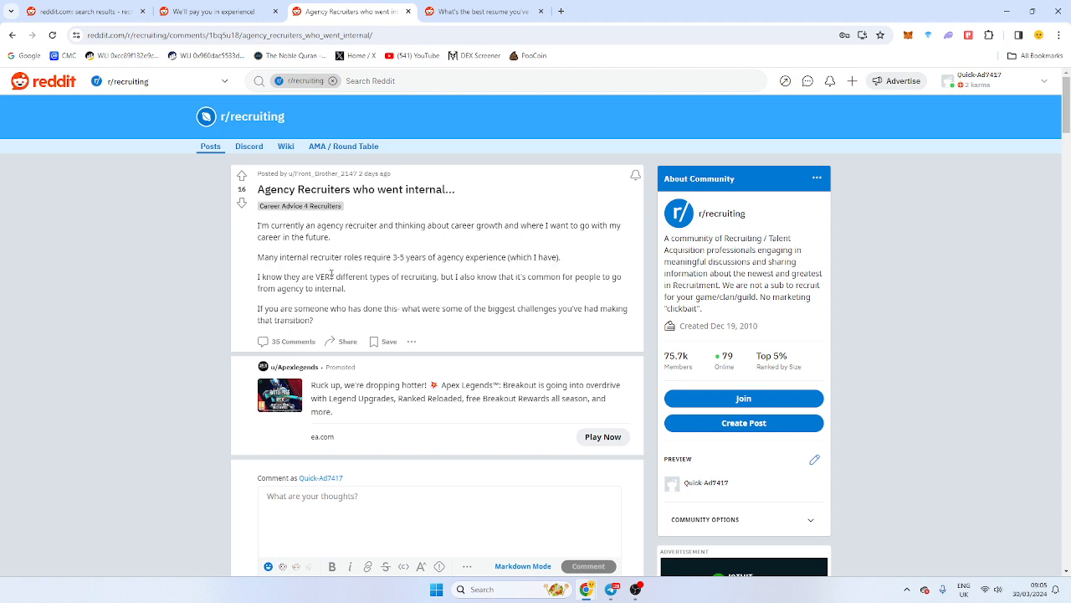
Post 'If you don't like commission or can't make it go internal.' and return to r/recruiting
scroll(down, 3)
text(If you don't like commission or)
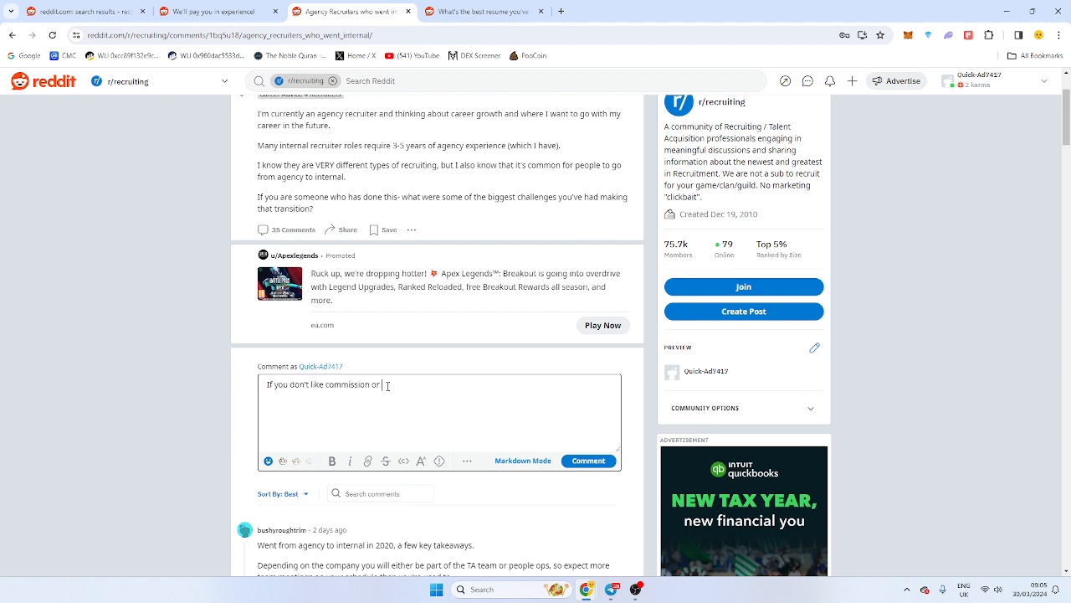
text(can't make it go)
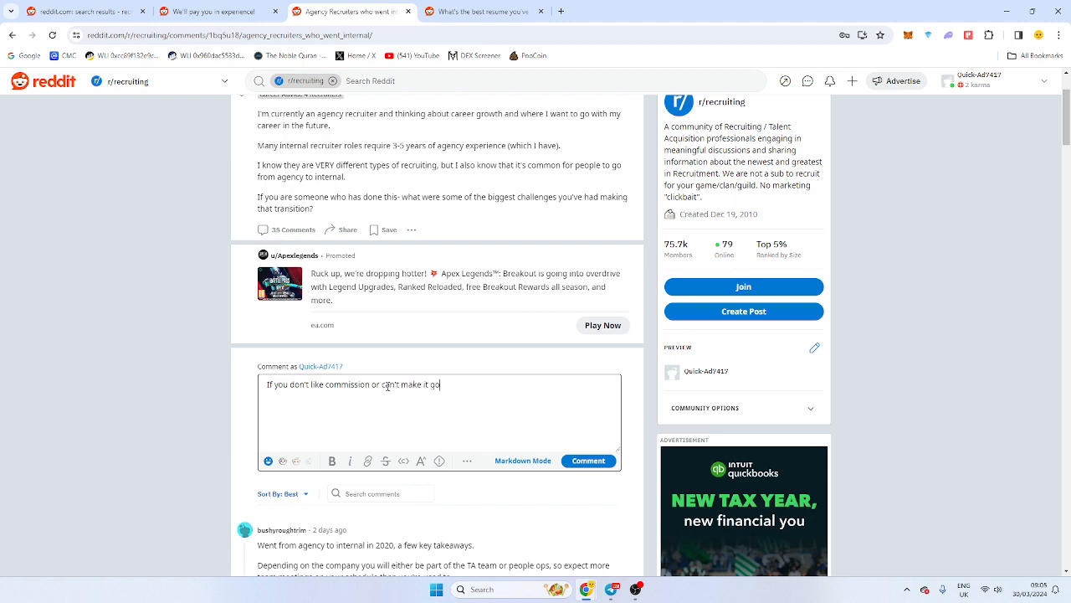
text(internal.)
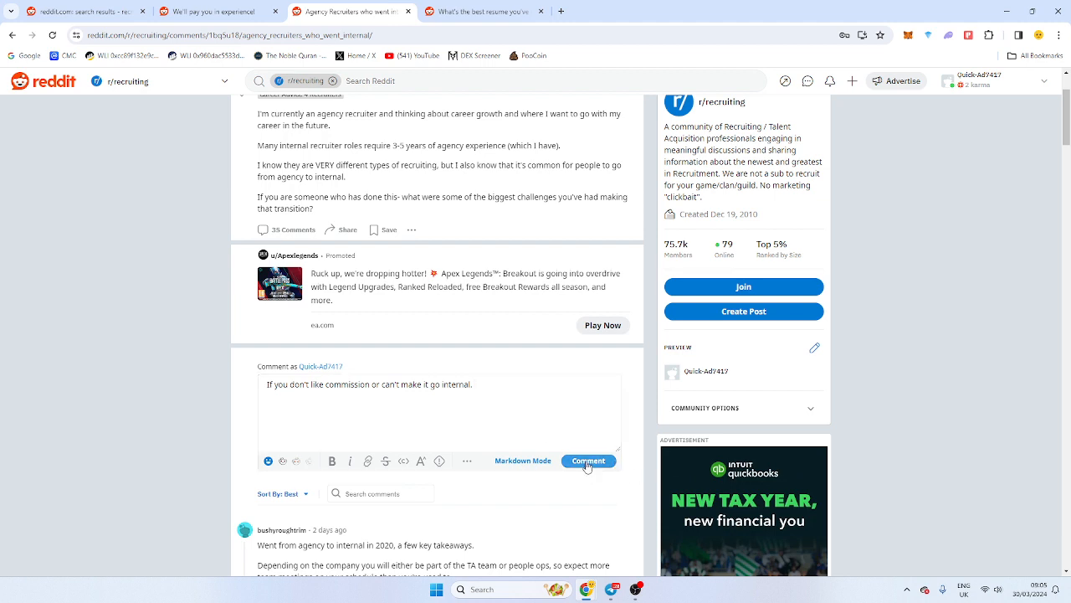
click(588, 460)
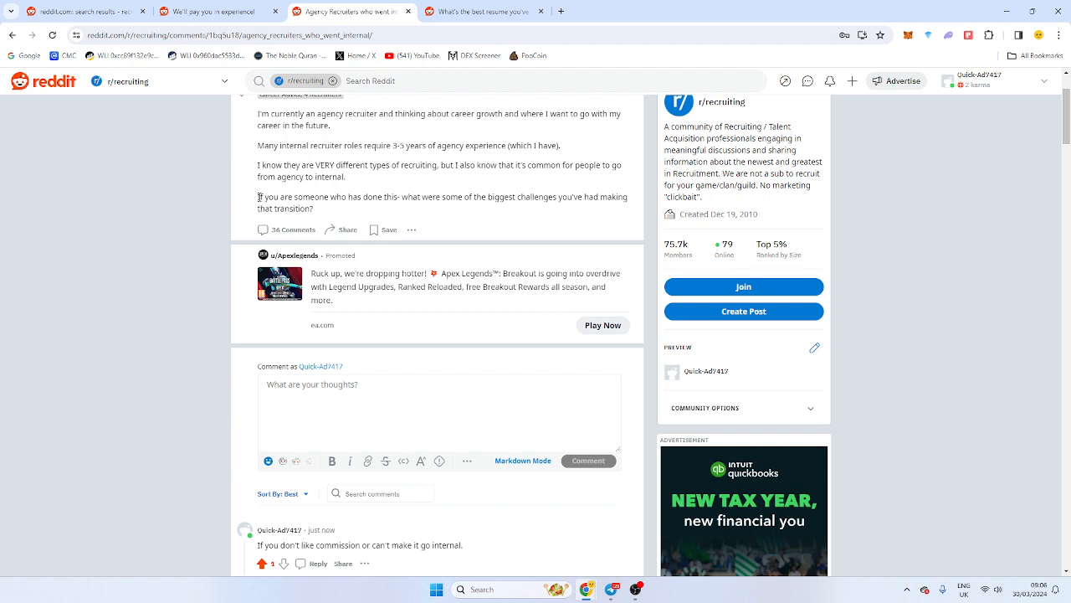
drag(260, 196, 493, 197)
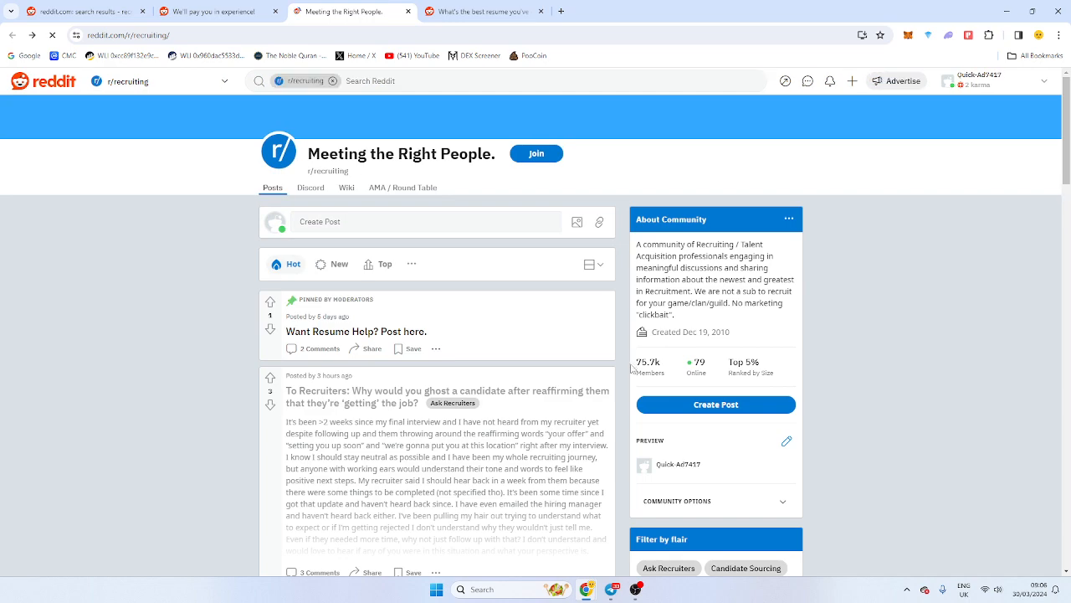
Scroll the feed and switch to the r/recruitinghell tab
scroll(down, 3)
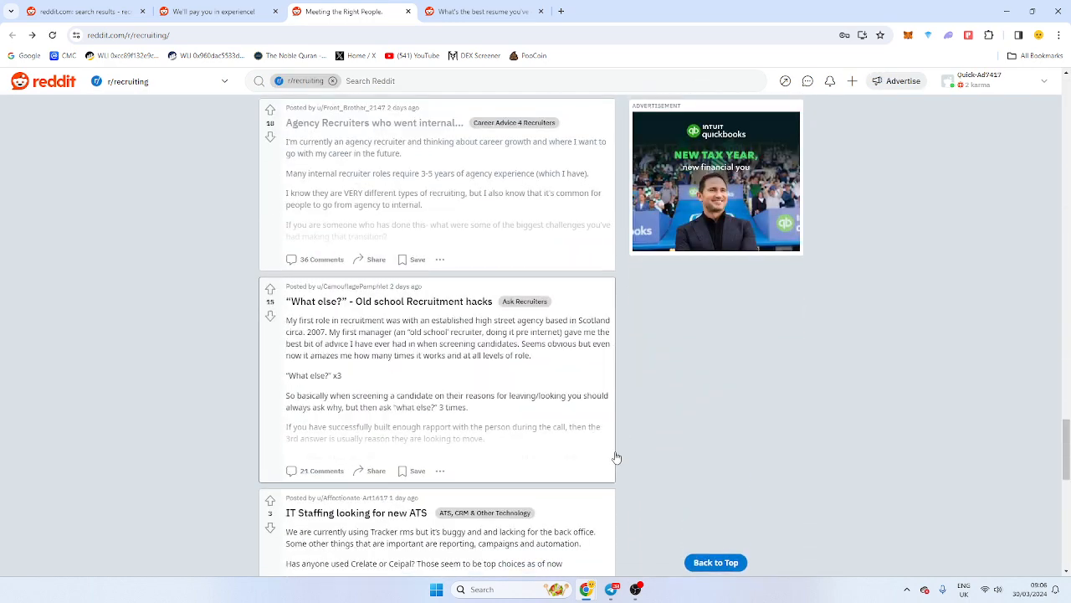
scroll(down, 3)
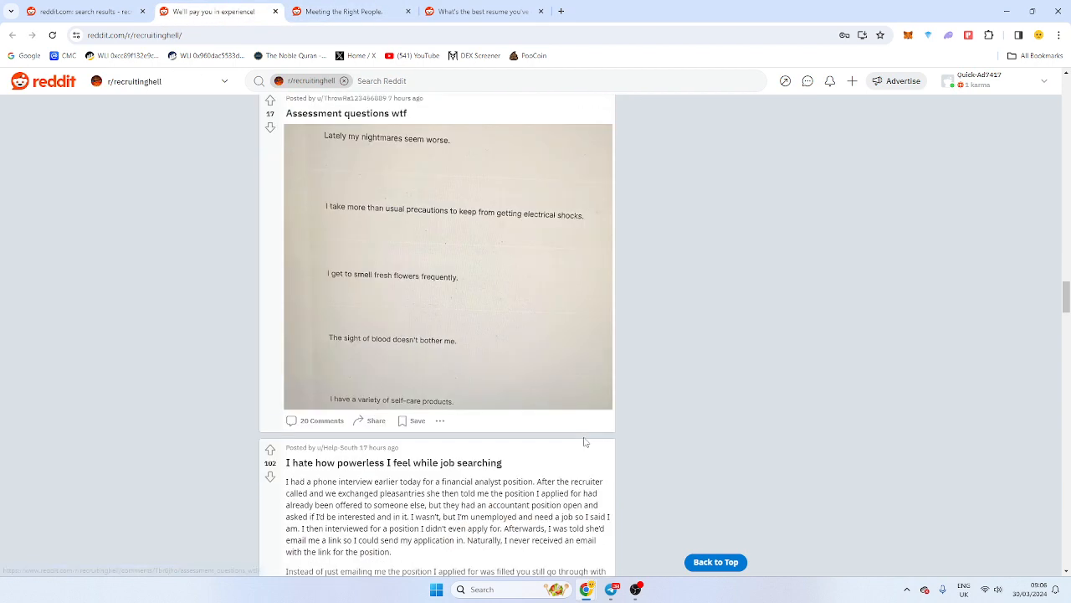
scroll(up, 3)
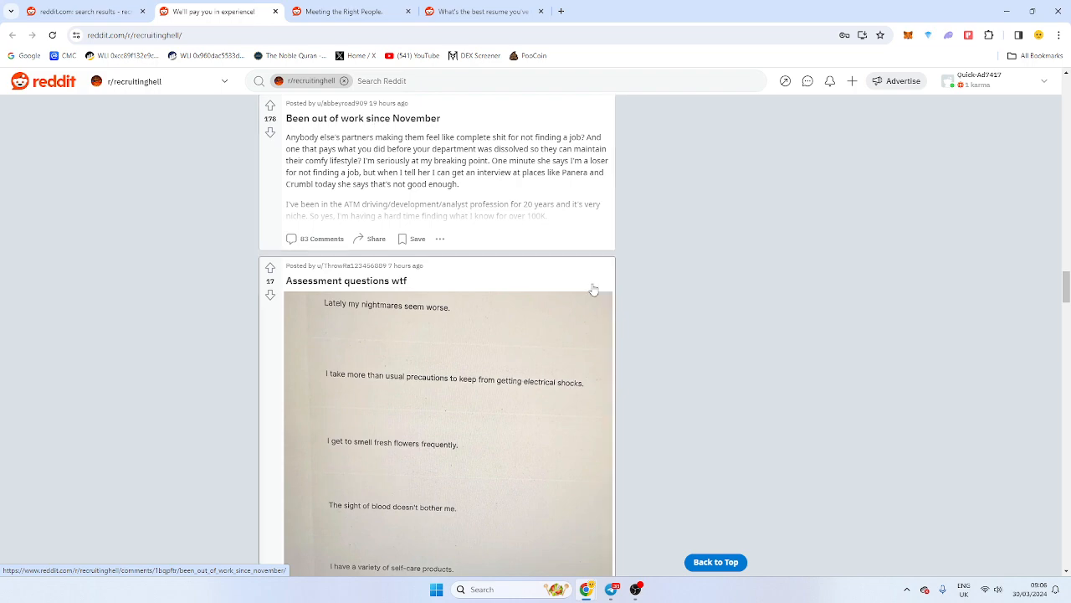
scroll(down, 3)
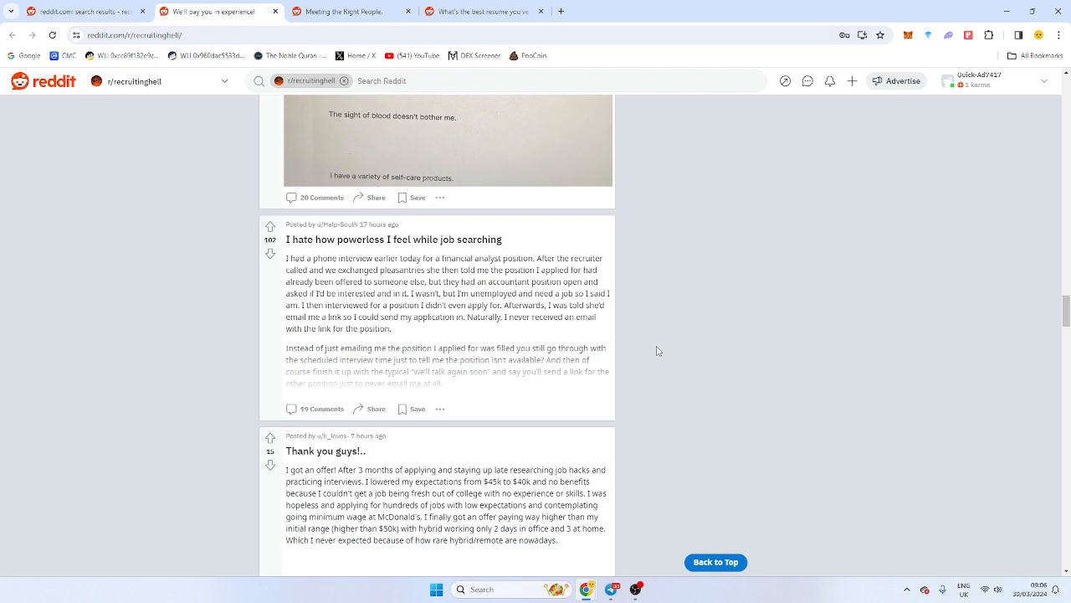
mouse_move(658, 348)
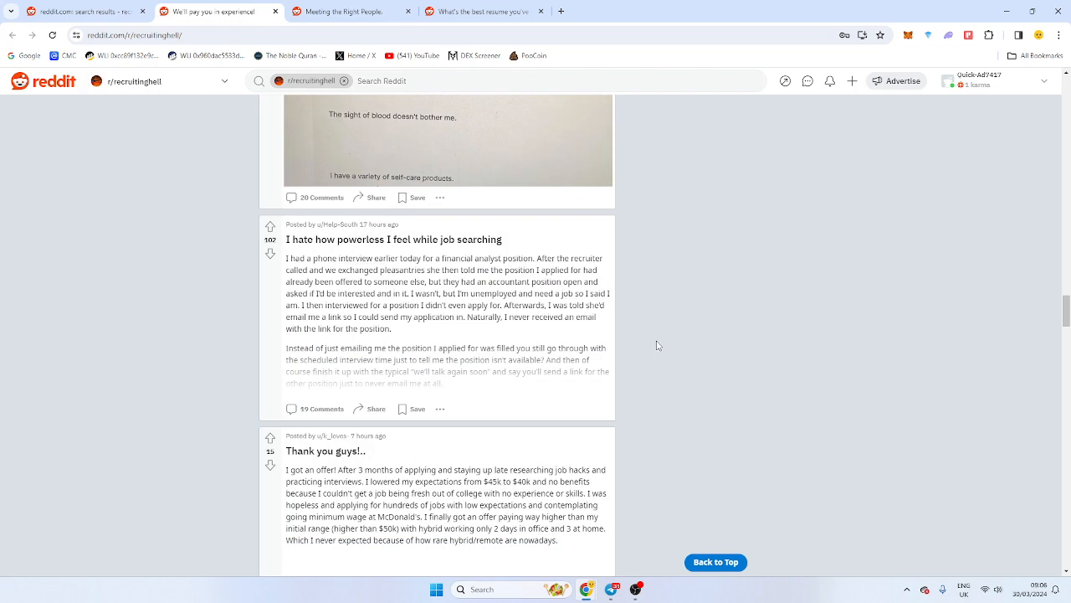
scroll(down, 3)
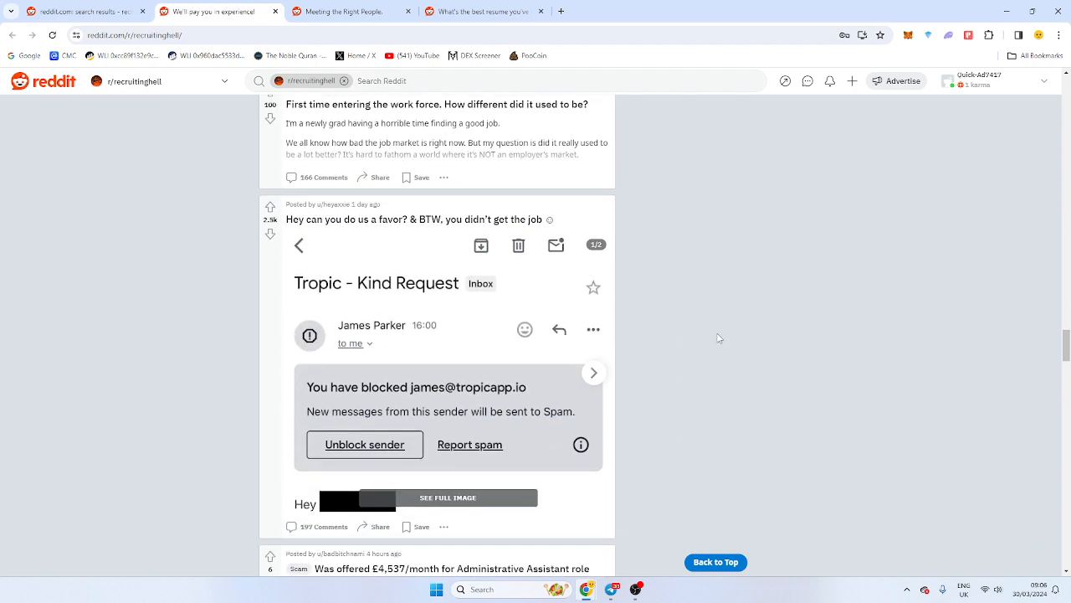
scroll(down, 3)
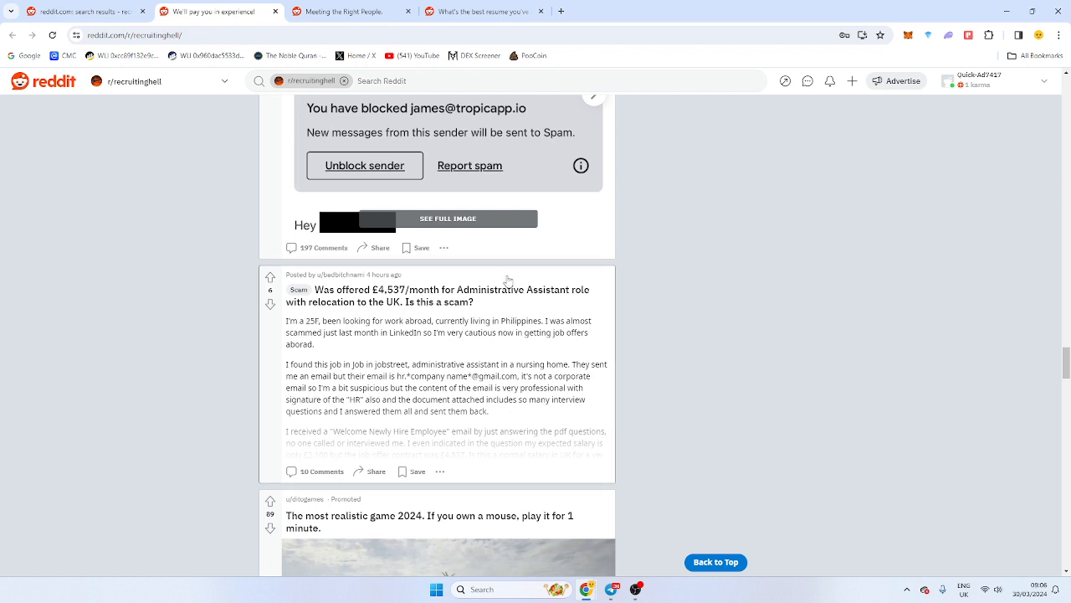
mouse_move(524, 306)
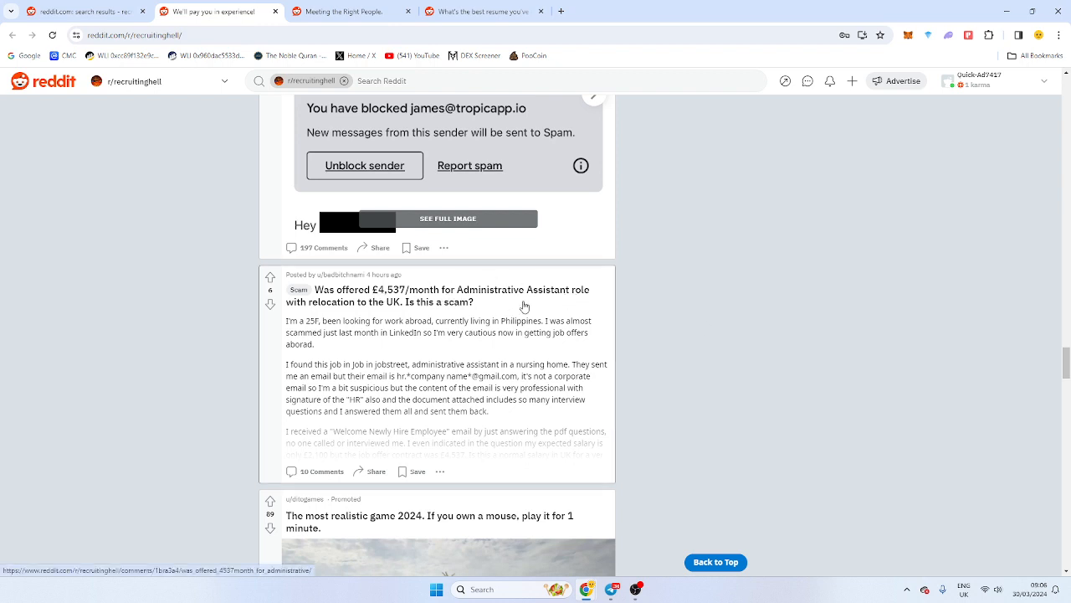
scroll(down, 3)
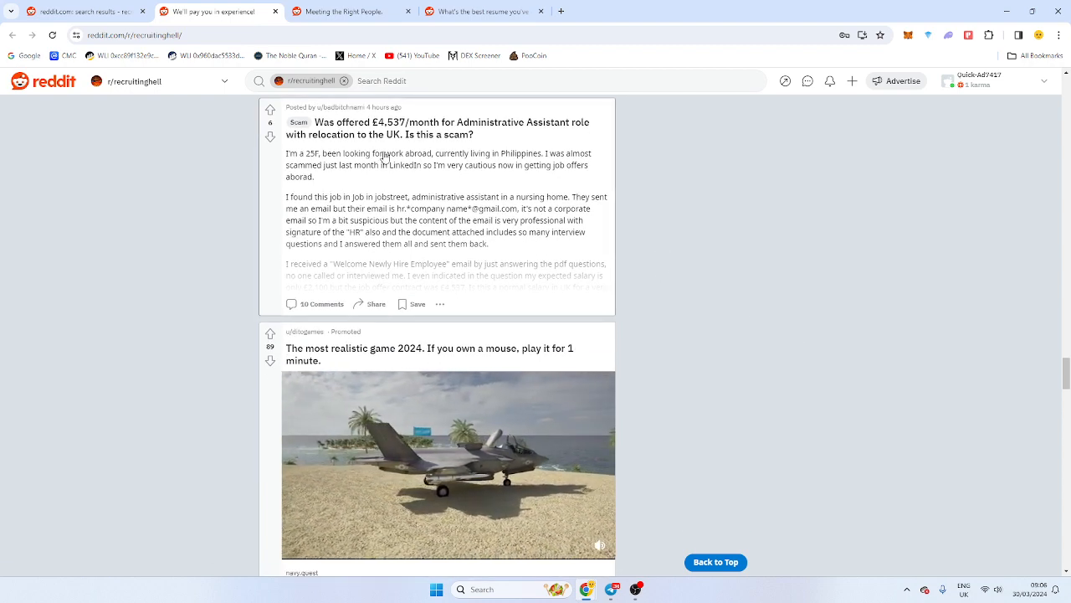
scroll(down, 3)
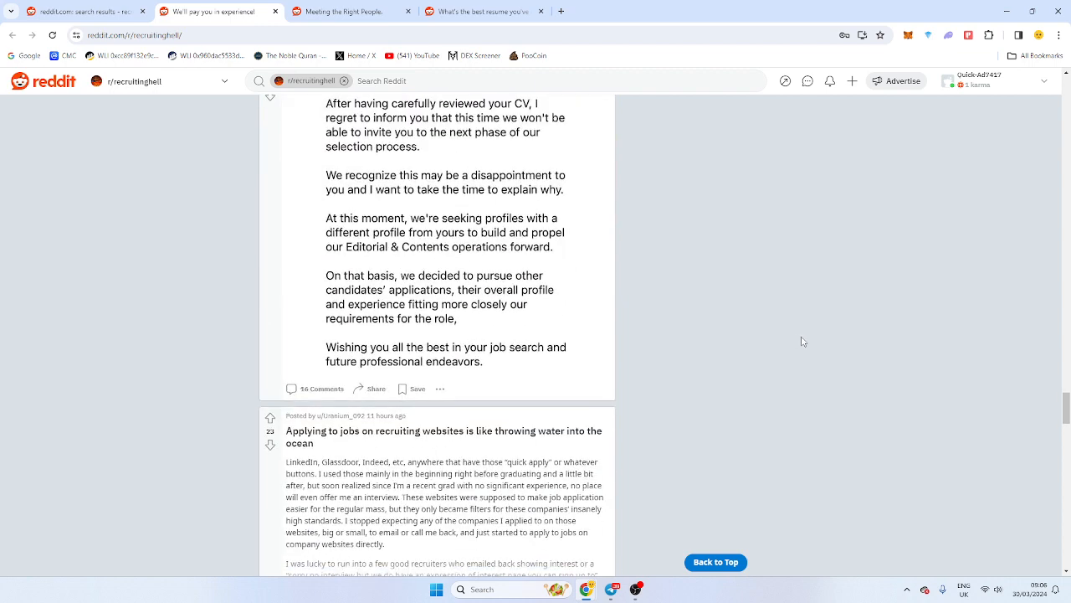